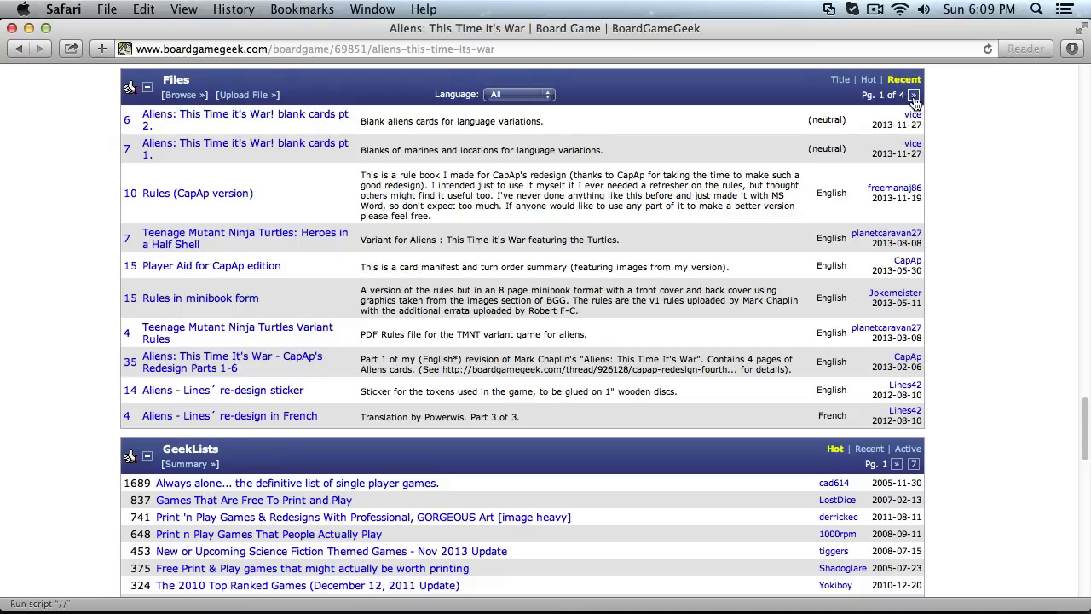
- Show the next page of Aliens: This Time It's War files on BoardGameGeek
click(913, 95)
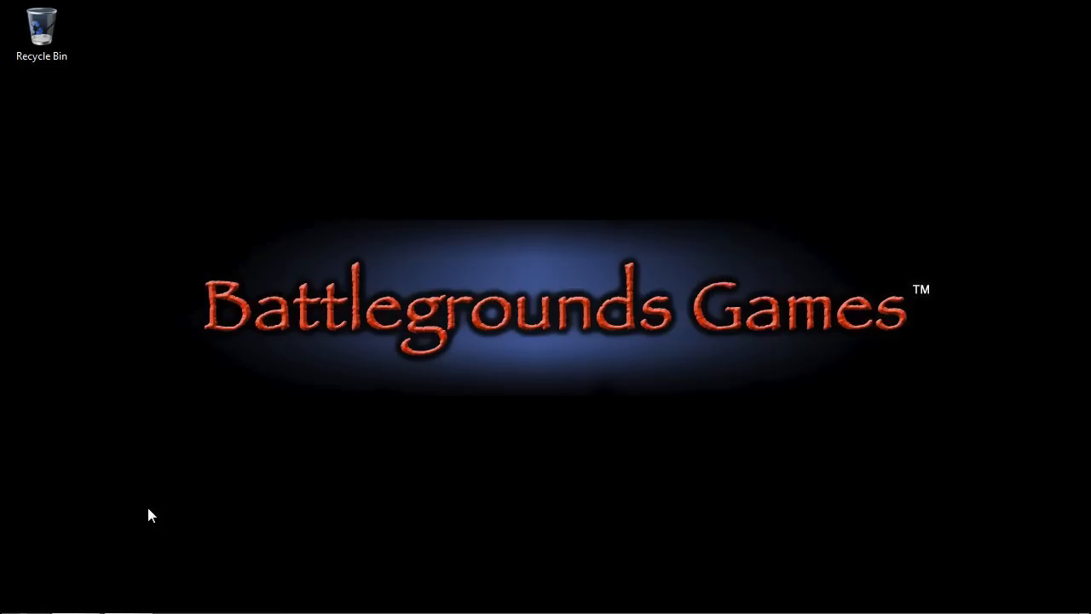
mouse_move(71, 546)
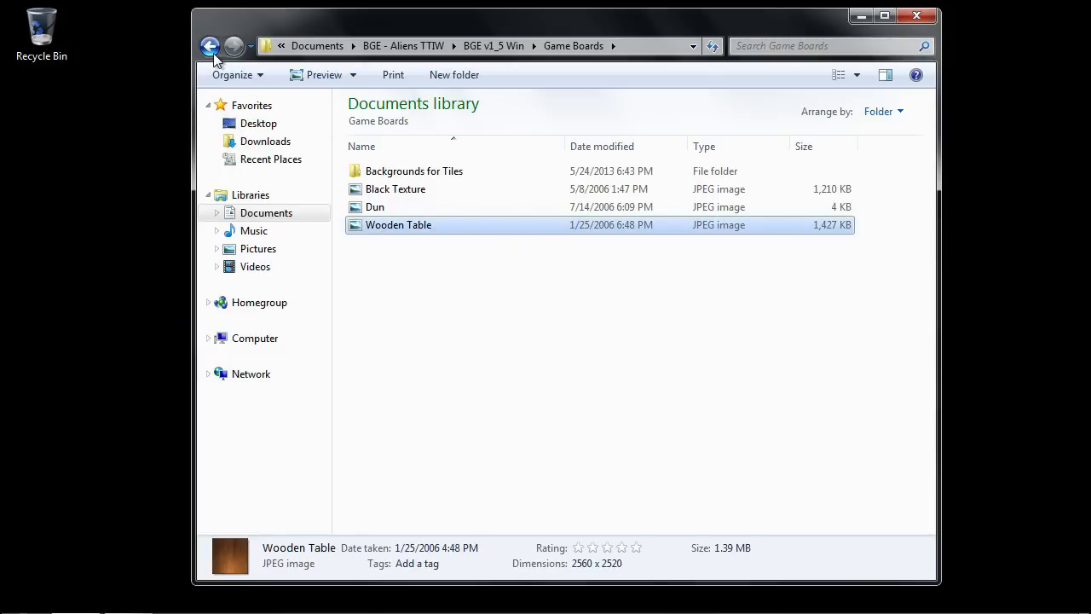
- Browse the Aliens items in the Components folder, then launch Battlegrounds Gaming Engine
click(211, 45)
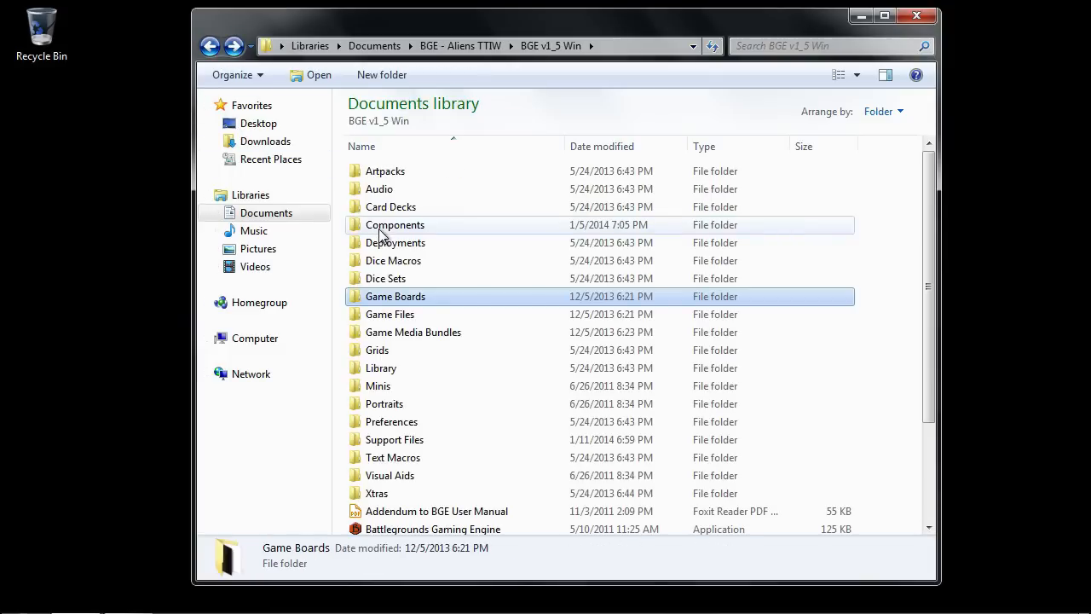
double_click(395, 224)
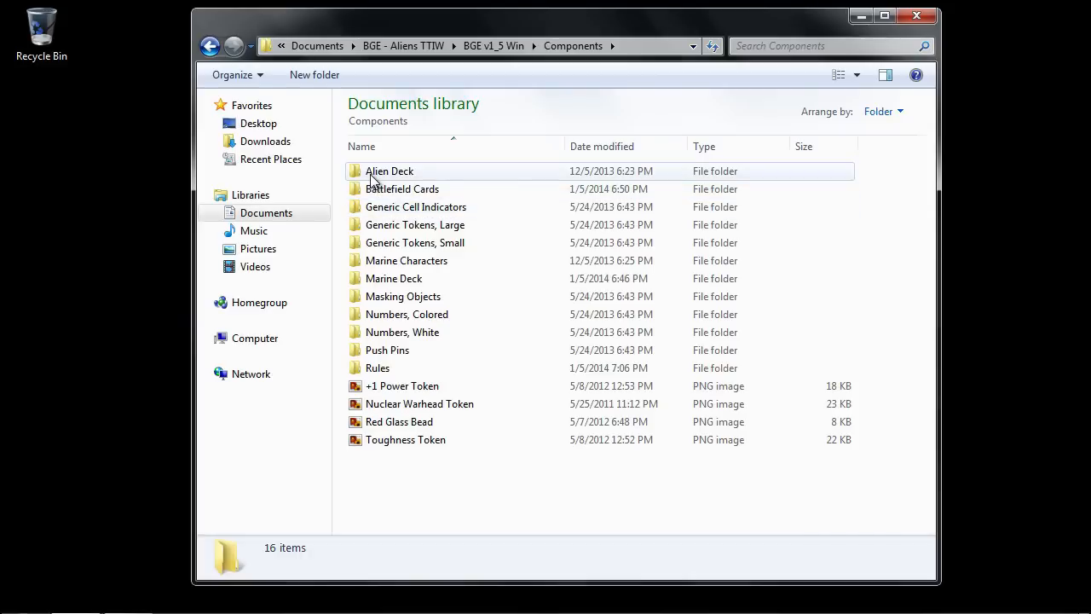
click(390, 170)
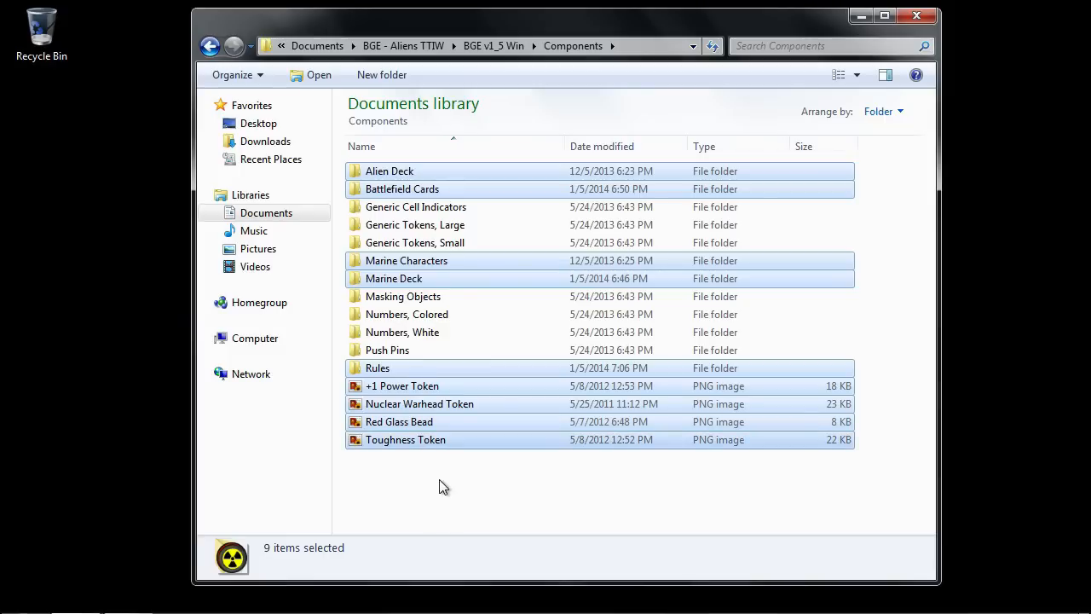
mouse_move(234, 142)
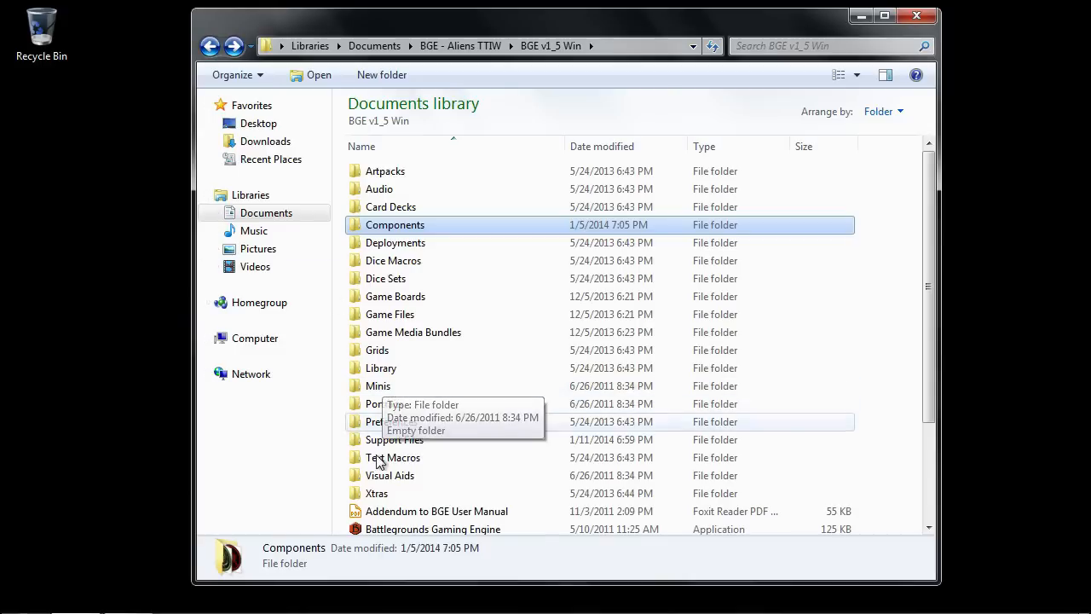
click(432, 529)
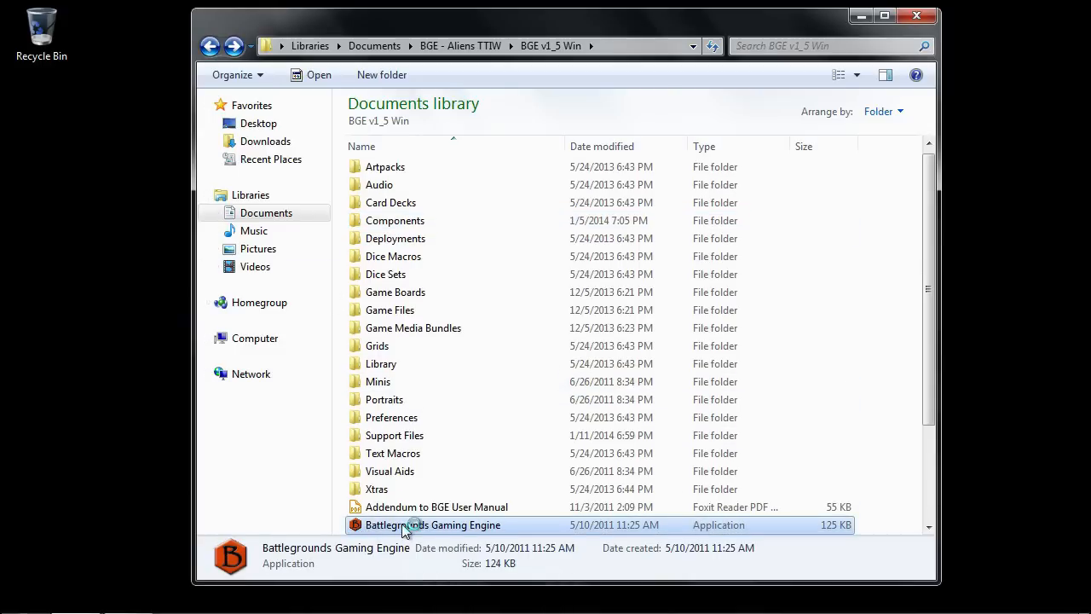
double_click(408, 524)
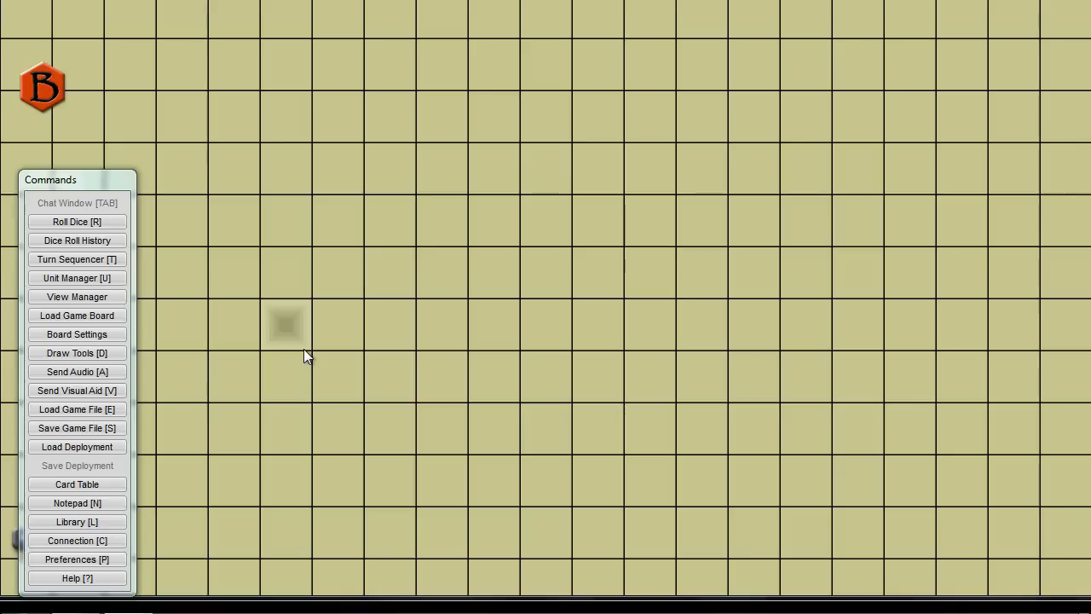
- Turn off Learning Mode, disable Commands panel, auto-hide BG button, and disable roll dice macro
click(77, 296)
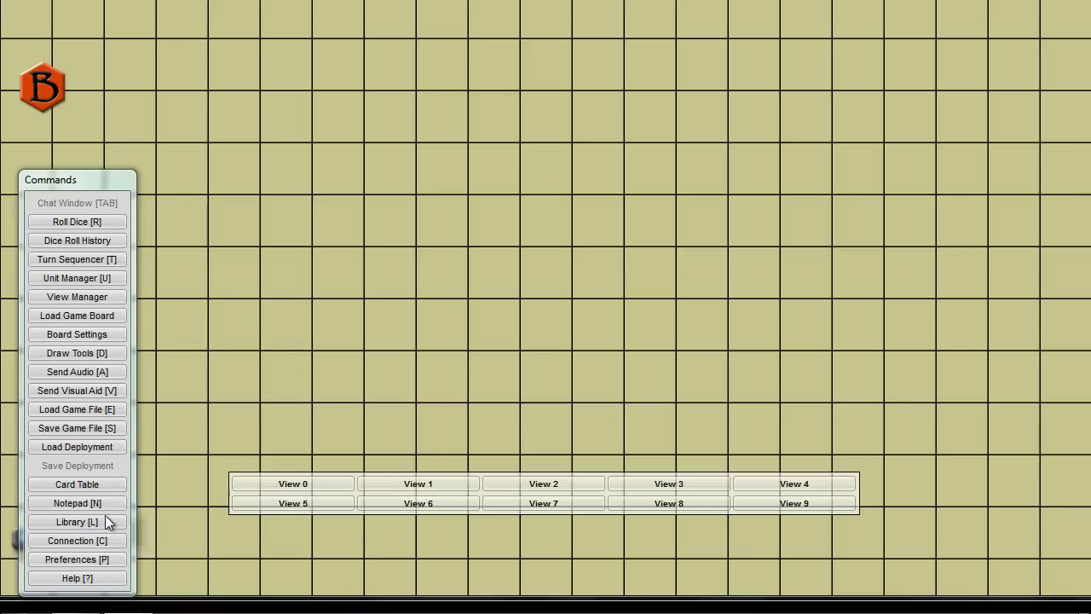
click(77, 559)
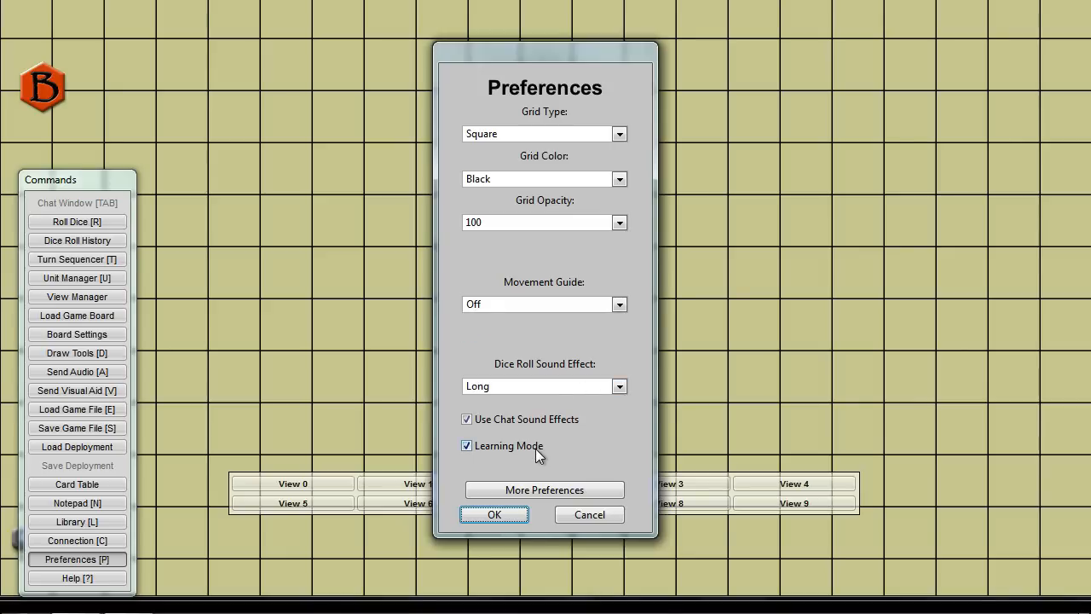
click(466, 445)
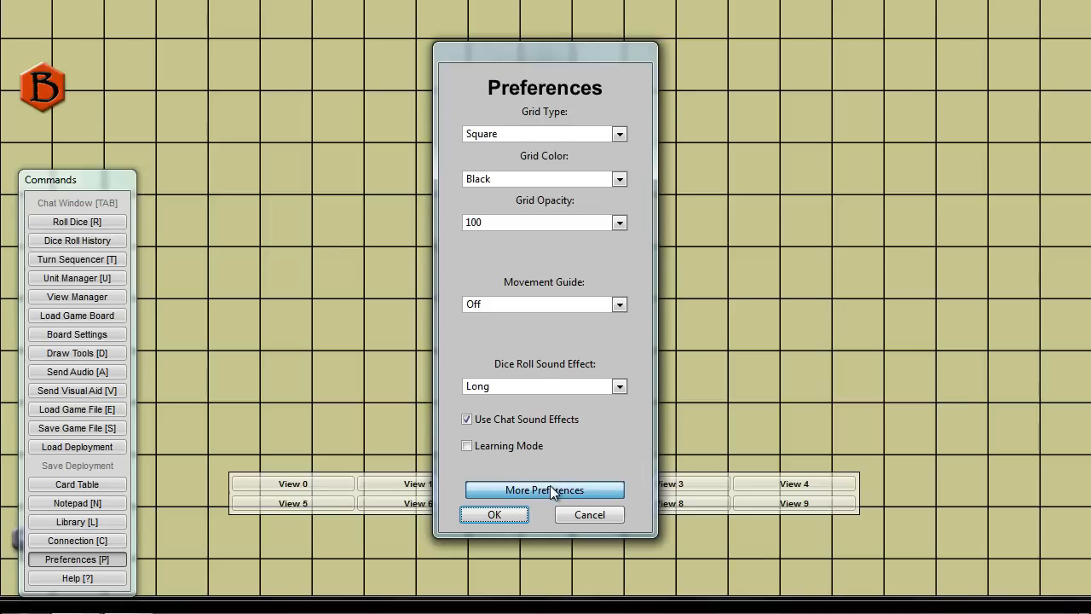
click(544, 489)
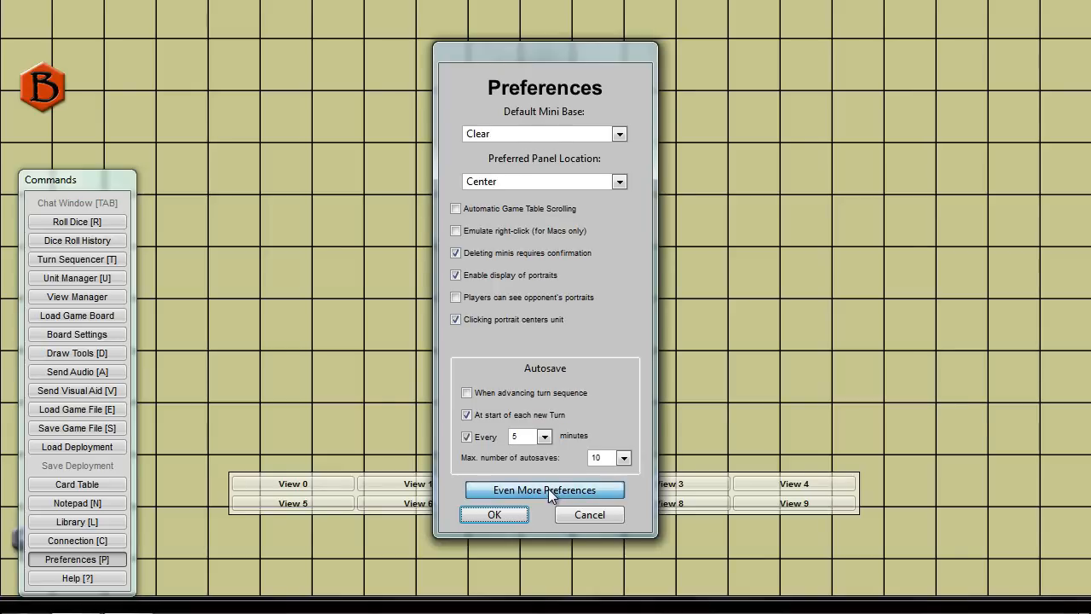
click(545, 489)
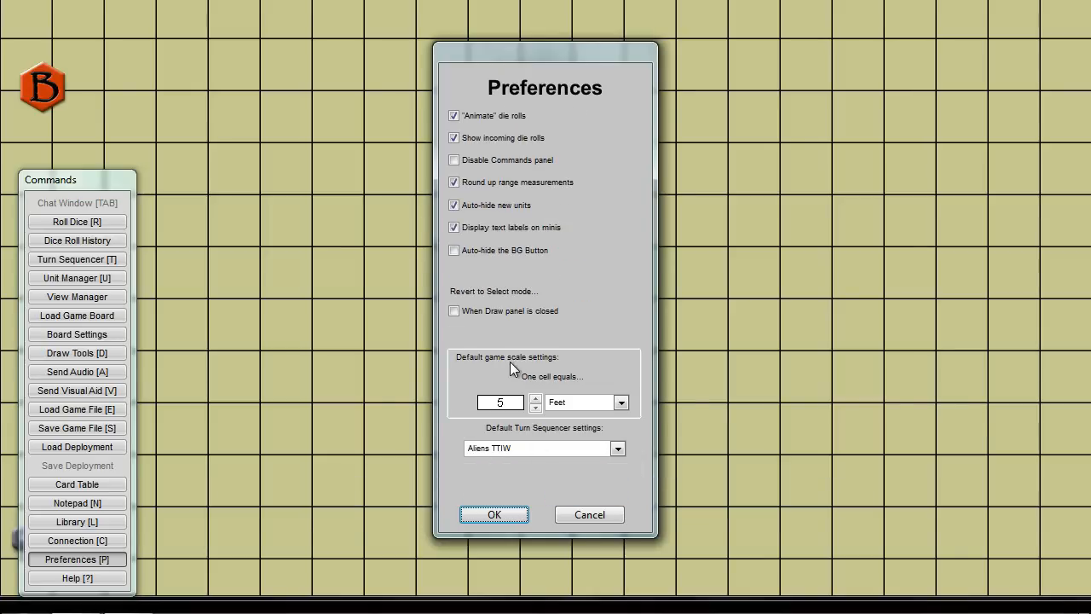
click(454, 160)
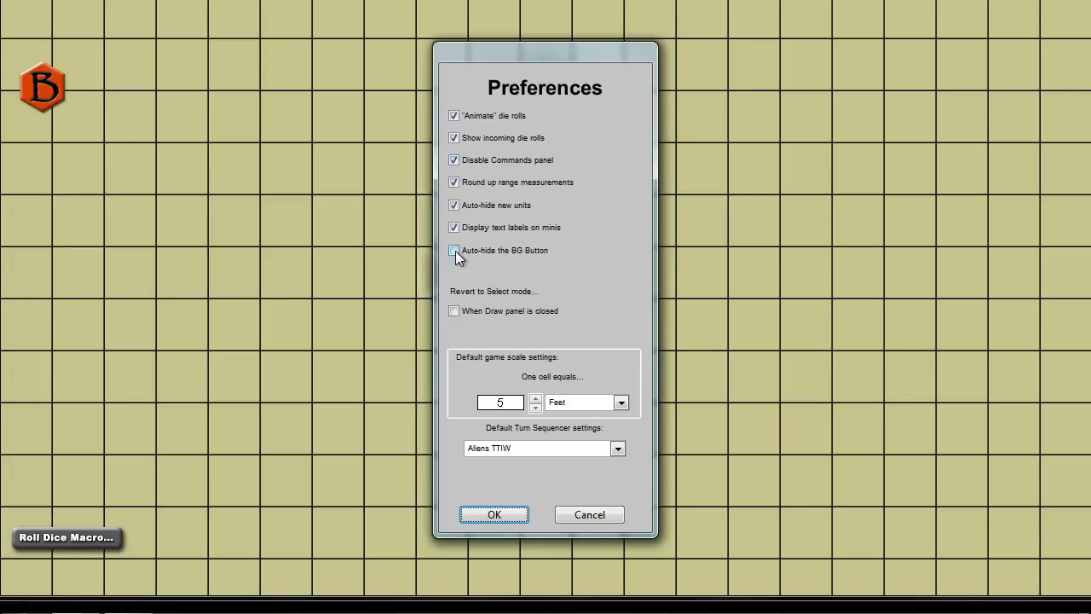
click(453, 250)
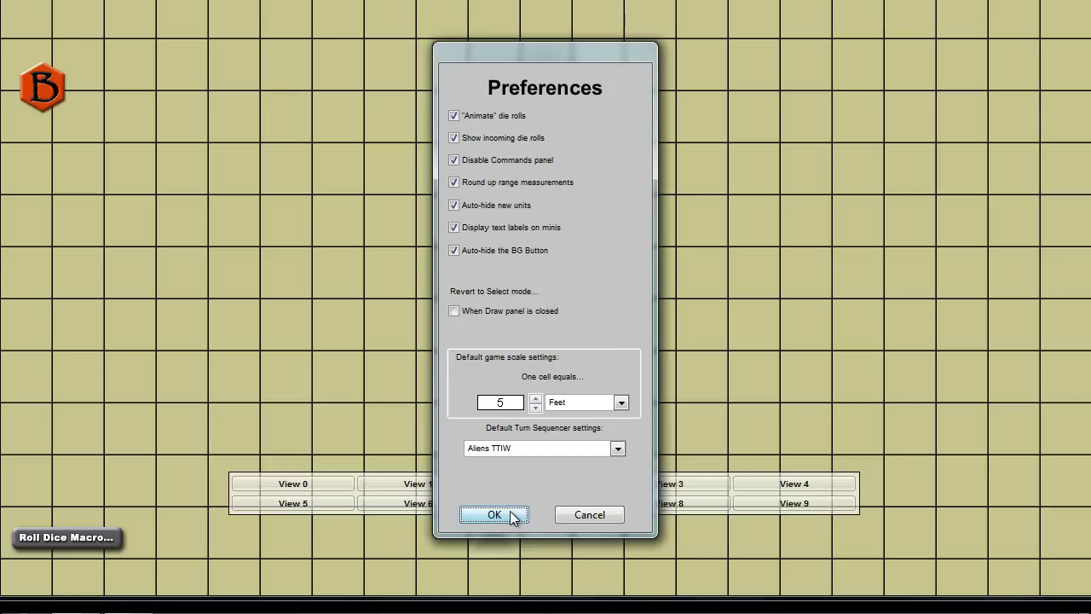
click(494, 514)
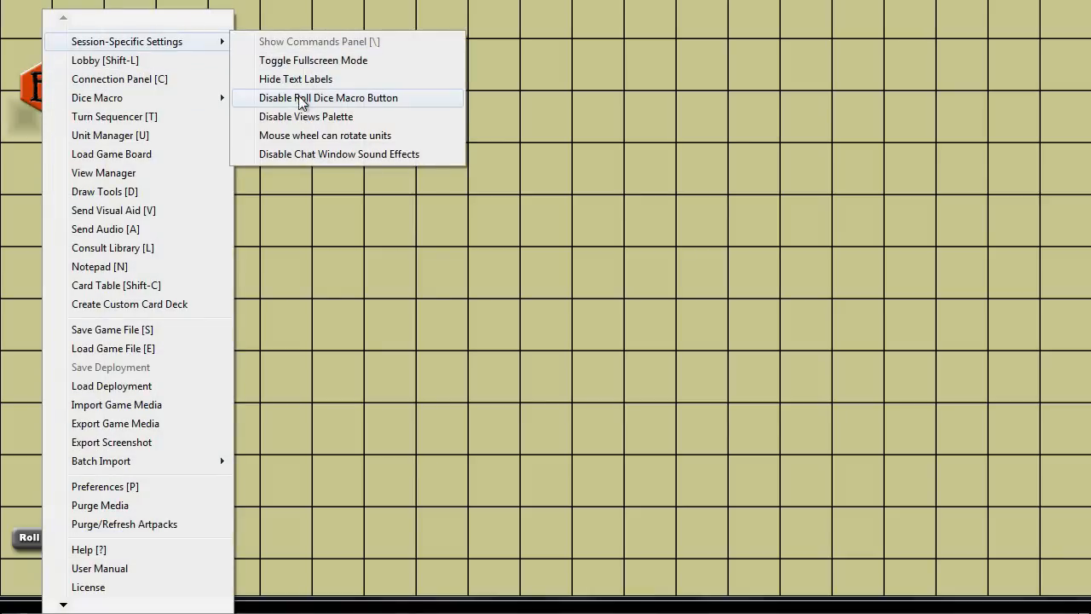
click(347, 97)
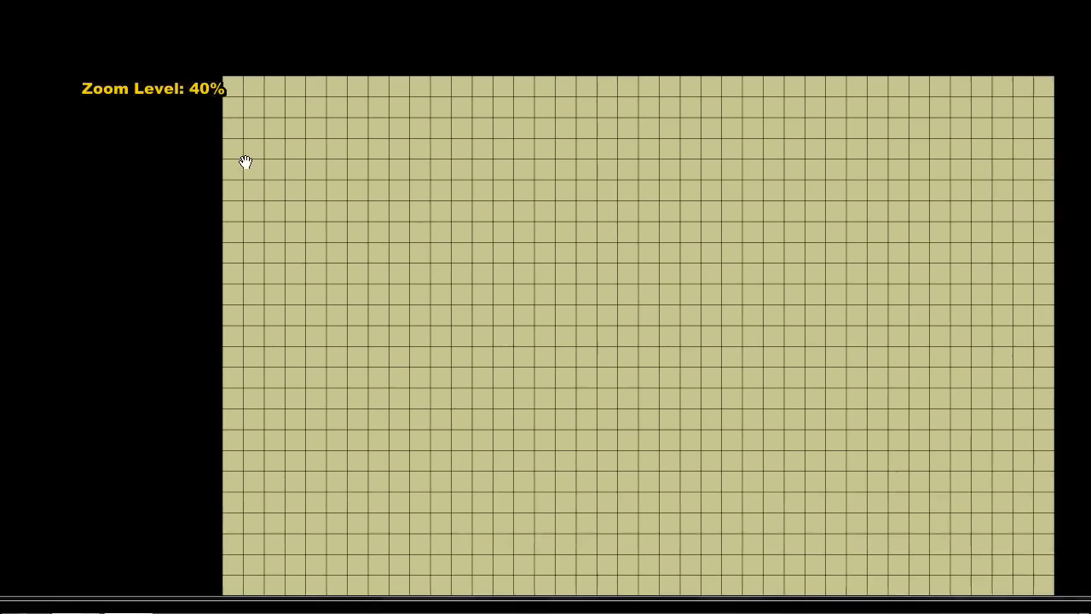
- Set the board to 34 cells wide, 31 cells high, and Force Gridless
scroll(down, 3)
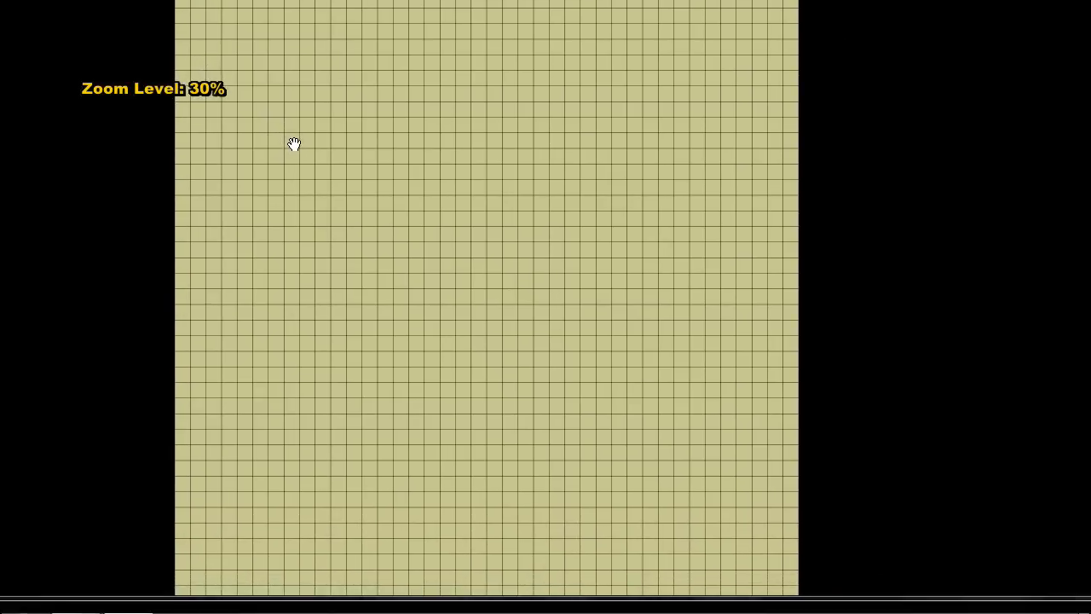
right_click(354, 203)
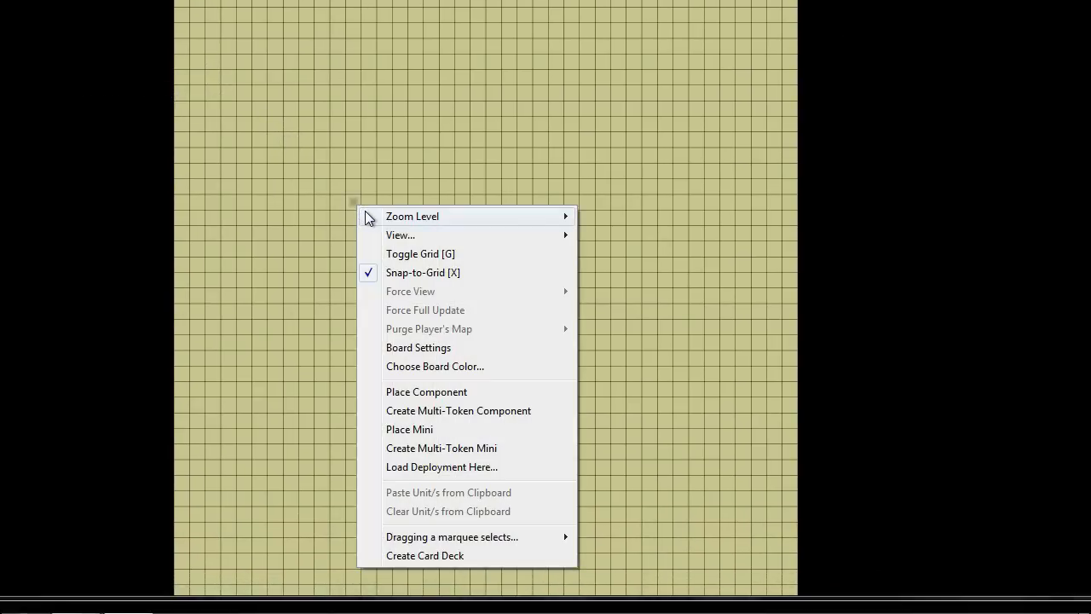
click(418, 347)
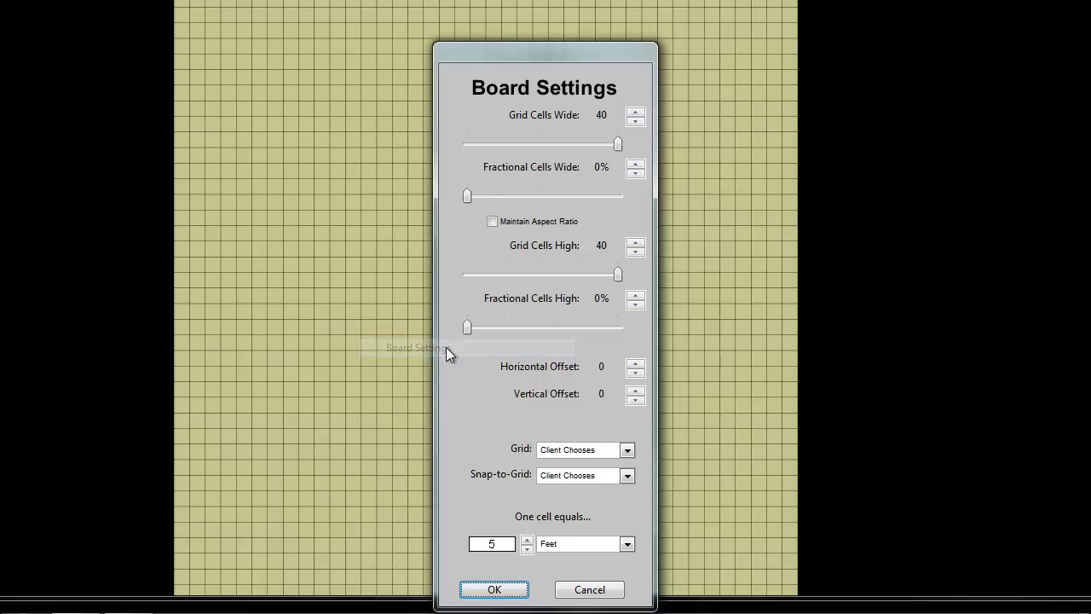
mouse_move(619, 139)
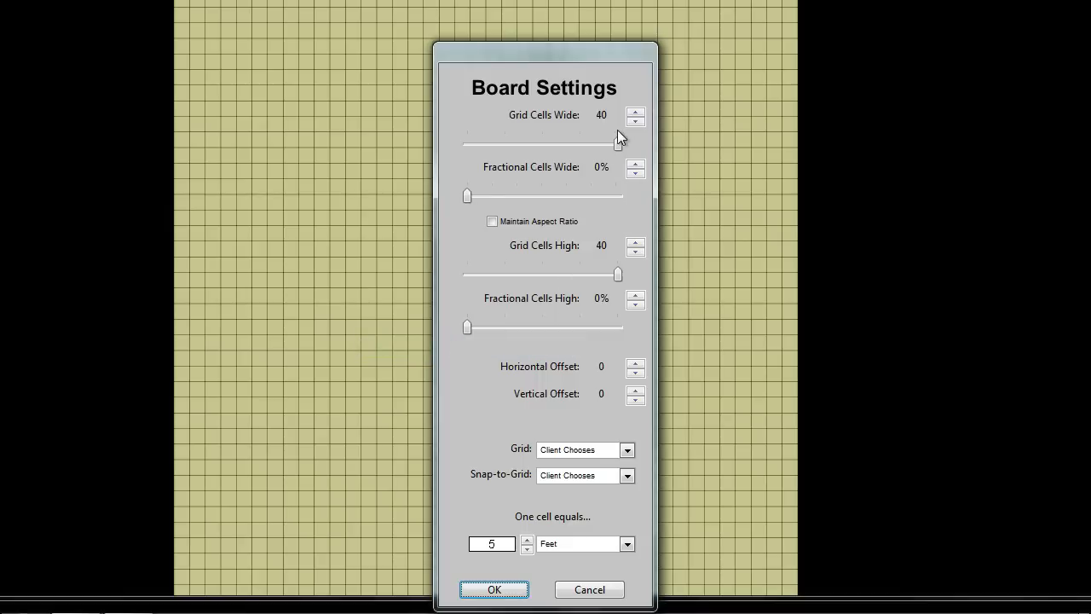
mouse_move(619, 143)
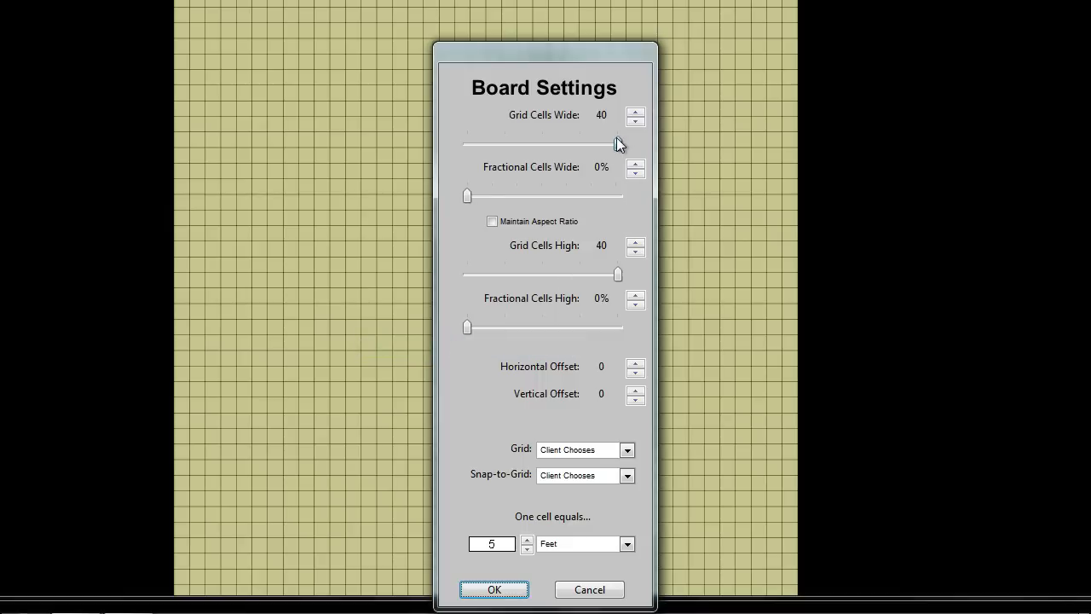
drag(618, 143, 594, 144)
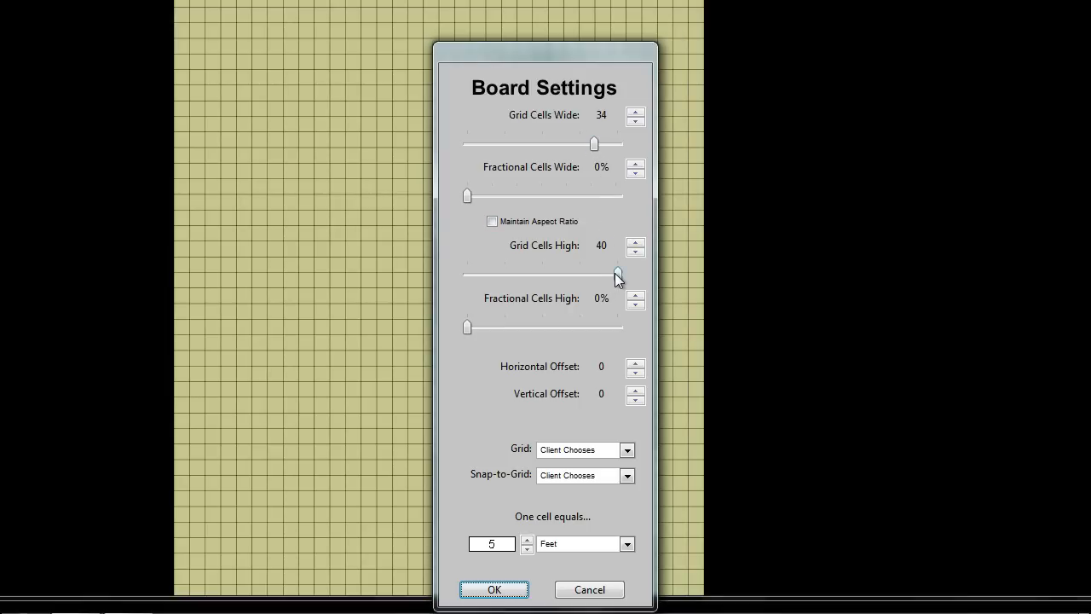
drag(618, 274, 582, 274)
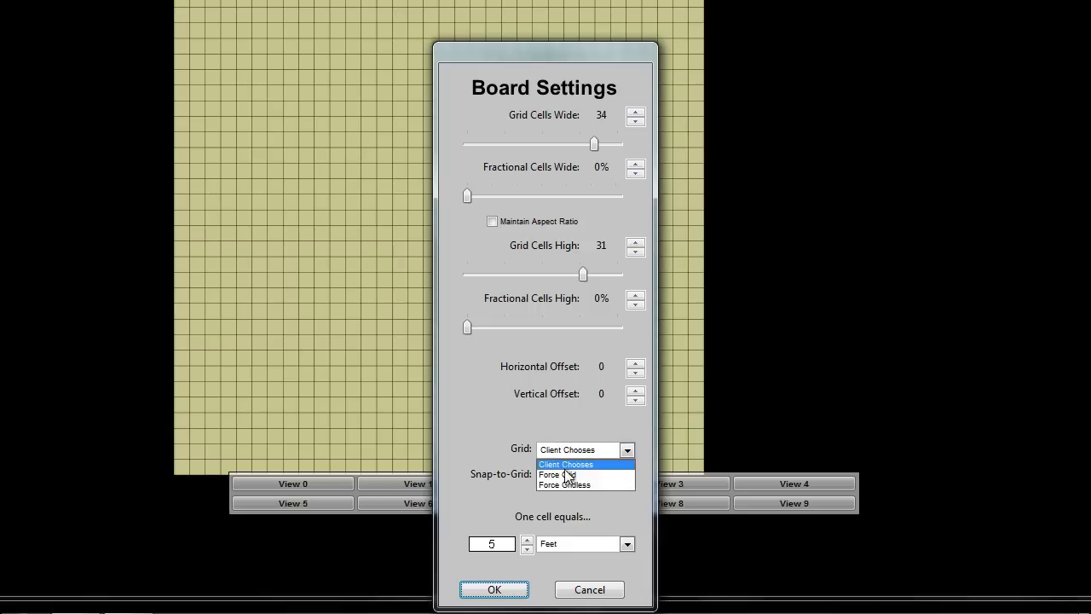
click(567, 483)
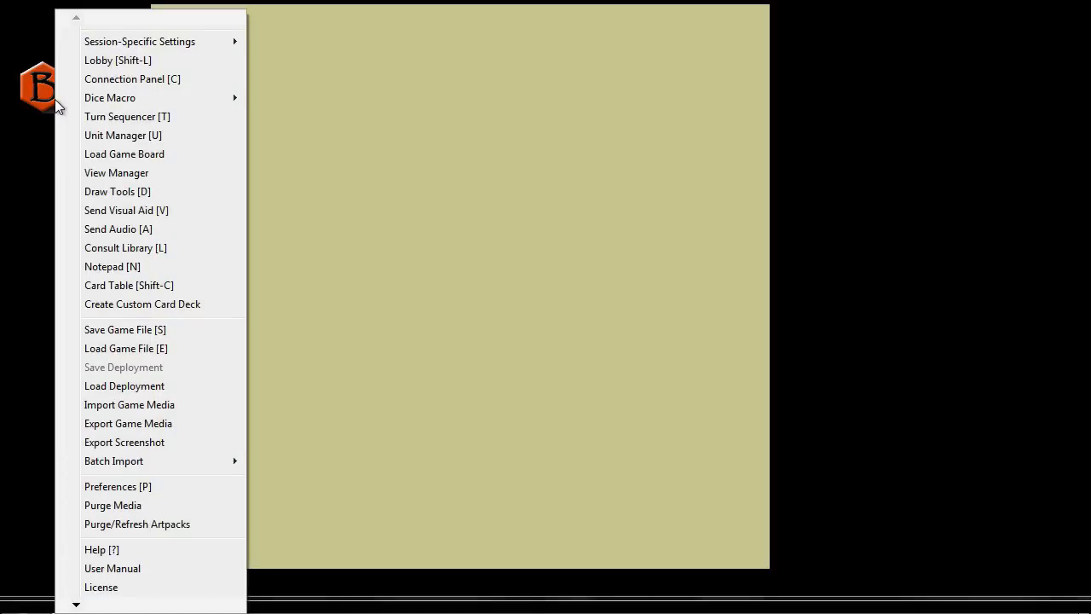
mouse_move(121, 161)
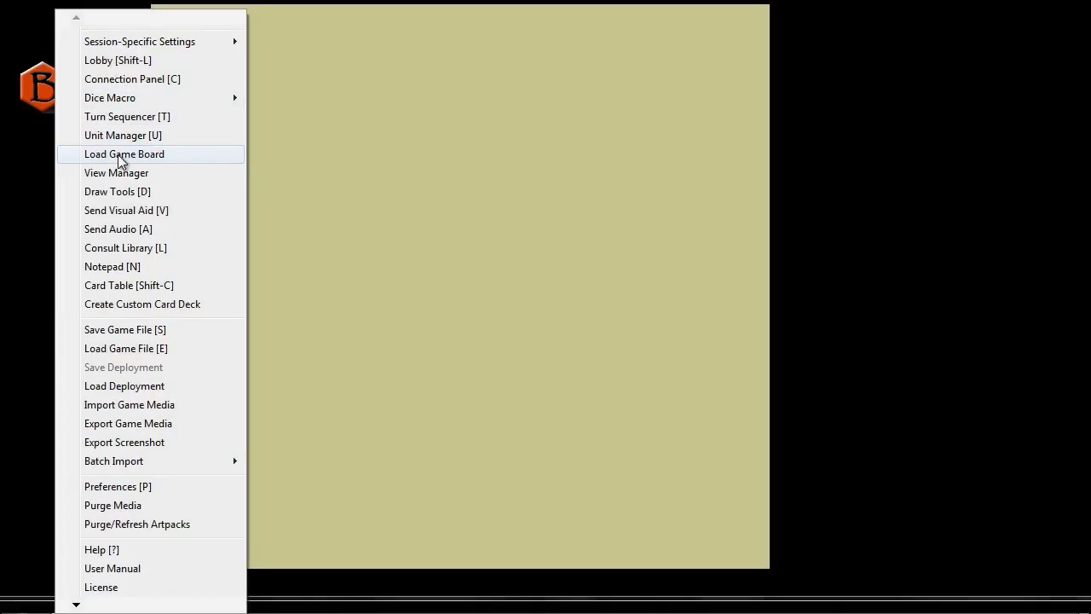
- Apply the Wooden Table board image and confirm Board Settings
click(124, 155)
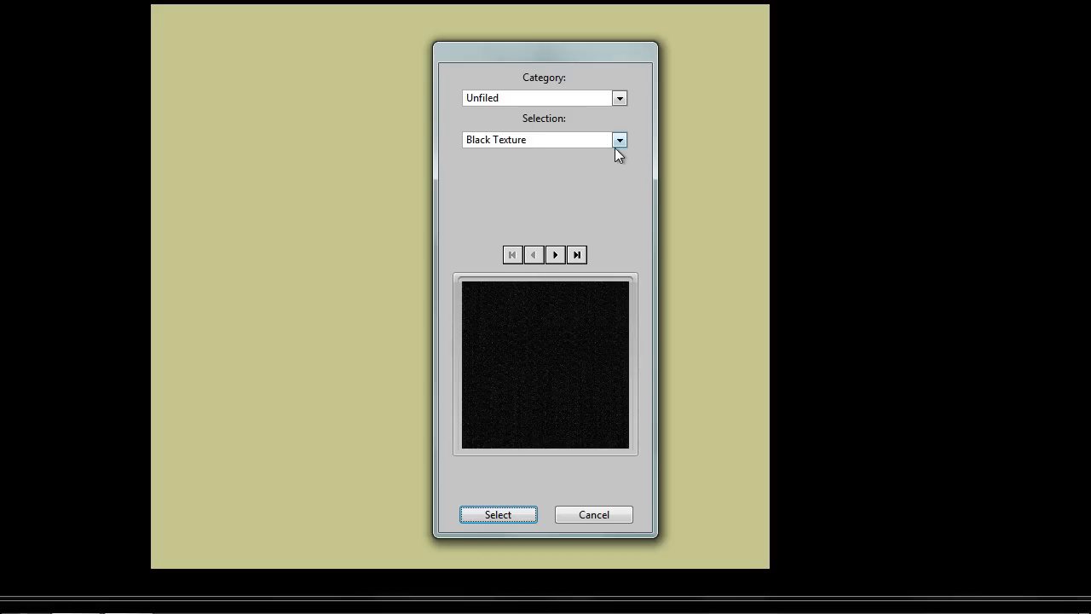
click(619, 140)
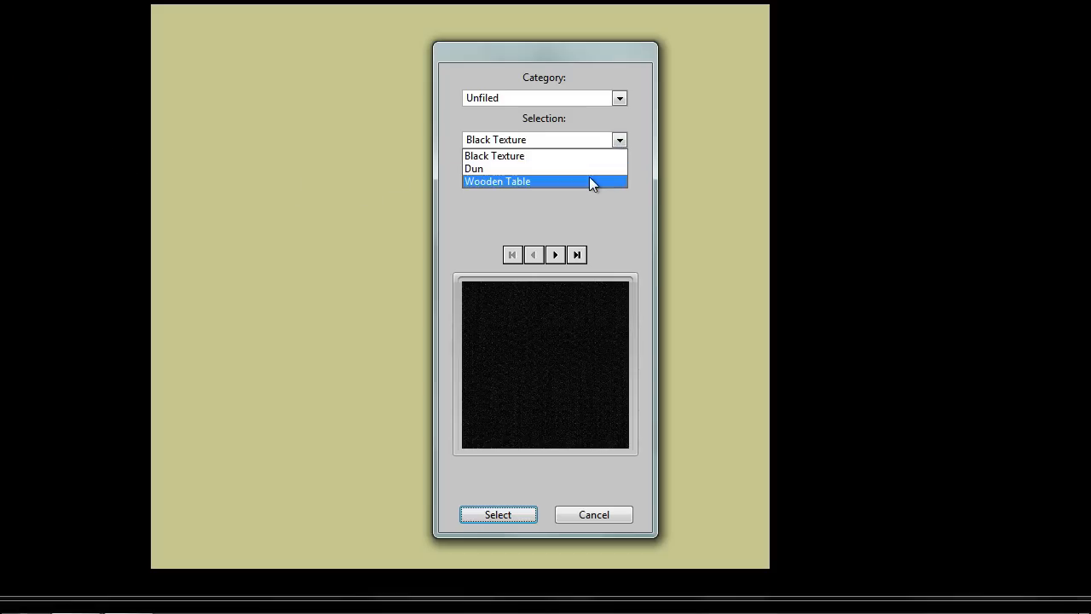
click(497, 180)
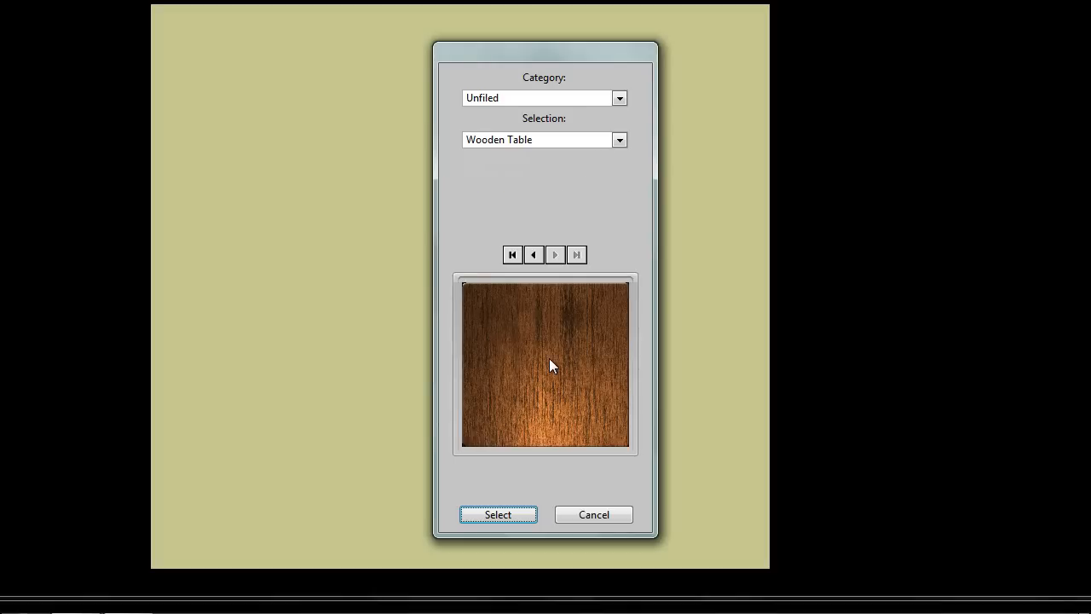
click(498, 514)
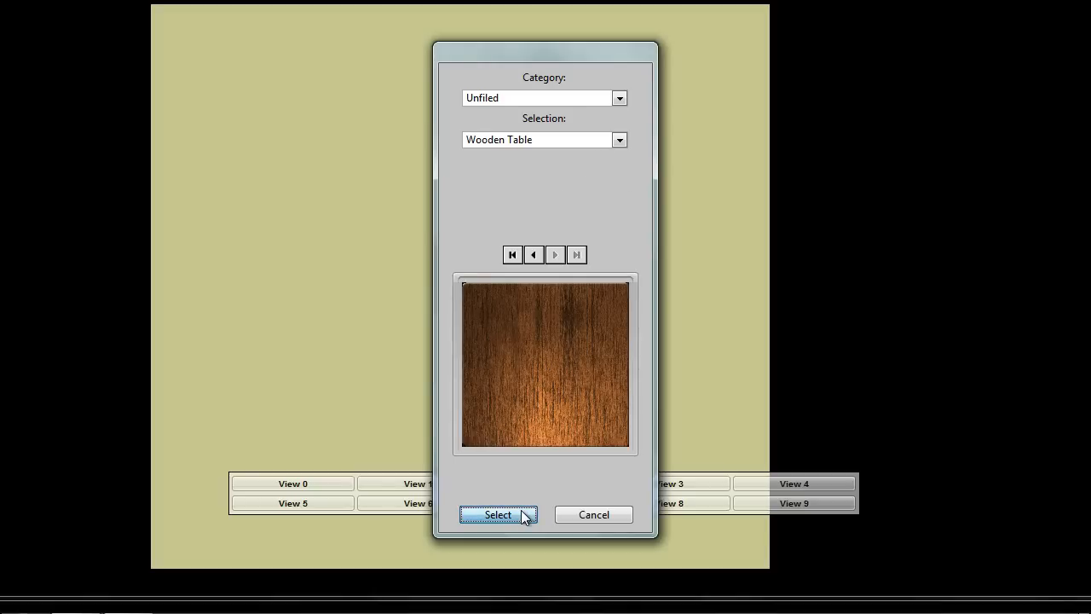
click(498, 514)
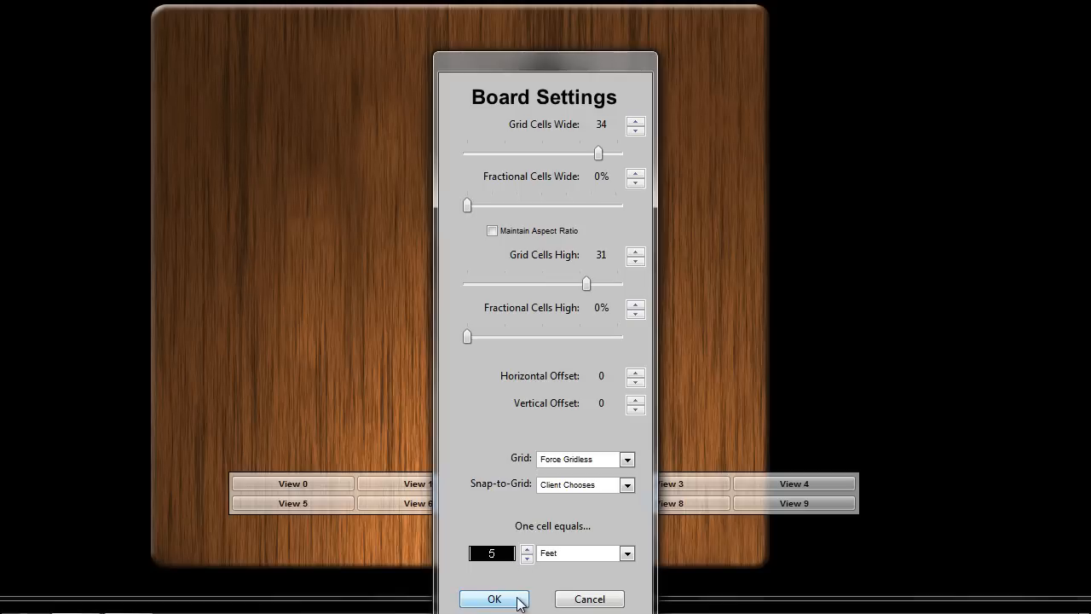
click(496, 598)
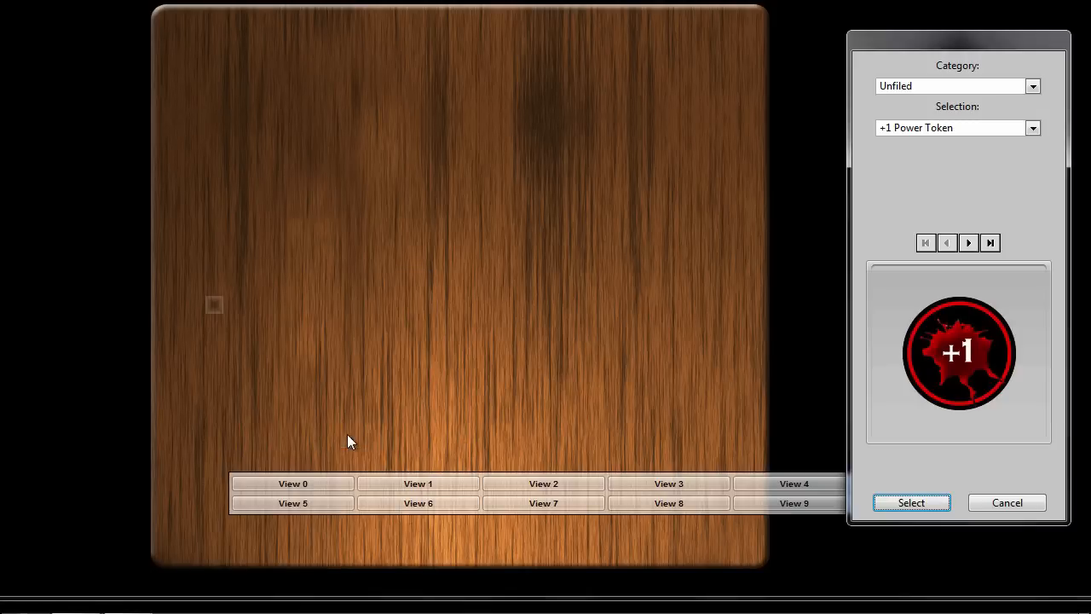
- Place the card named 'Reactor Chamber' and use its own image as its portrait
click(1036, 85)
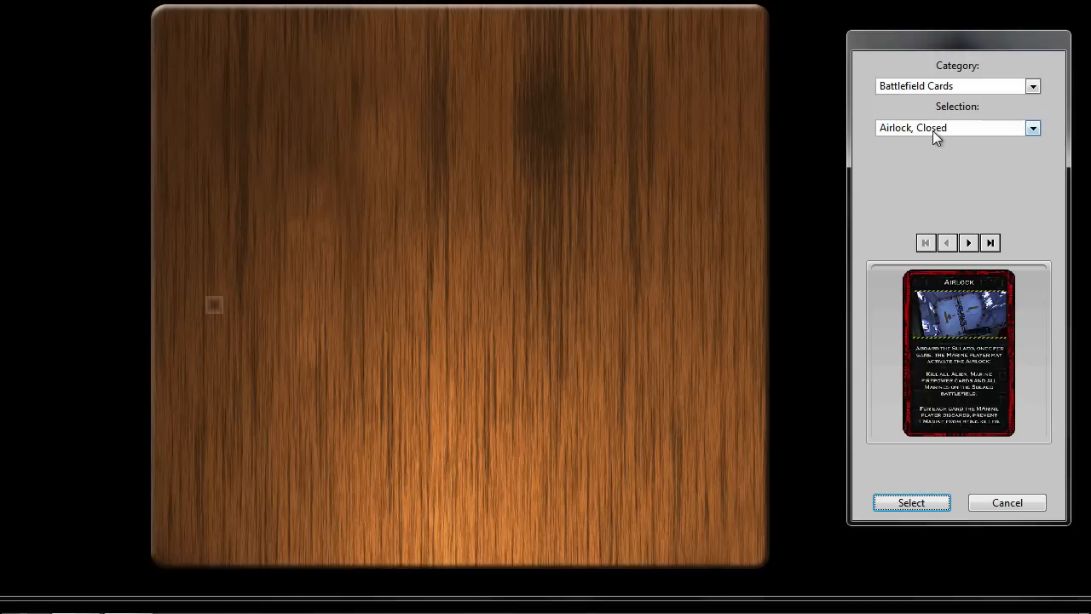
click(1032, 128)
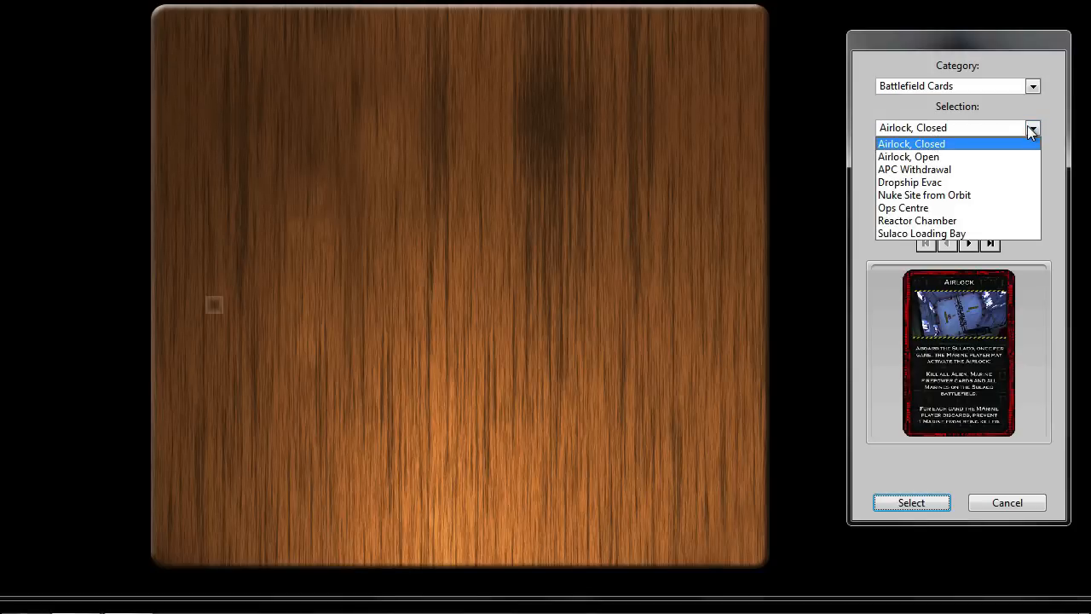
mouse_move(937, 168)
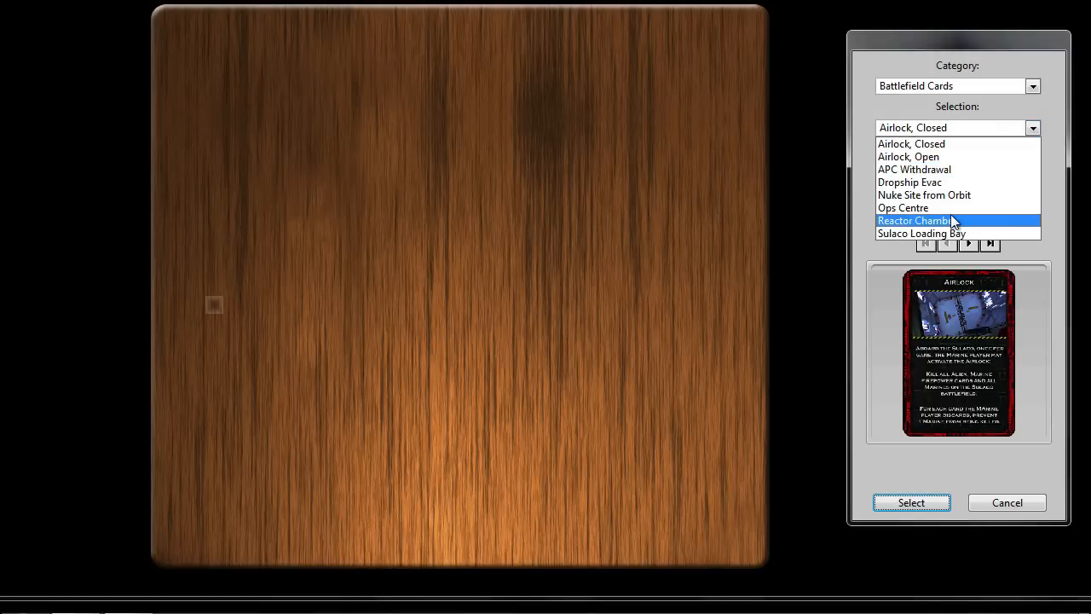
click(931, 220)
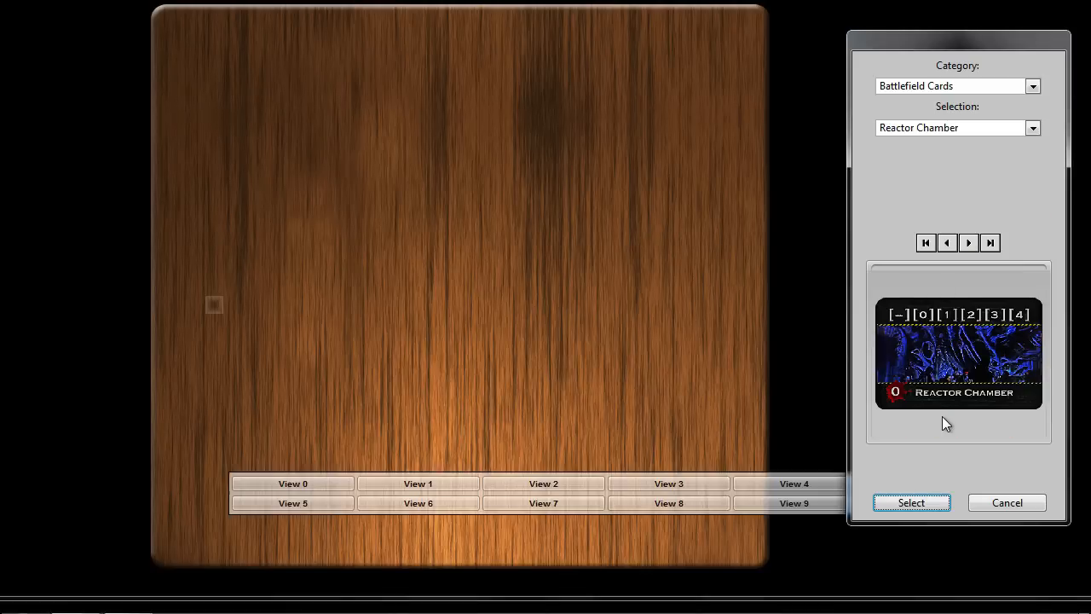
click(911, 502)
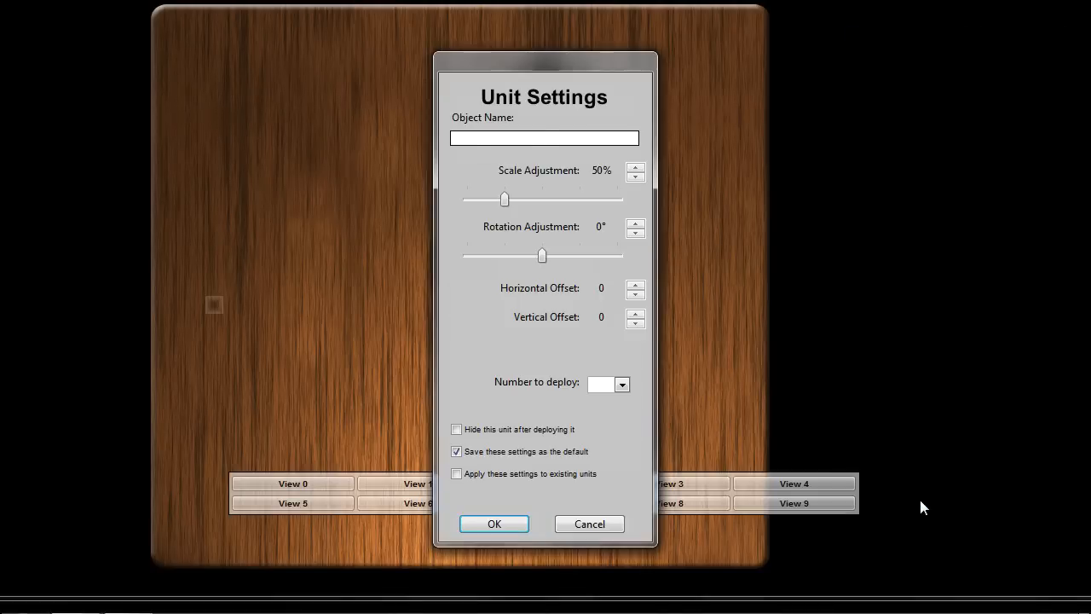
text(Reactor Chamber)
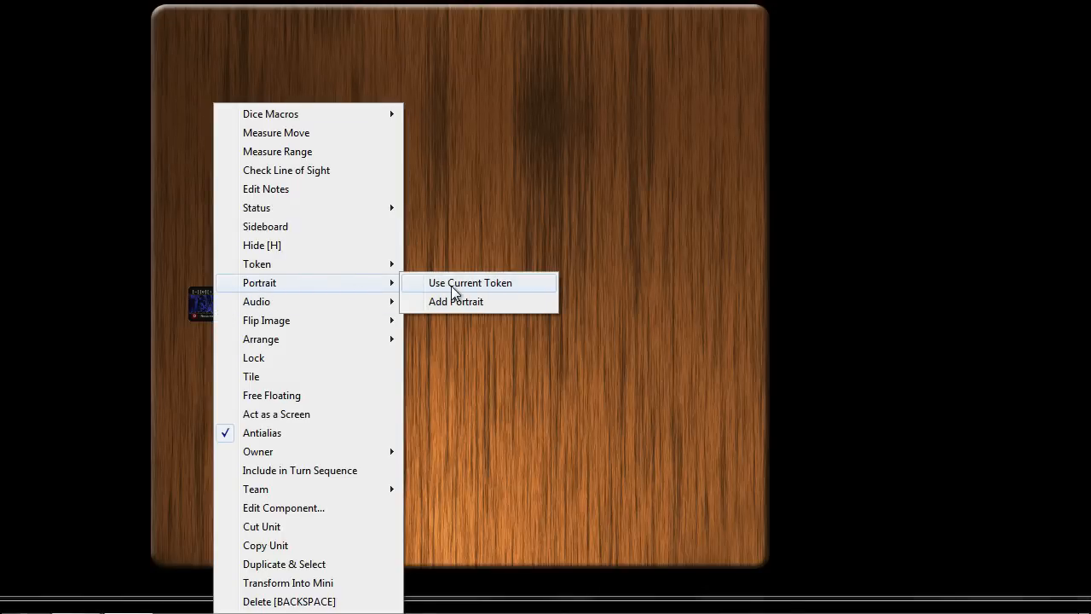
click(469, 282)
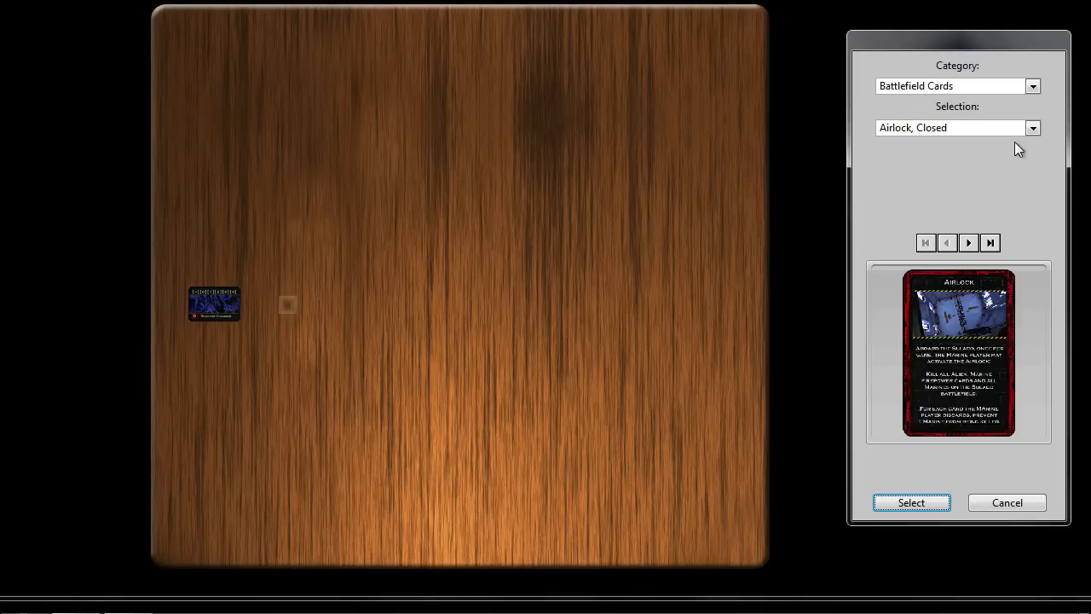
- Place the Ops Centre and Dropship Evac battlefield cards on the table
click(1037, 128)
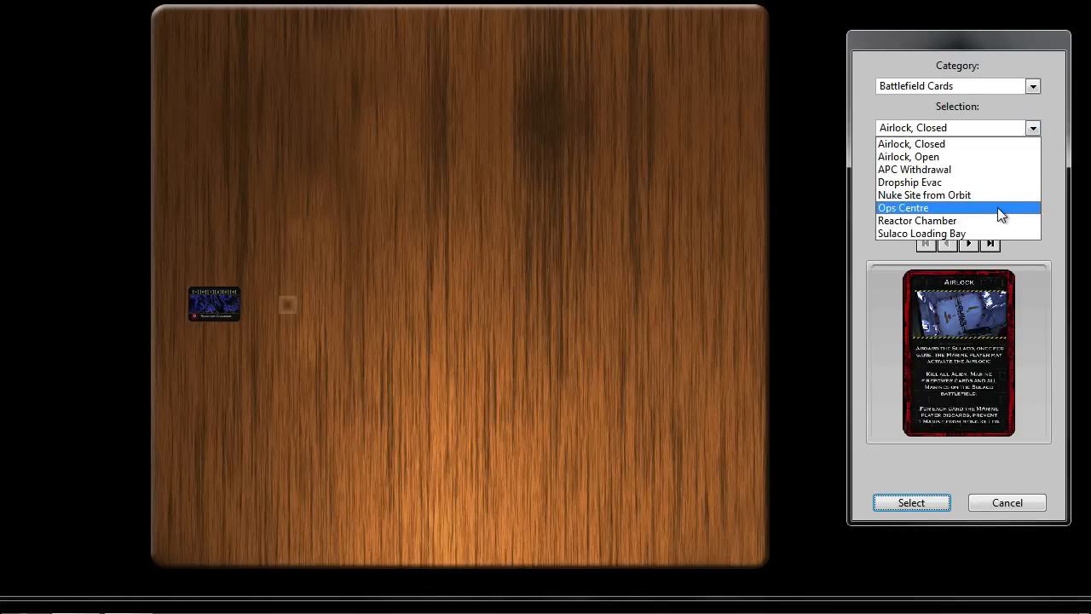
click(903, 207)
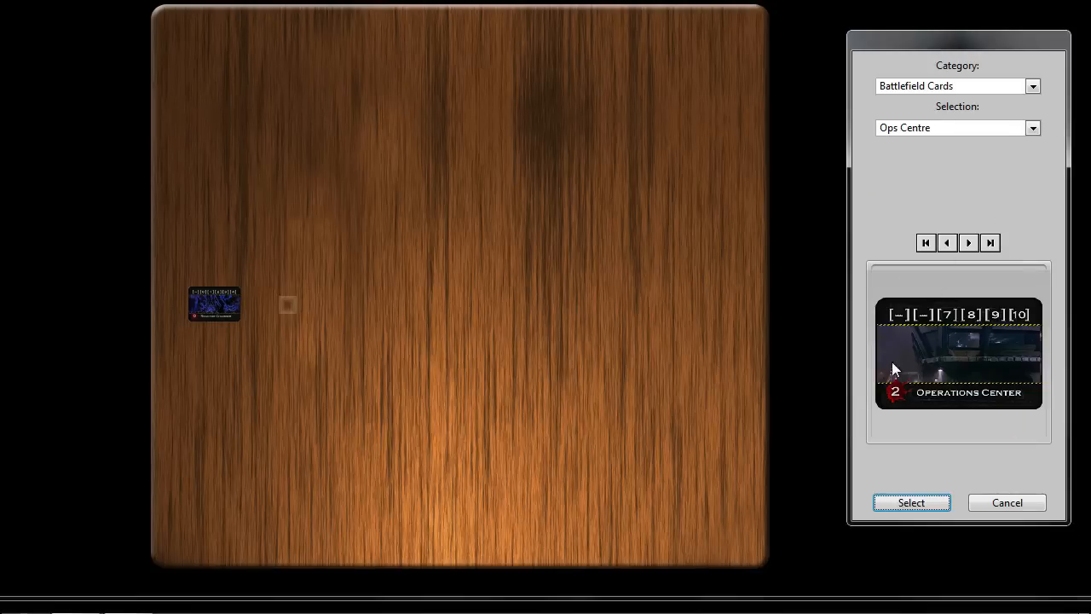
click(911, 502)
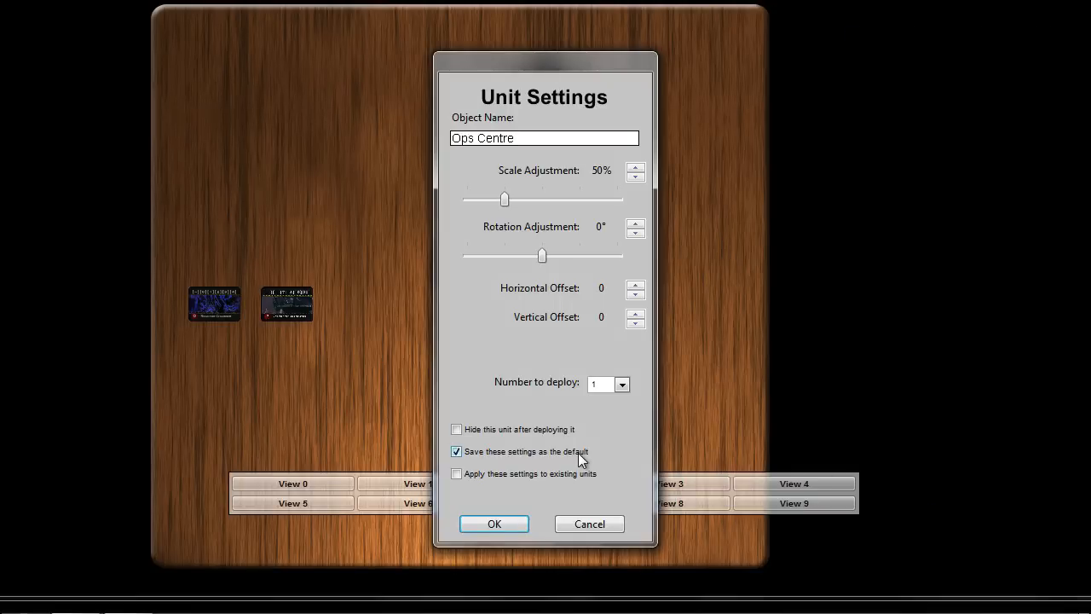
click(495, 523)
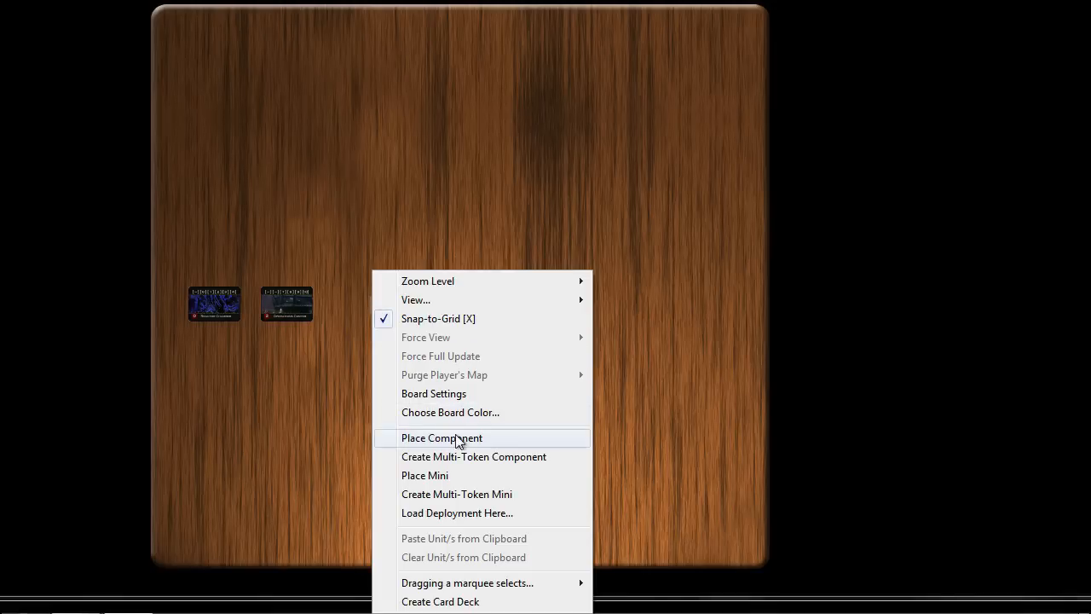
click(441, 437)
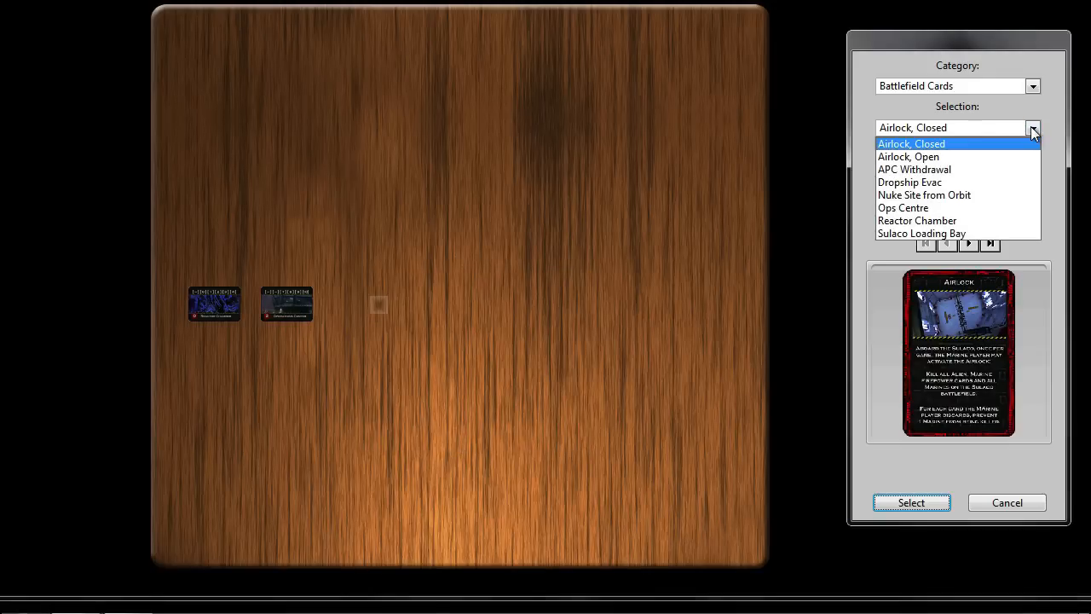
click(909, 182)
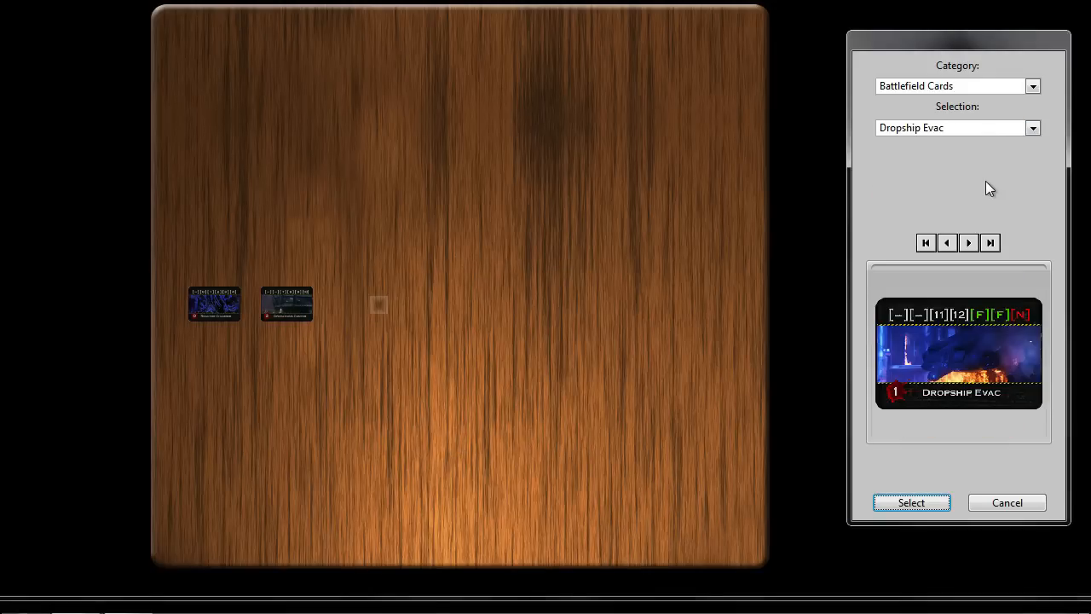
click(911, 502)
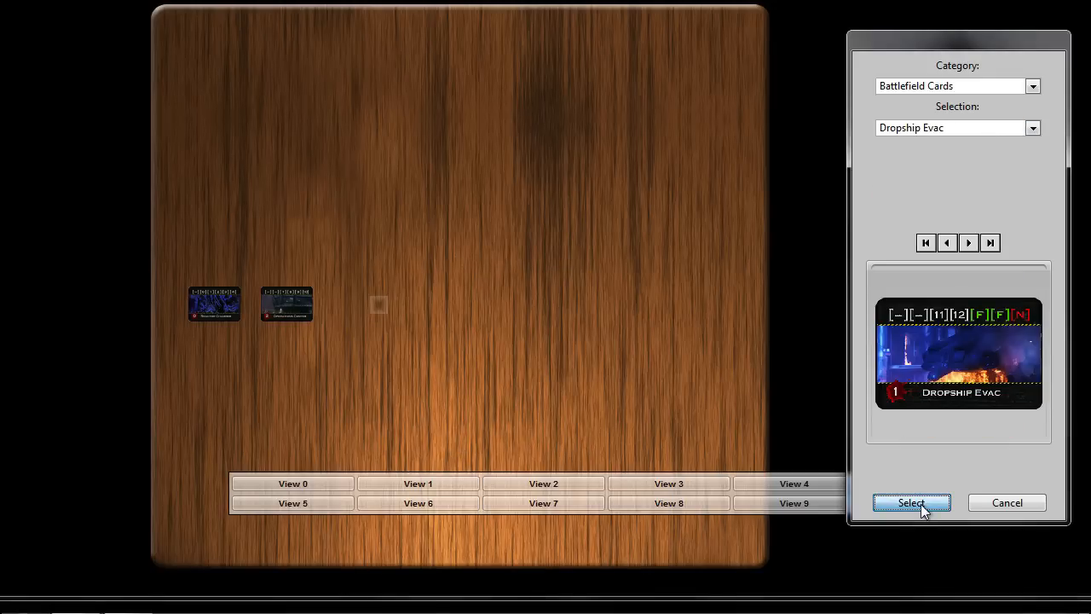
click(911, 502)
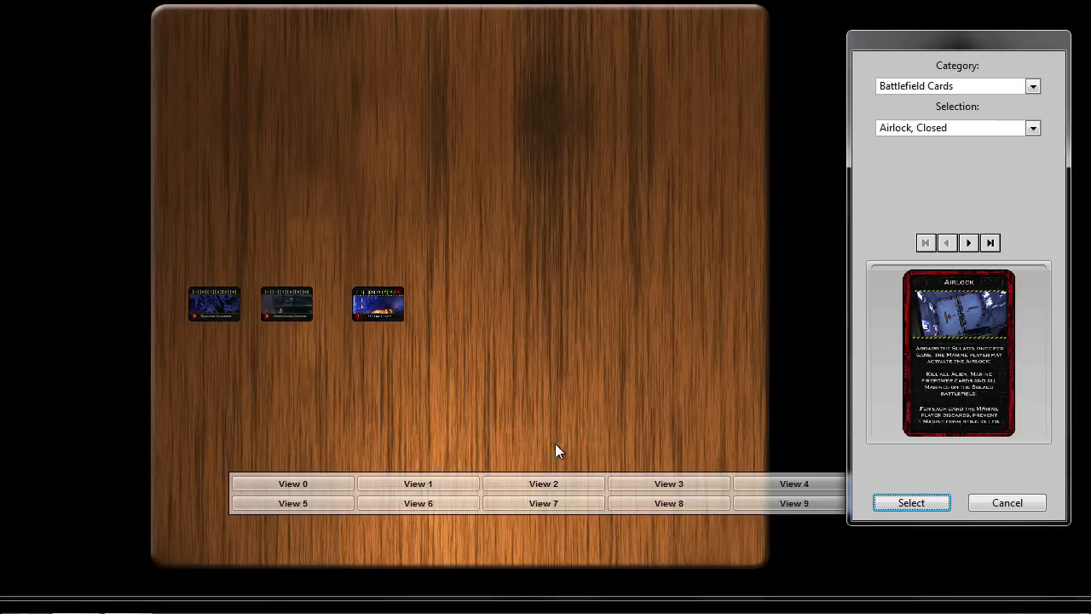
- Place the Sulaco Loading Bay and APC Withdrawal battlefield cards on the table
click(1032, 128)
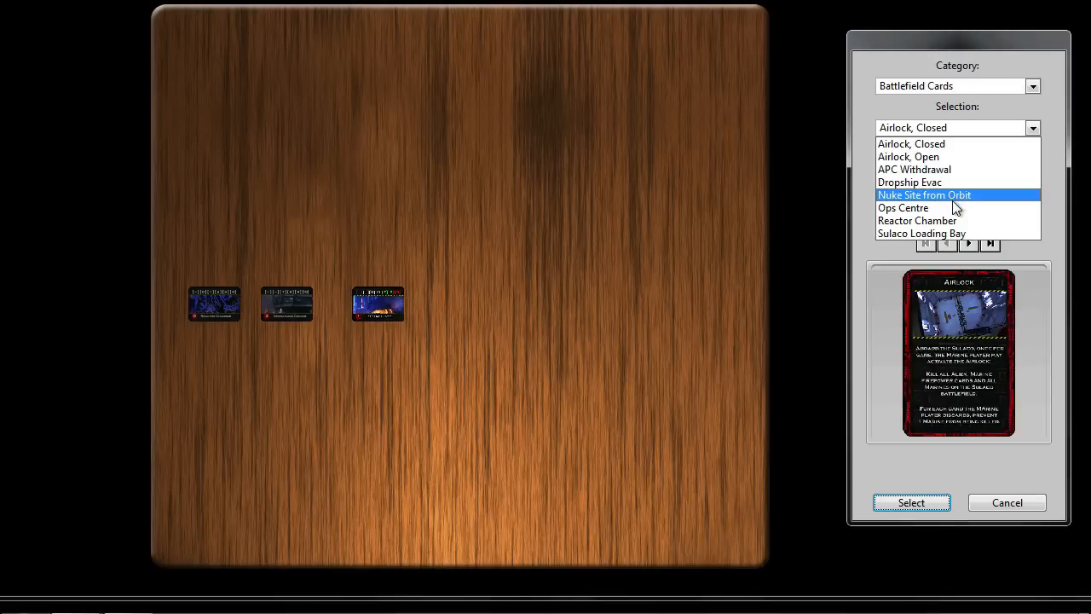
click(922, 233)
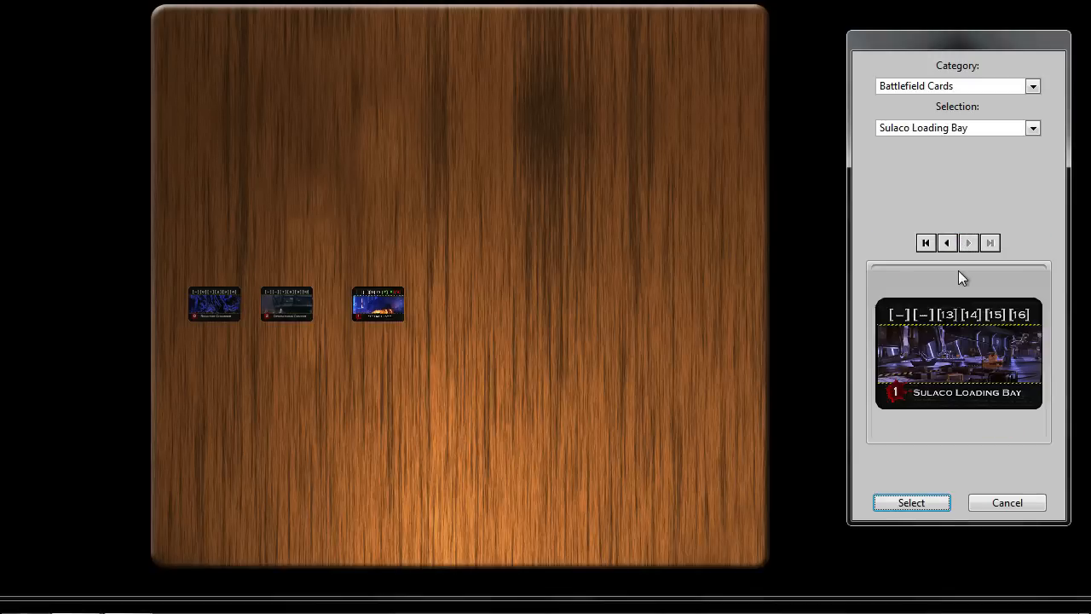
click(911, 502)
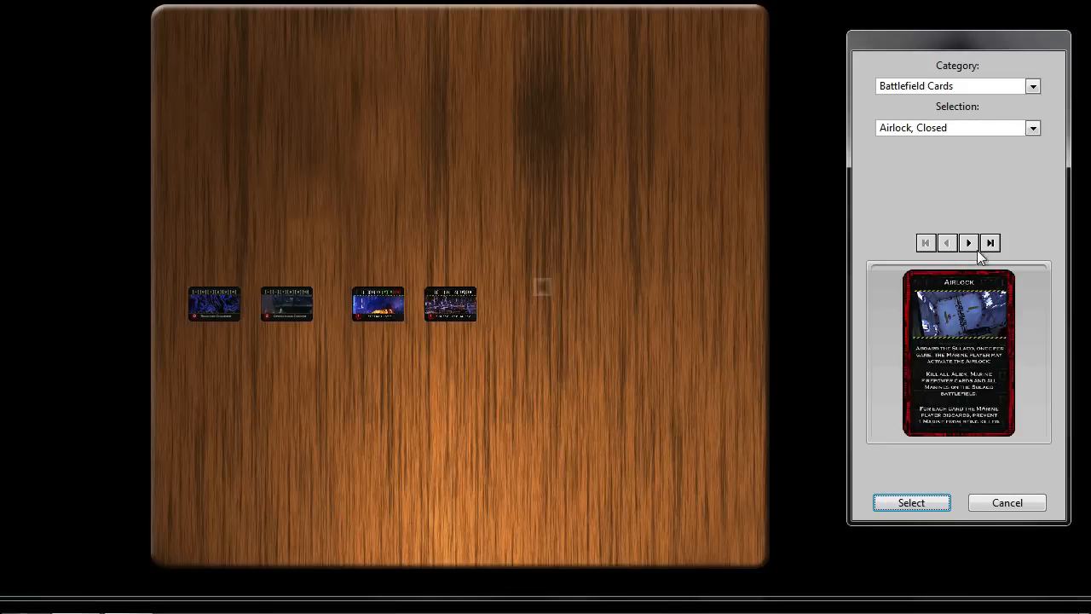
click(968, 243)
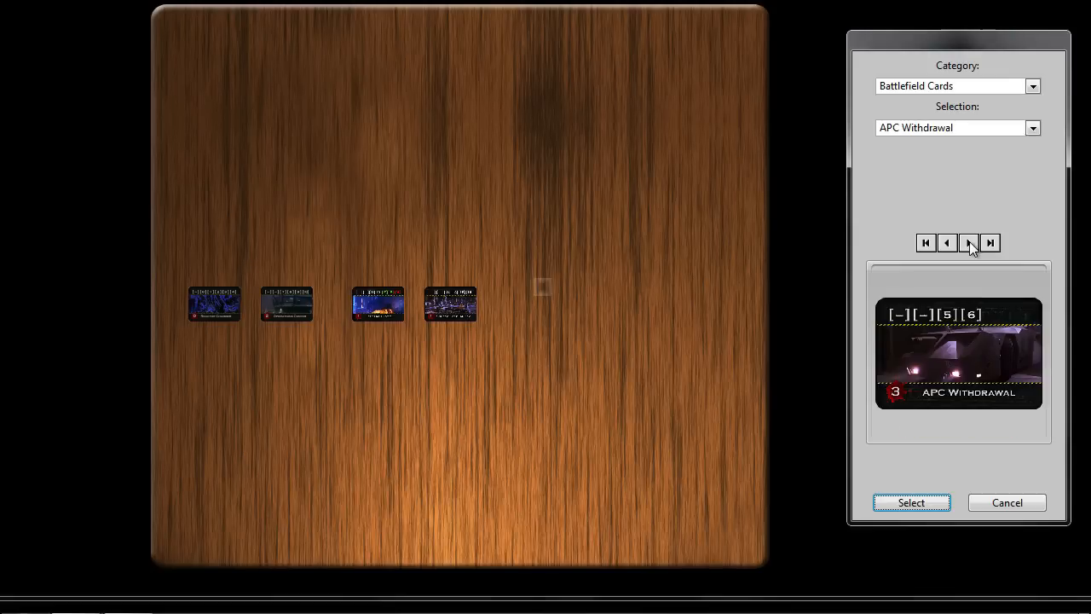
click(911, 502)
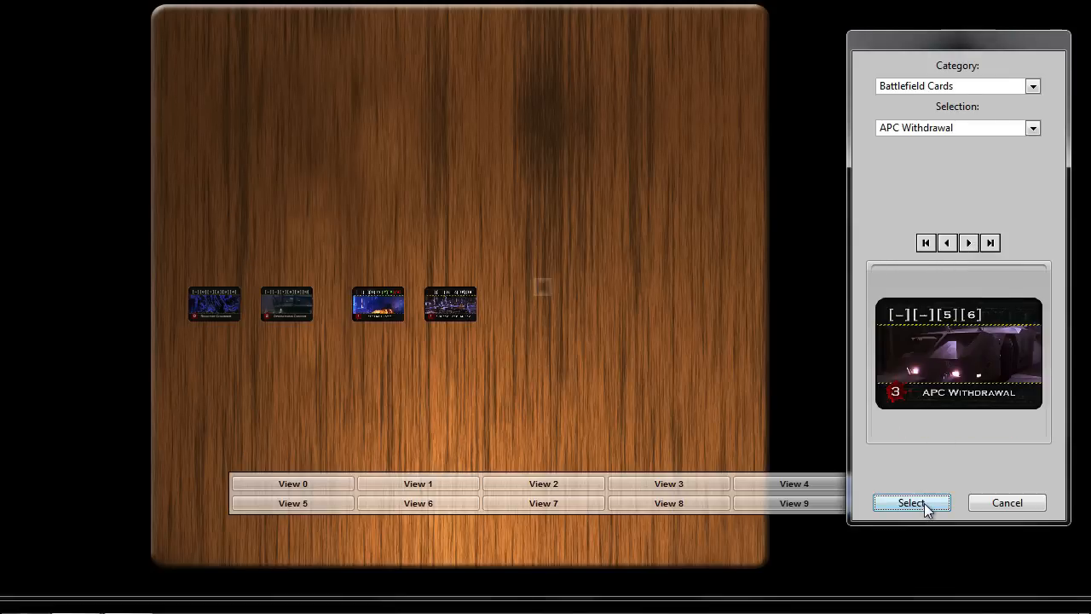
click(911, 502)
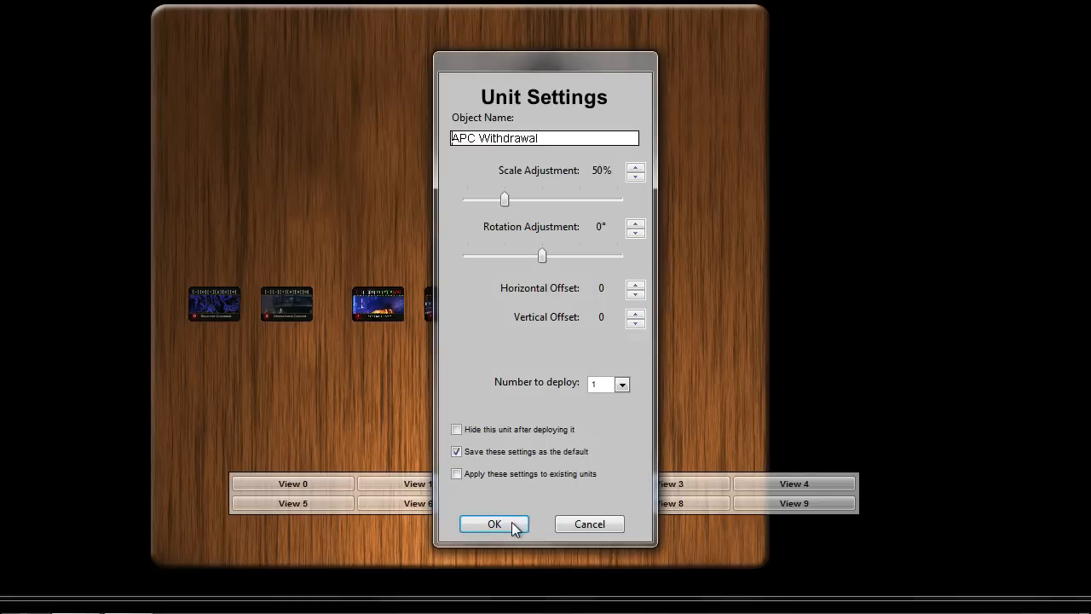
click(494, 523)
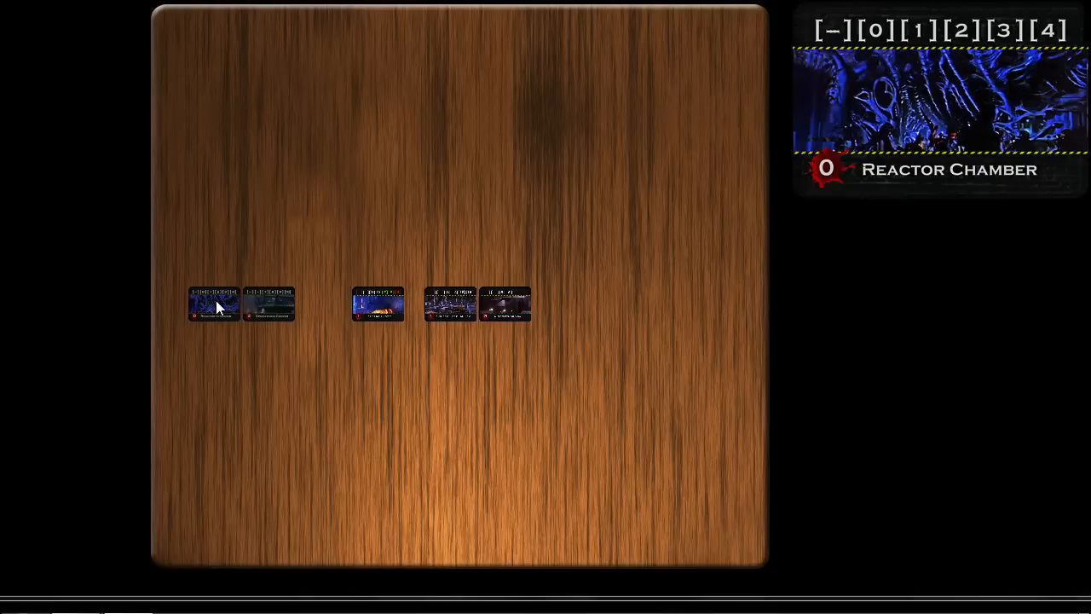
mouse_move(243, 305)
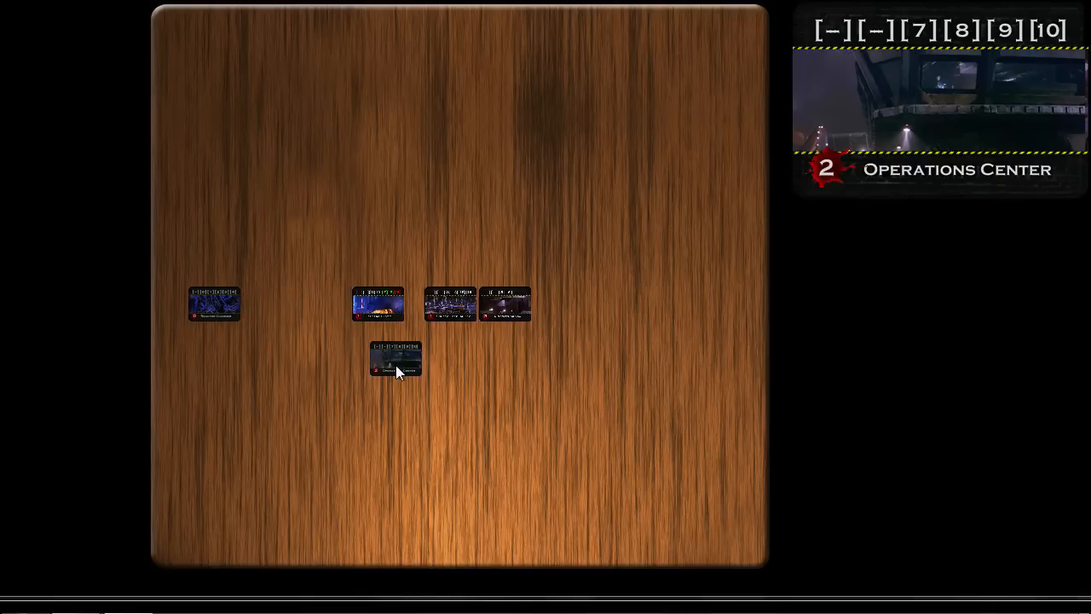
- Move the Dropship Evac, Ops Centre and other cards edge to edge in one row
right_click(396, 371)
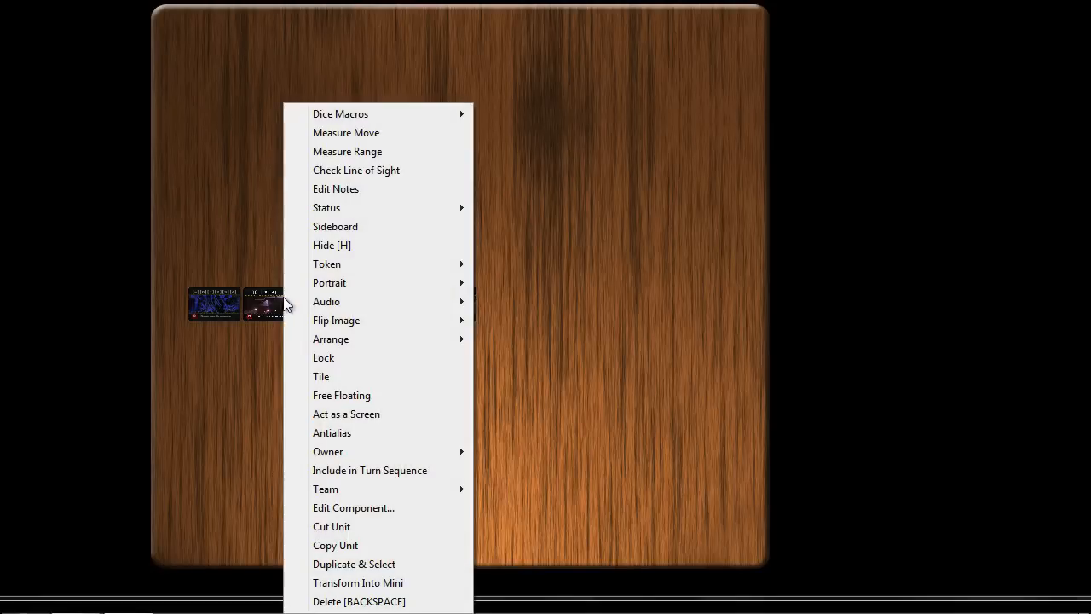
mouse_move(424, 282)
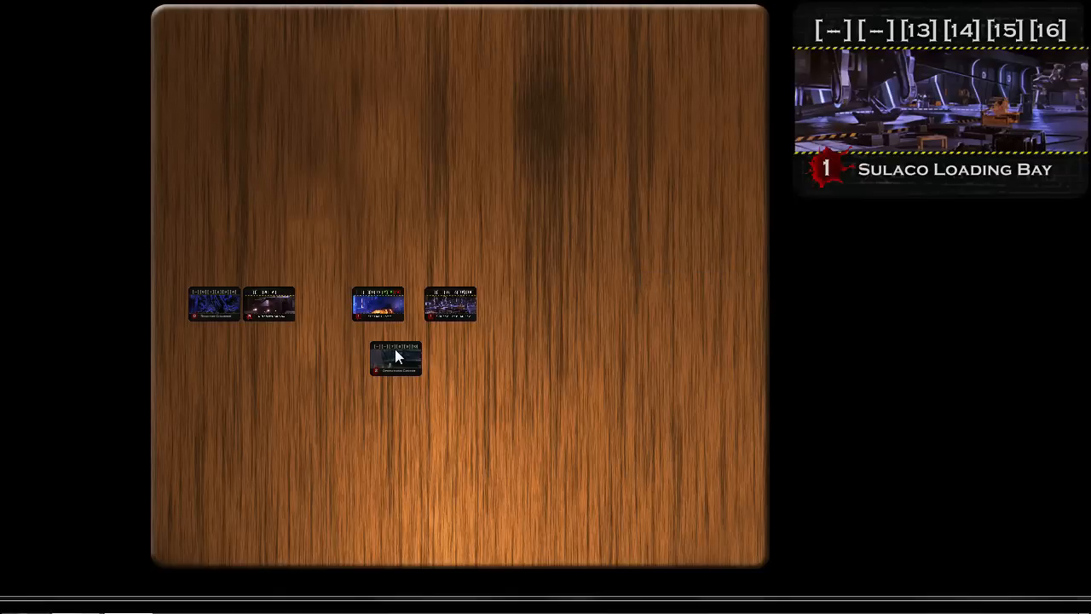
right_click(395, 357)
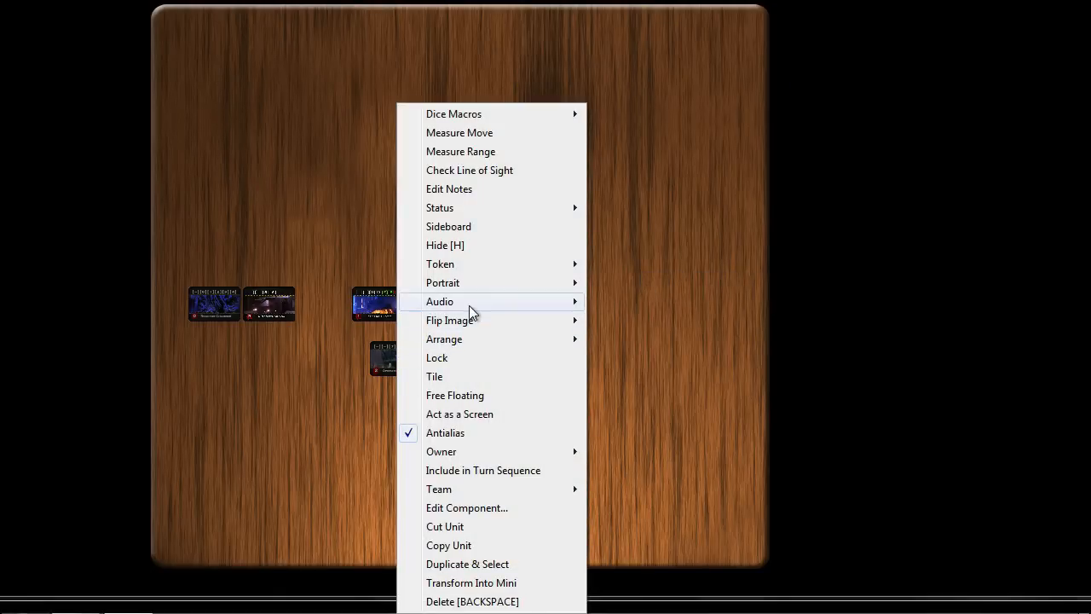
mouse_move(442, 282)
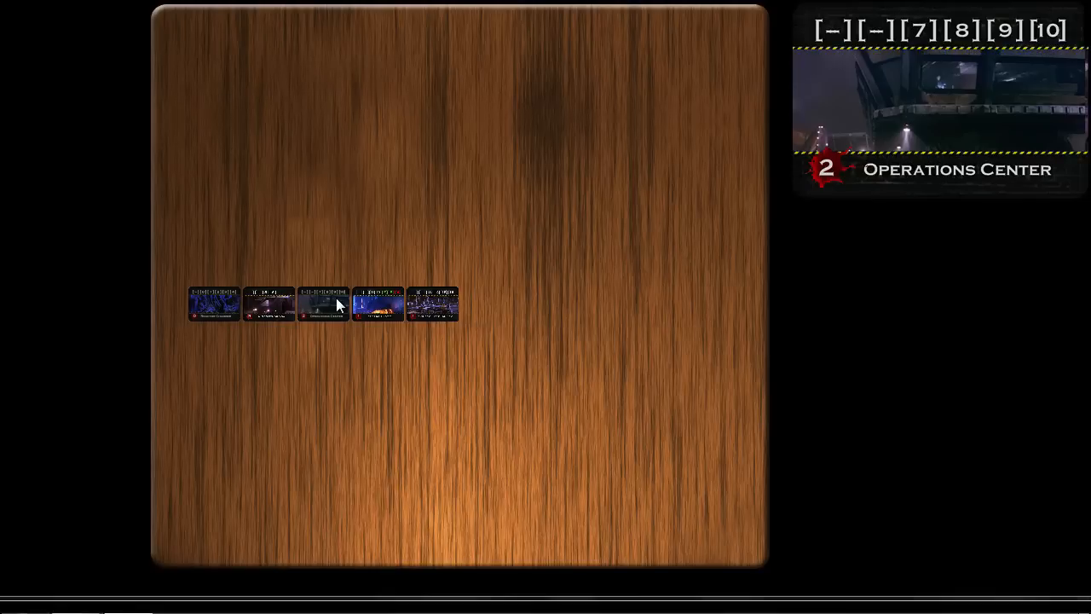
right_click(514, 307)
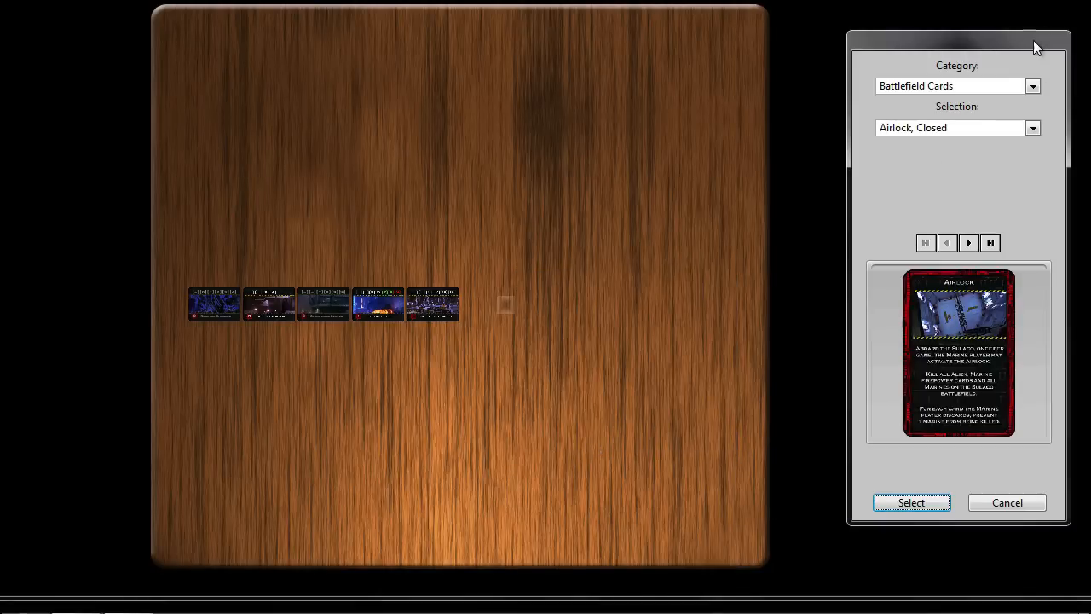
- Place a Red Glass Bead from the Unfiled category, accepting its 50% scale settings
click(1034, 85)
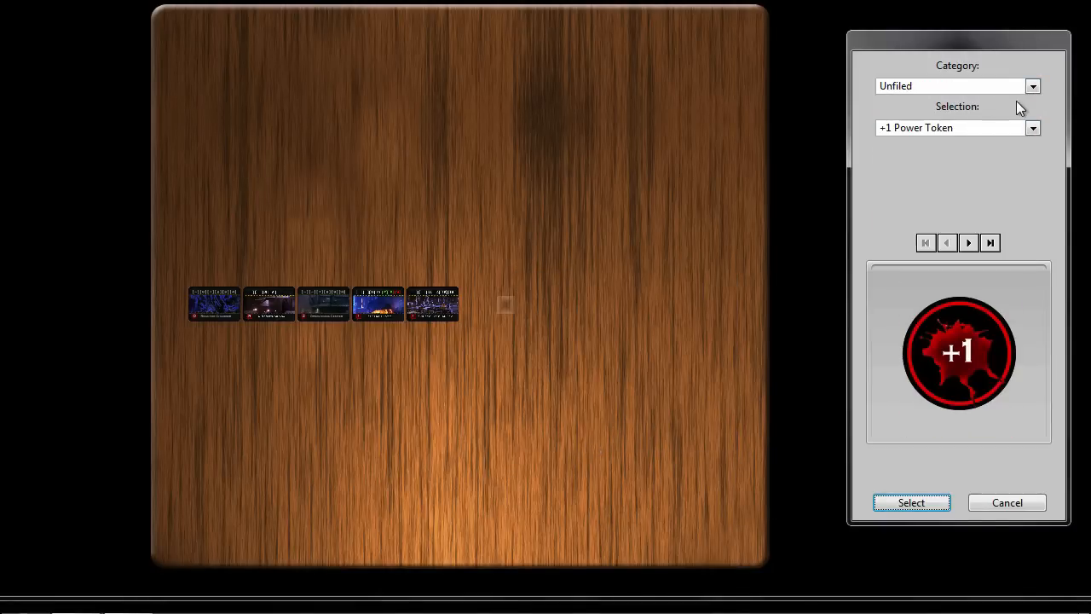
click(1036, 127)
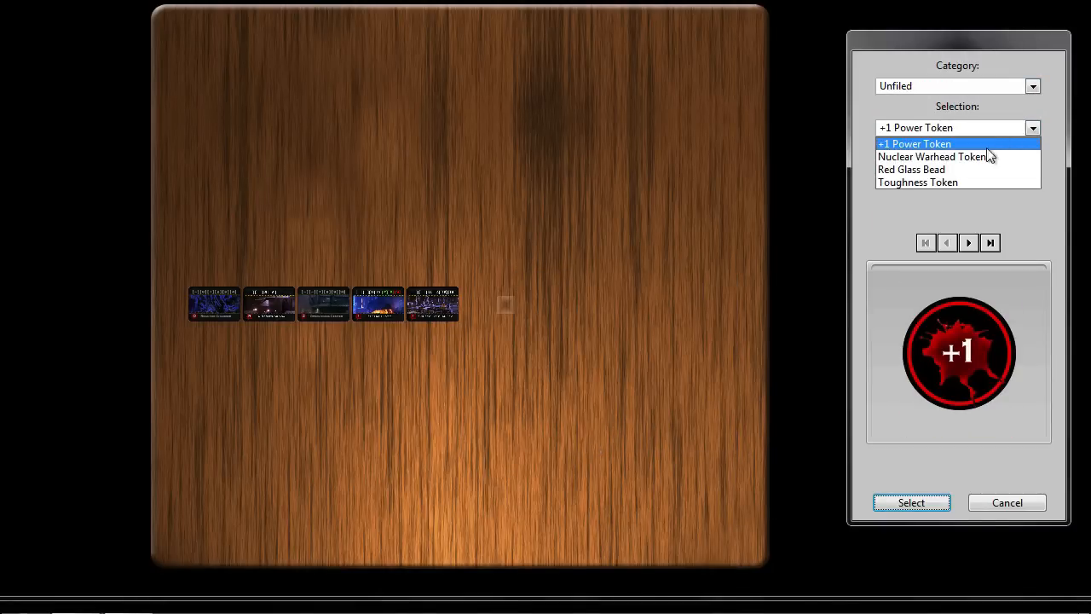
click(909, 169)
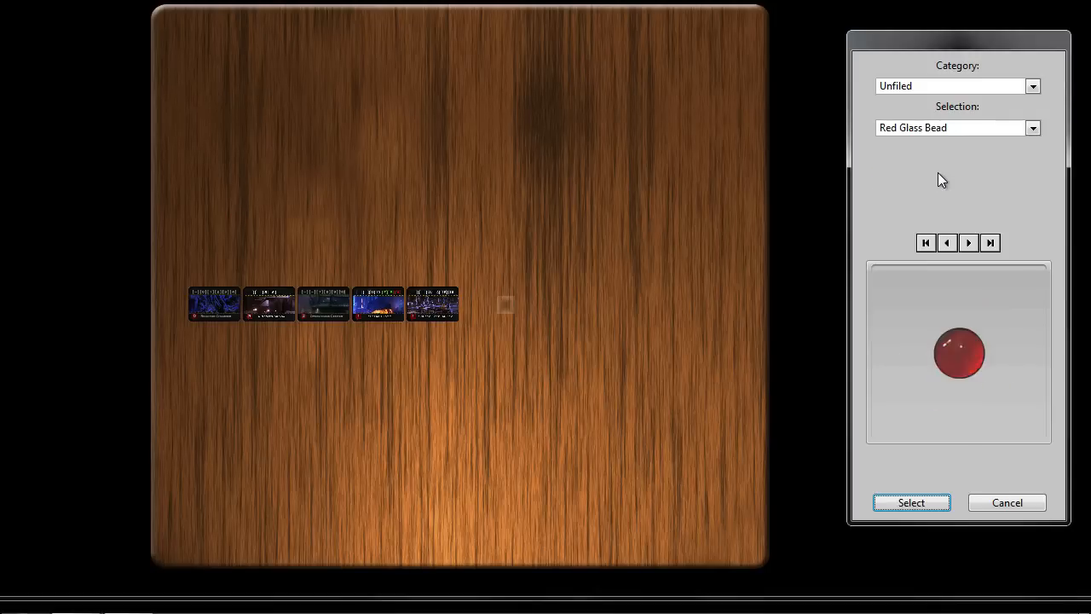
click(911, 502)
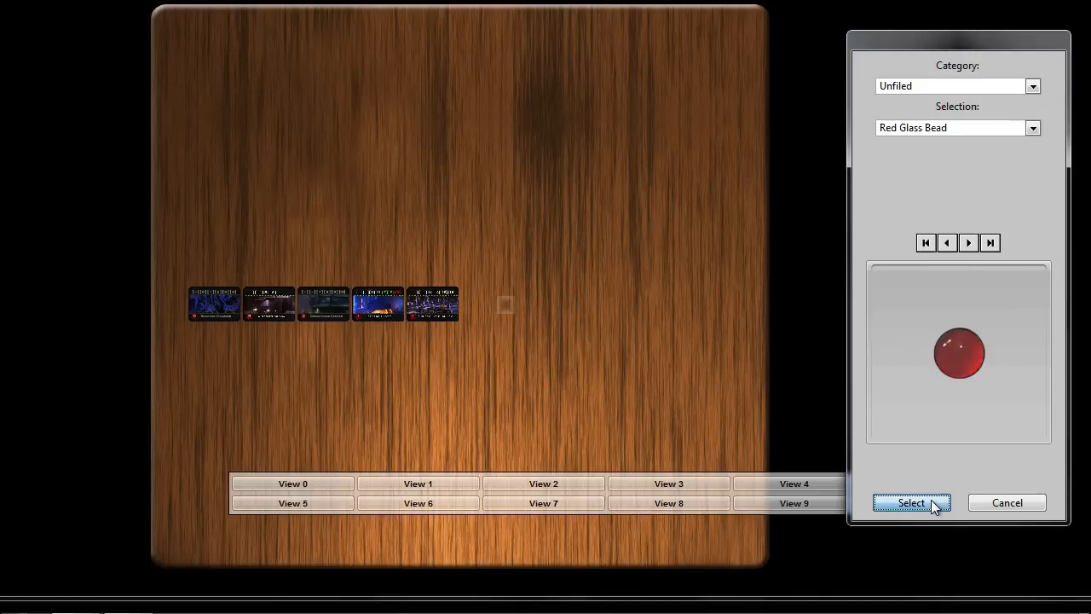
click(910, 502)
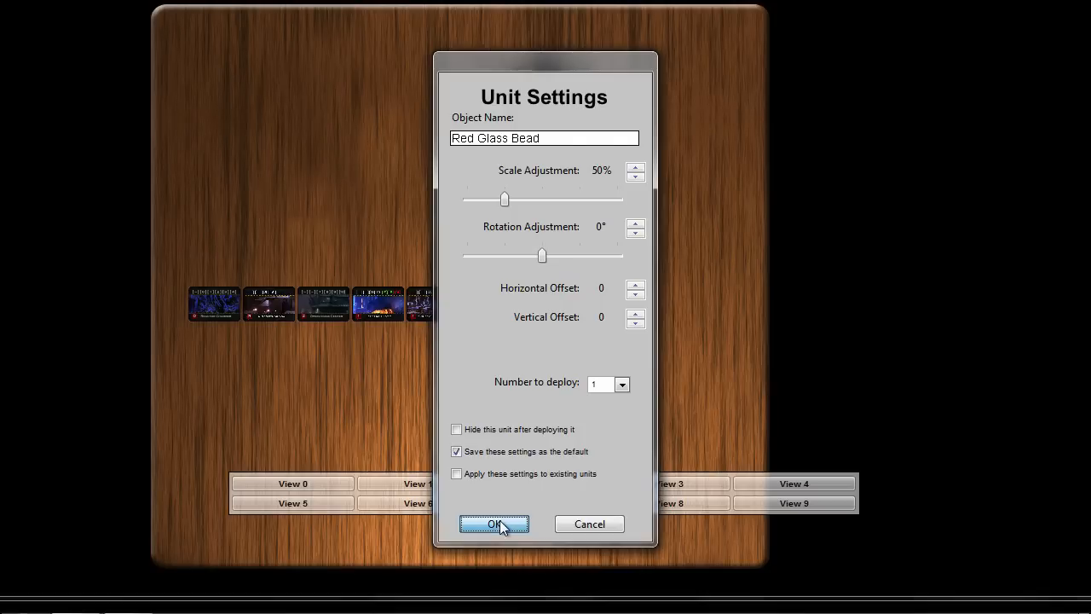
click(493, 524)
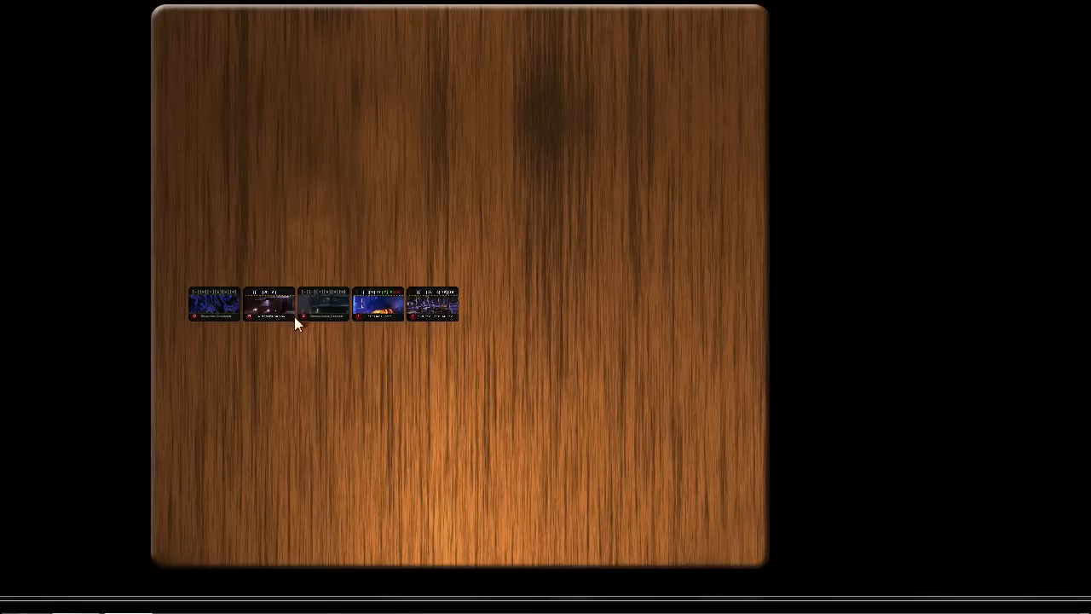
right_click(298, 305)
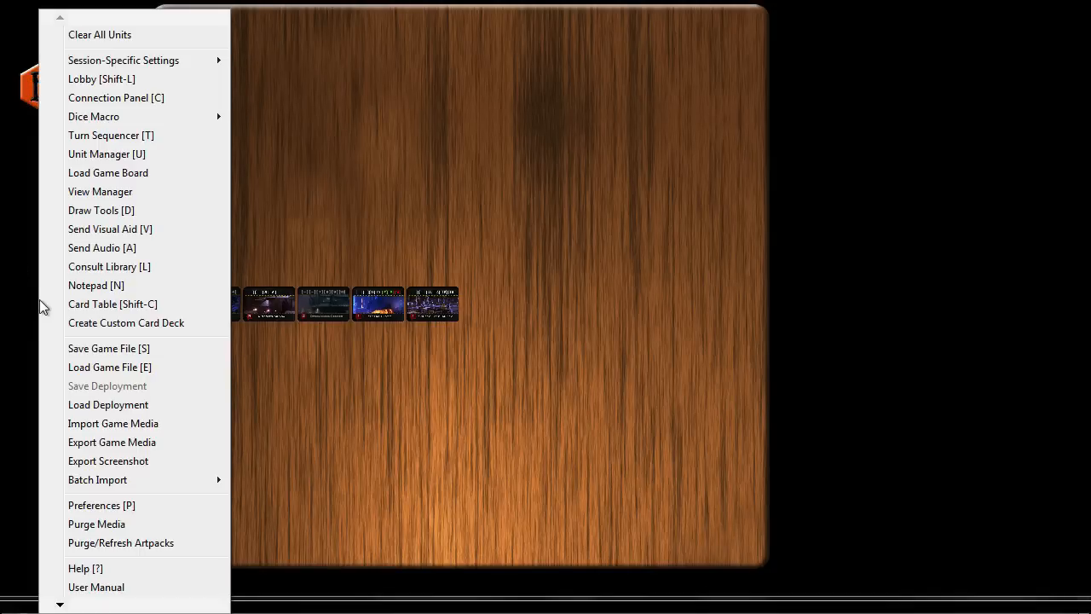
mouse_move(117, 348)
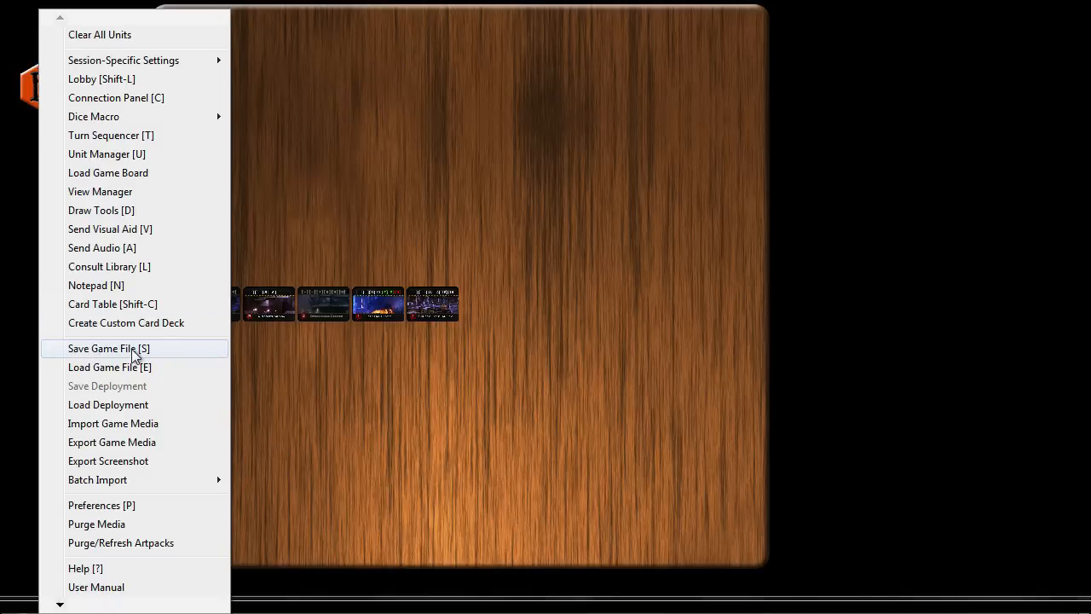
- Save the table as a game file, starting the name 'Ali'
click(109, 348)
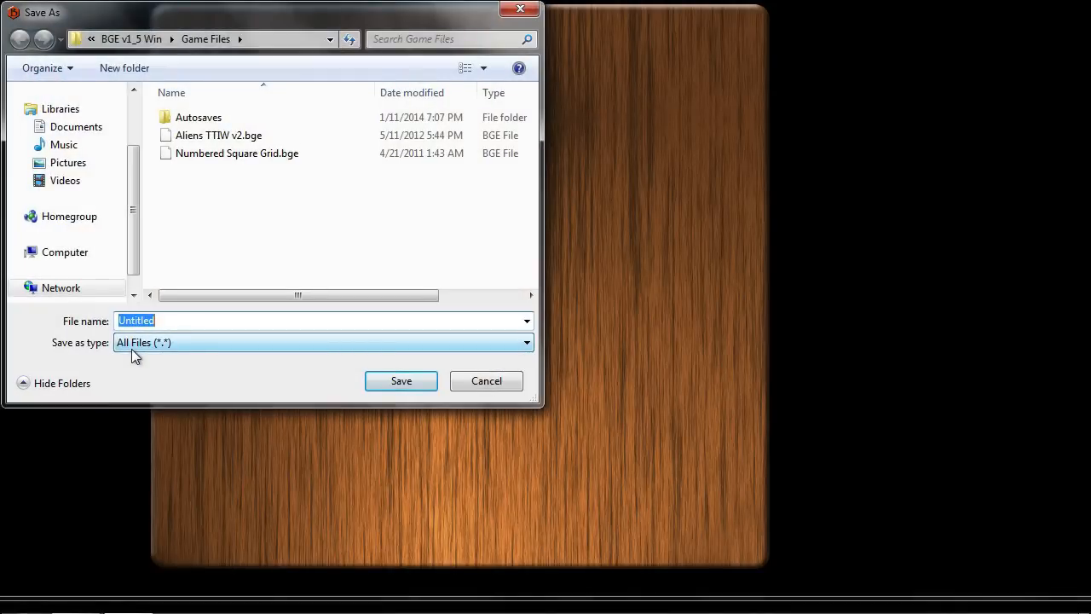
text(Ali)
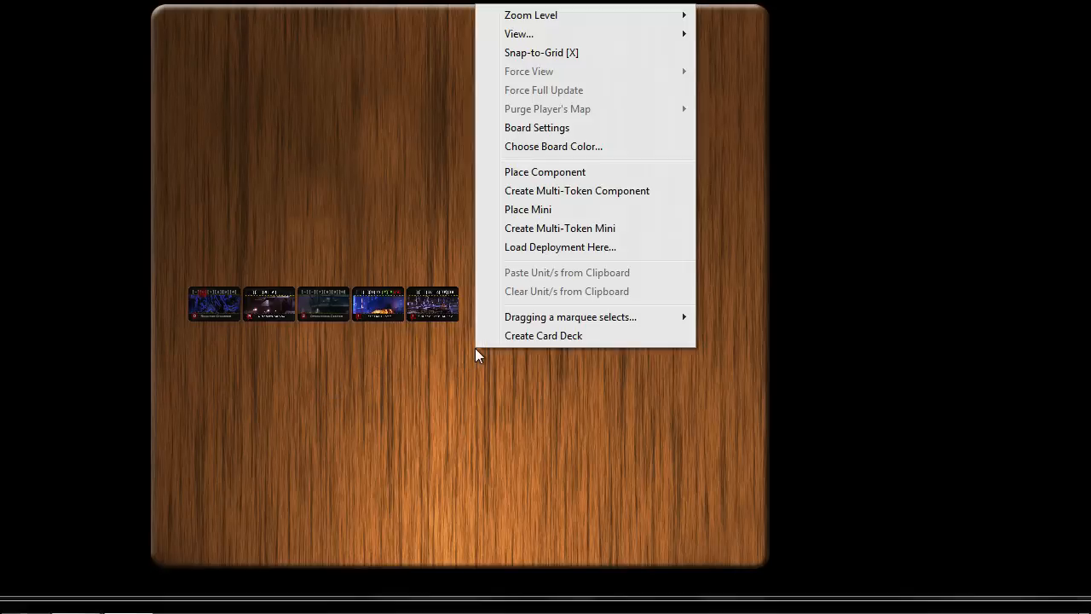
- Place the Airlock, Closed battlefield card and assign Airlock, Open as its second side
click(544, 171)
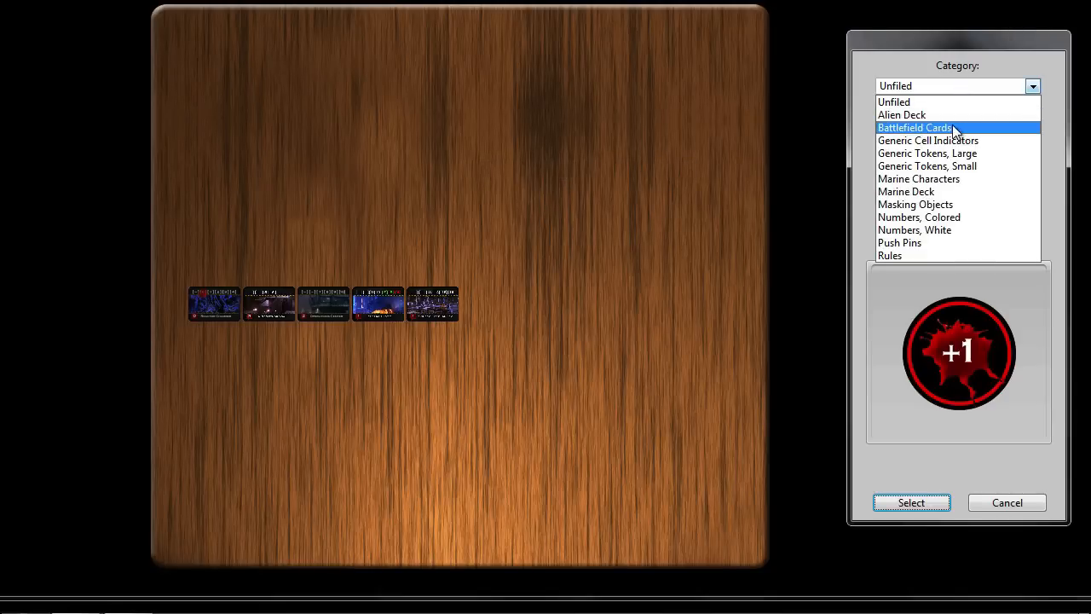
click(916, 127)
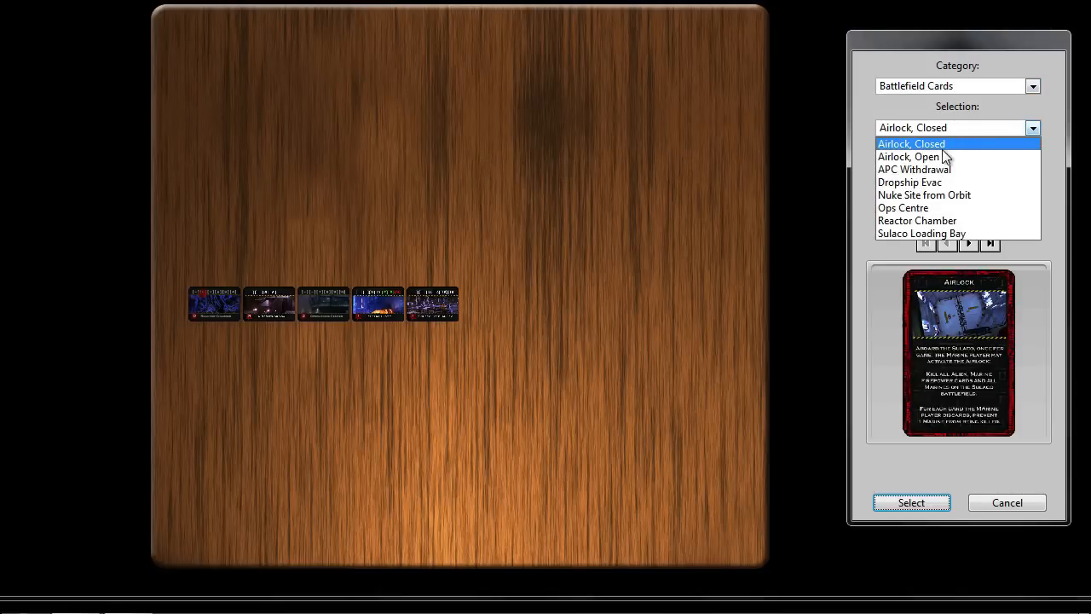
mouse_move(947, 151)
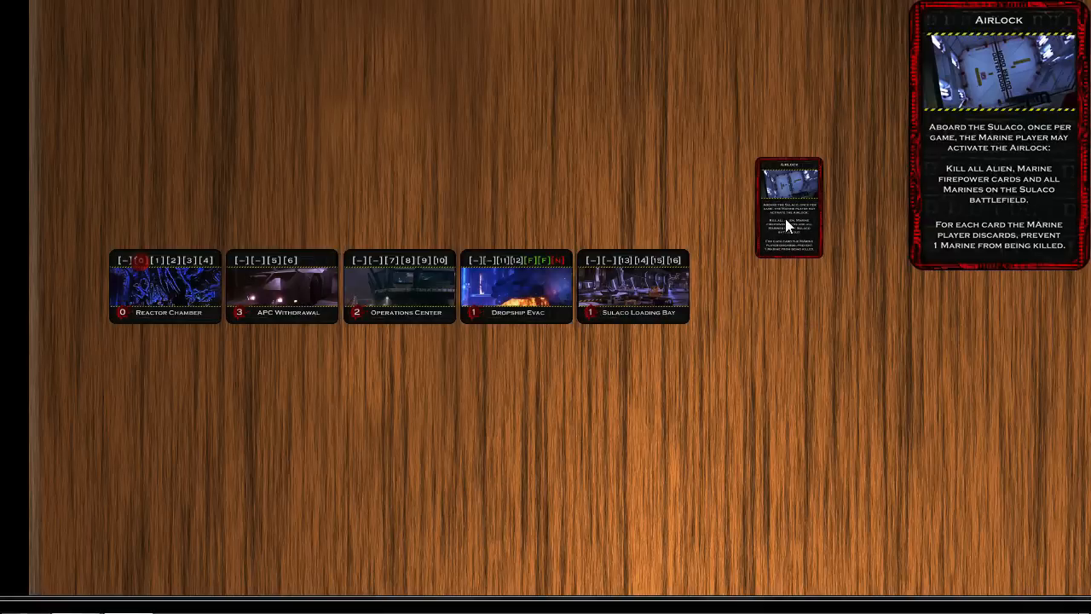
right_click(789, 208)
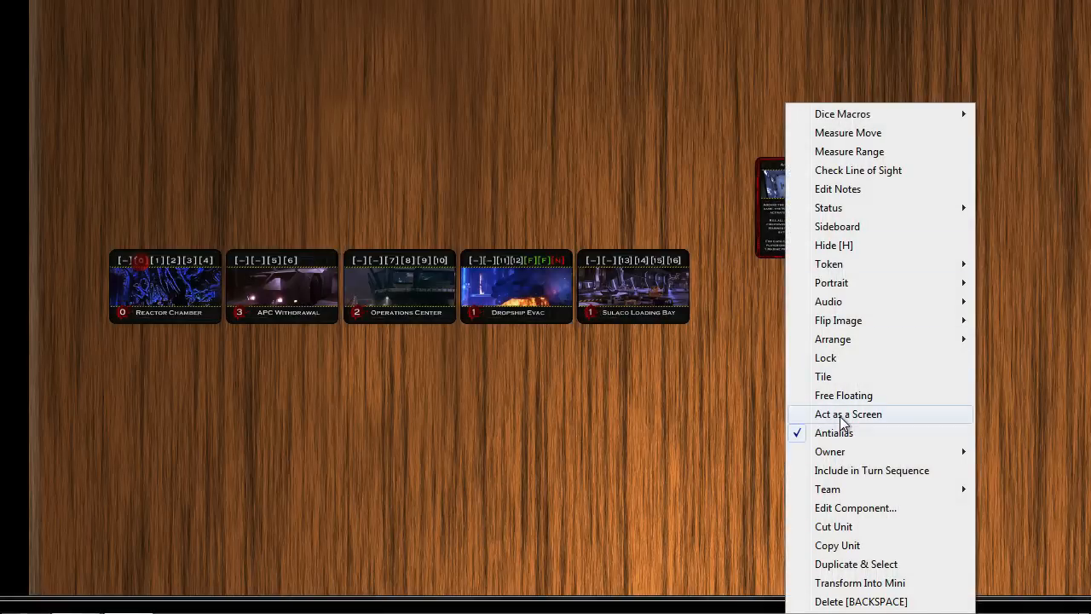
mouse_move(829, 264)
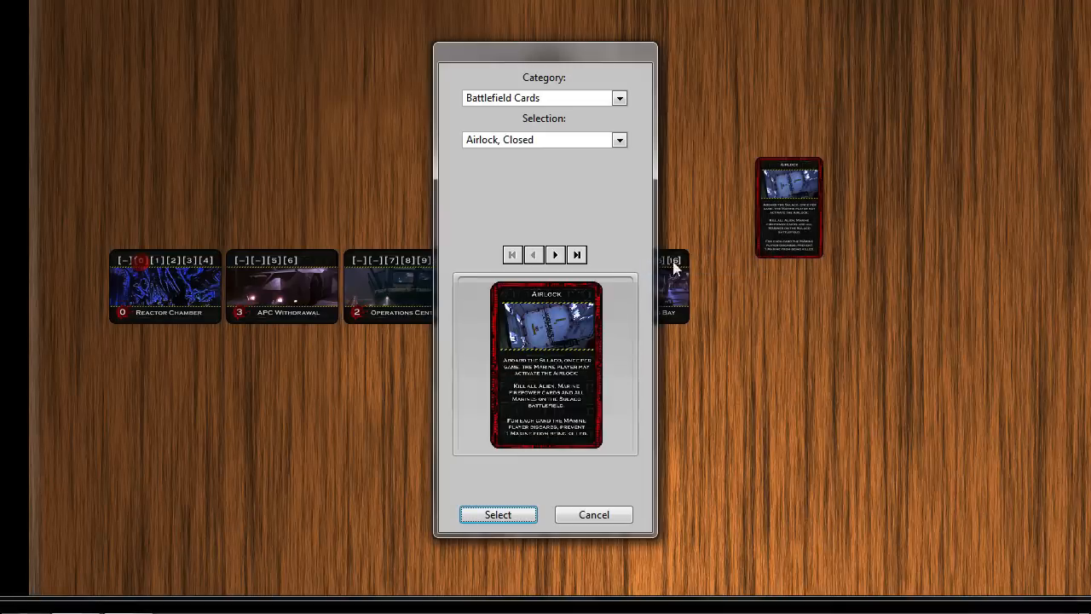
click(554, 254)
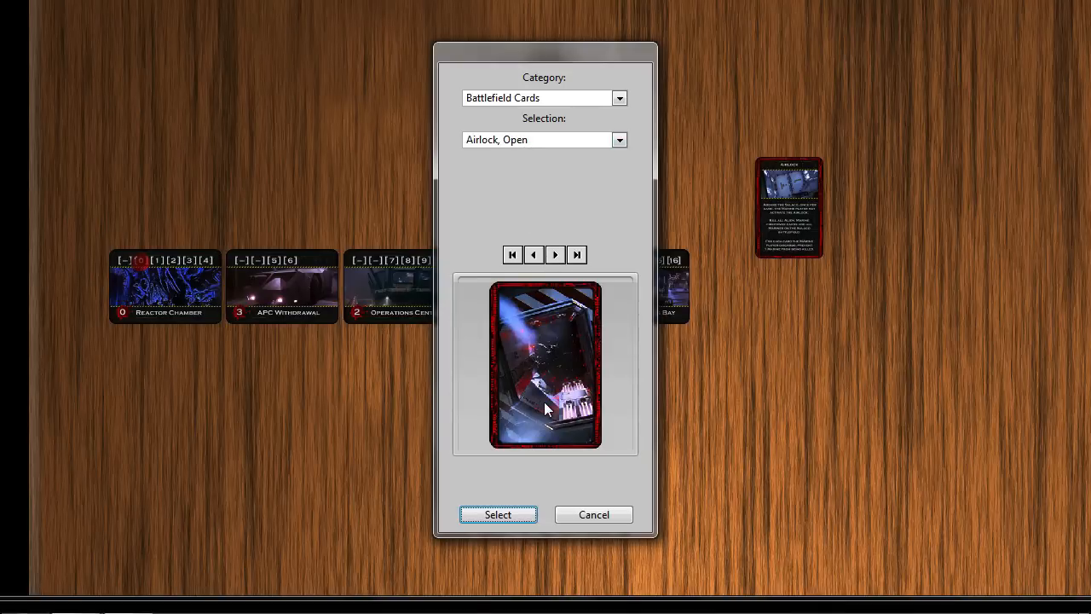
click(498, 514)
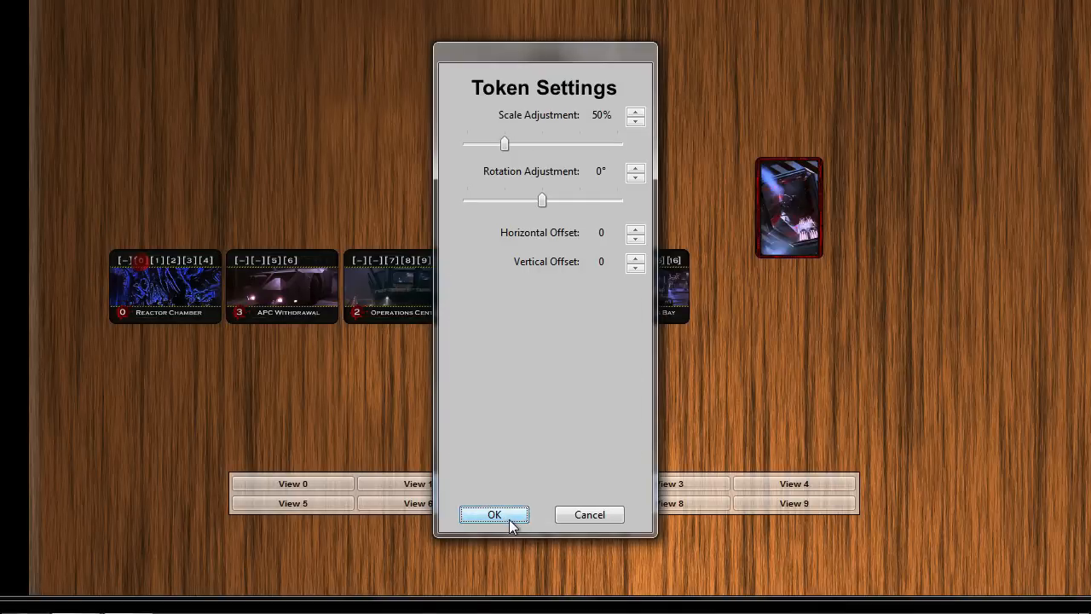
click(494, 514)
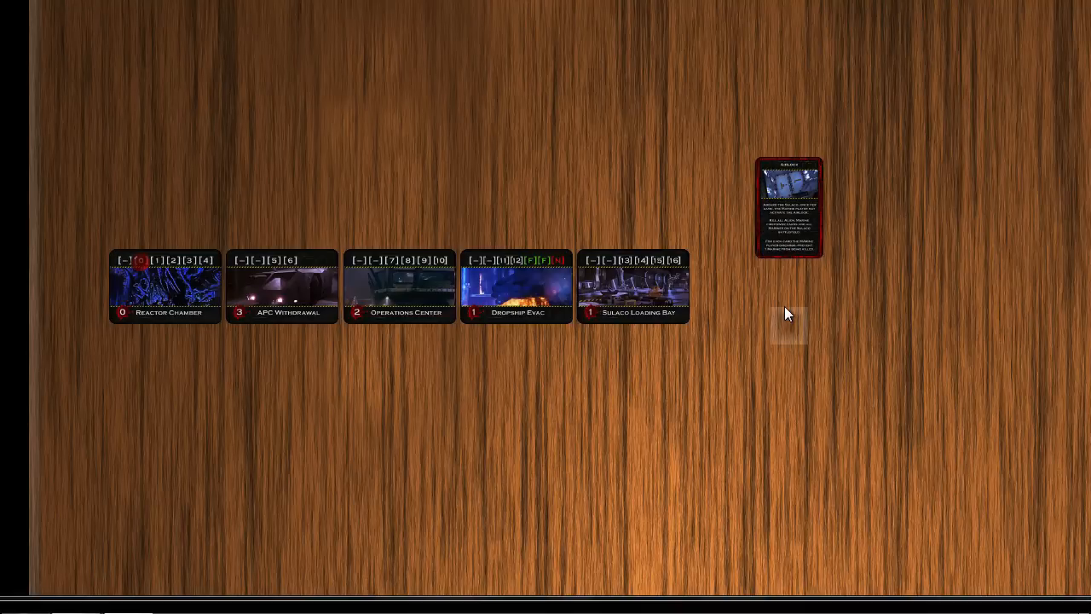
mouse_move(773, 299)
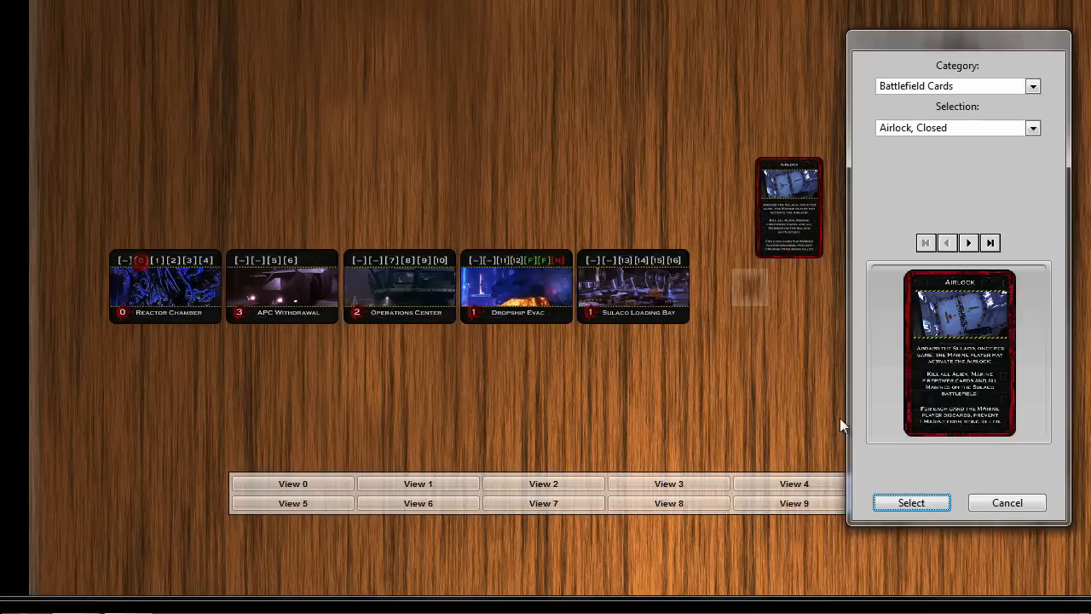
- Add the Nuke Site from Orbit card under Airlock, using its current image as portrait
click(1033, 127)
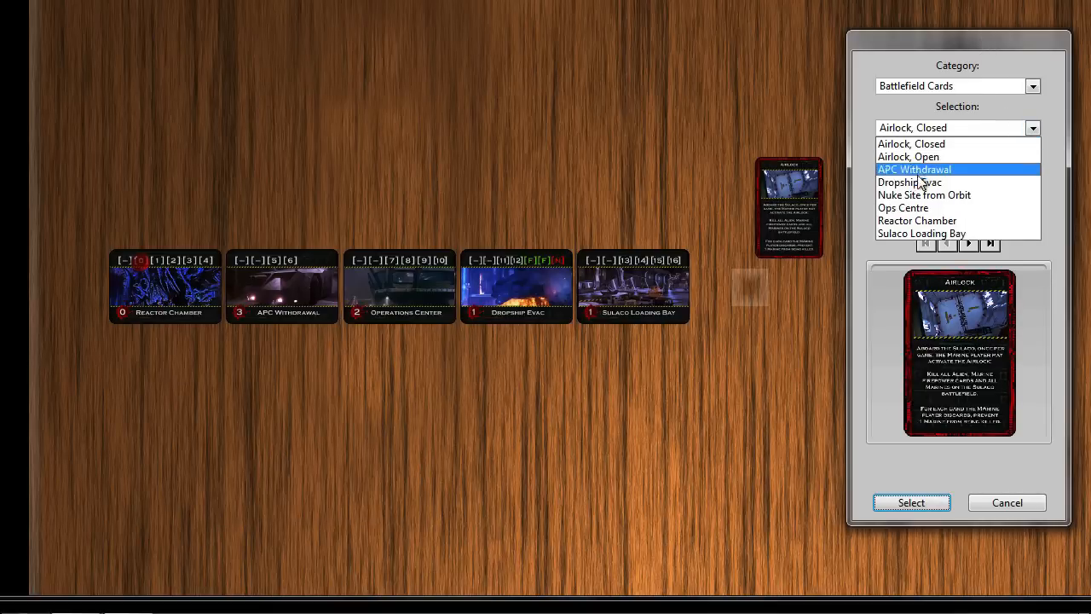
click(924, 194)
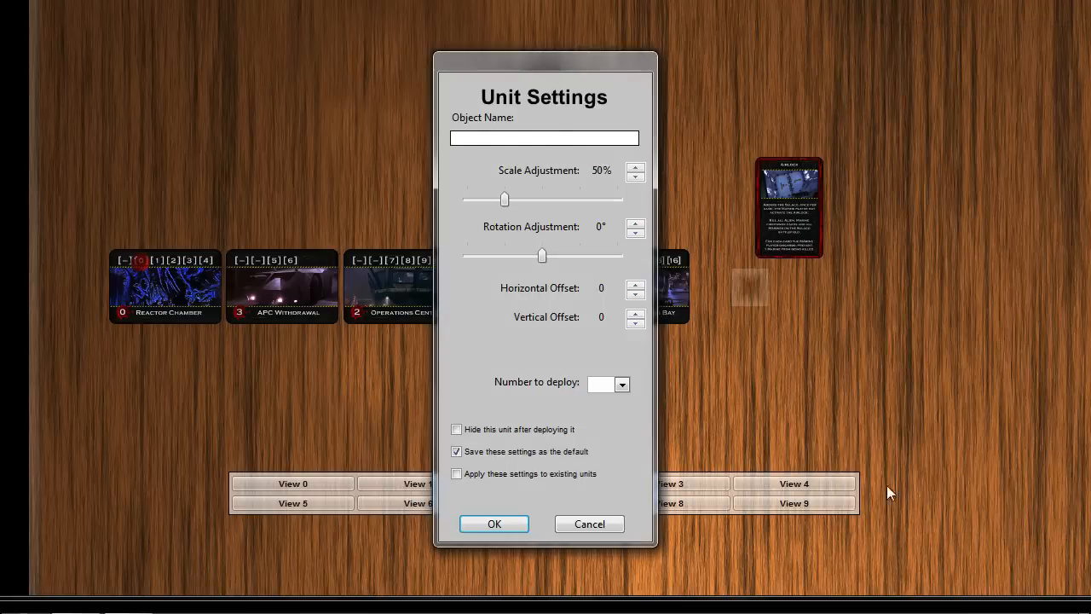
click(494, 524)
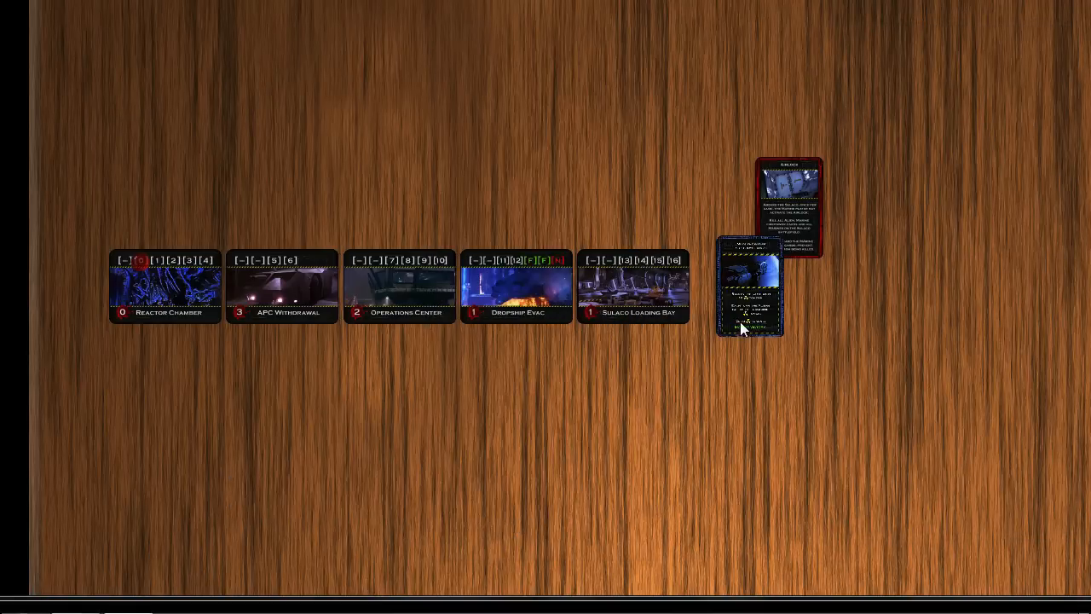
drag(750, 290, 789, 328)
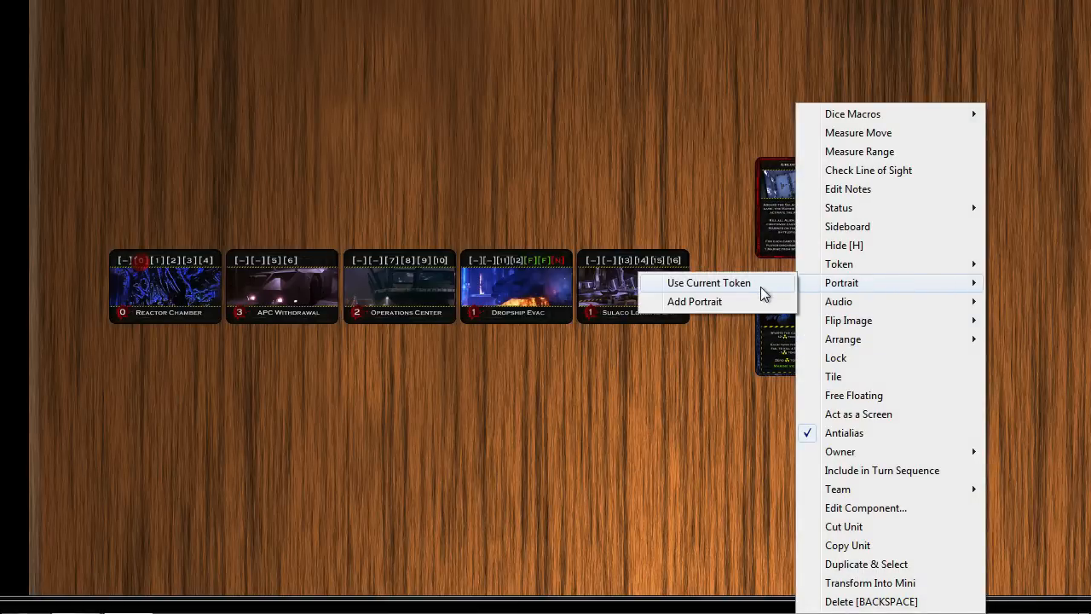
click(694, 301)
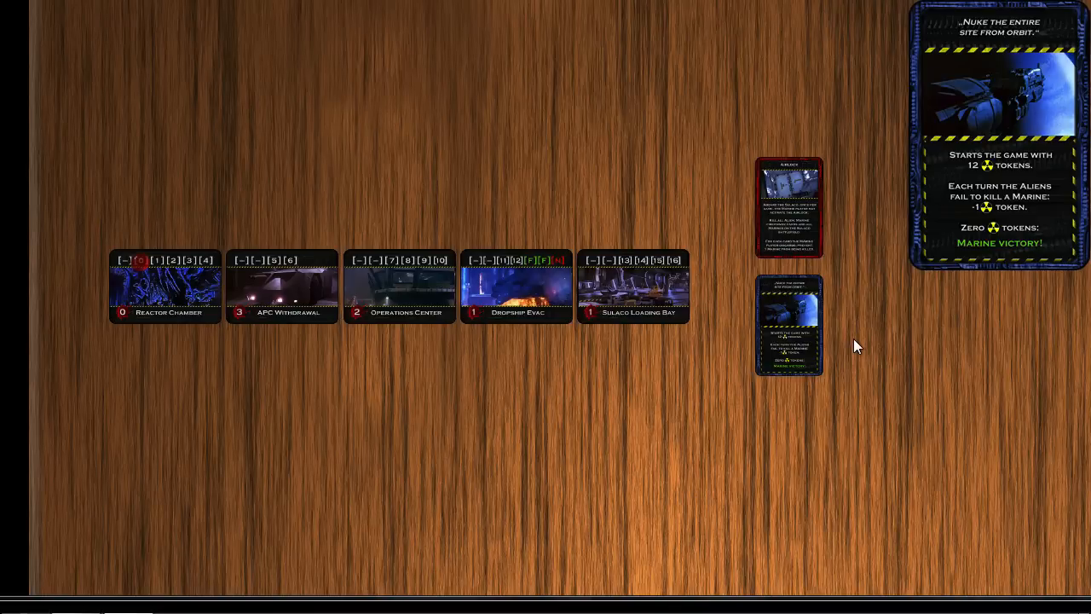
mouse_move(771, 294)
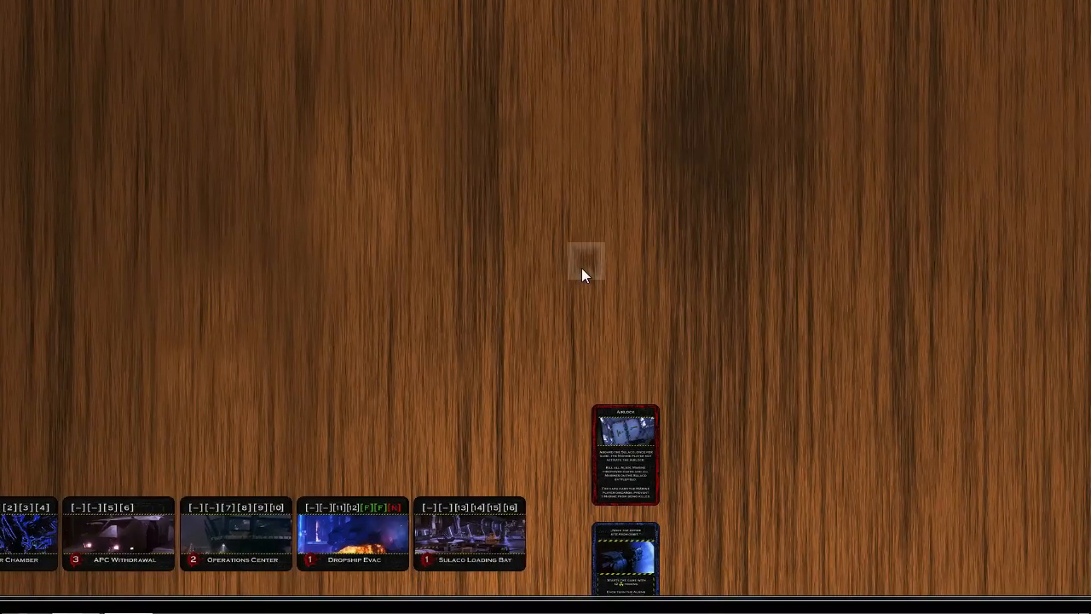
- Start a new card deck using the Alien Deck image set and browse its images
right_click(585, 266)
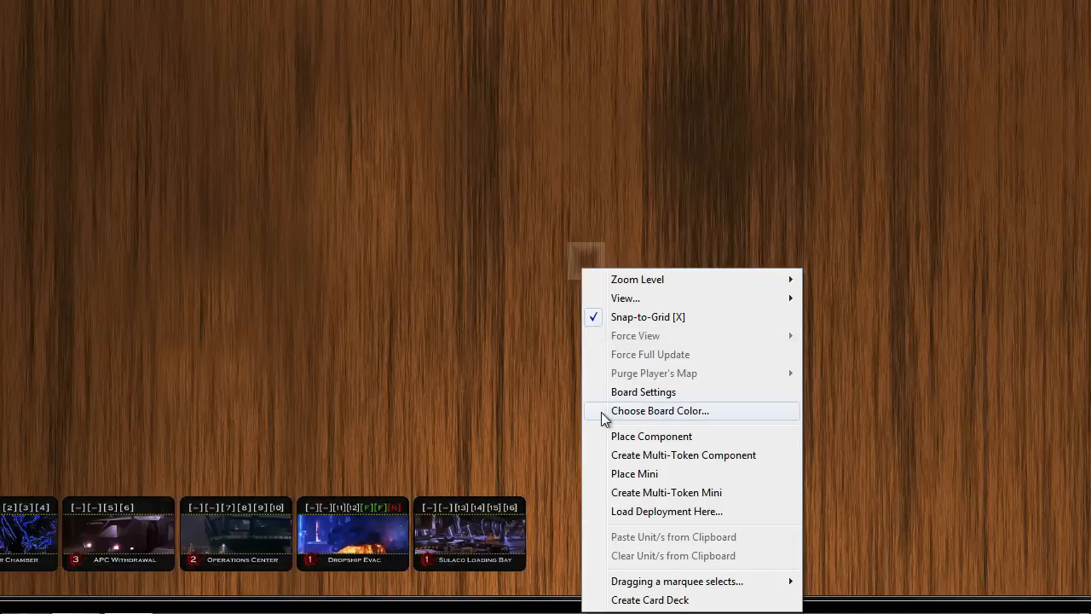
mouse_move(656, 600)
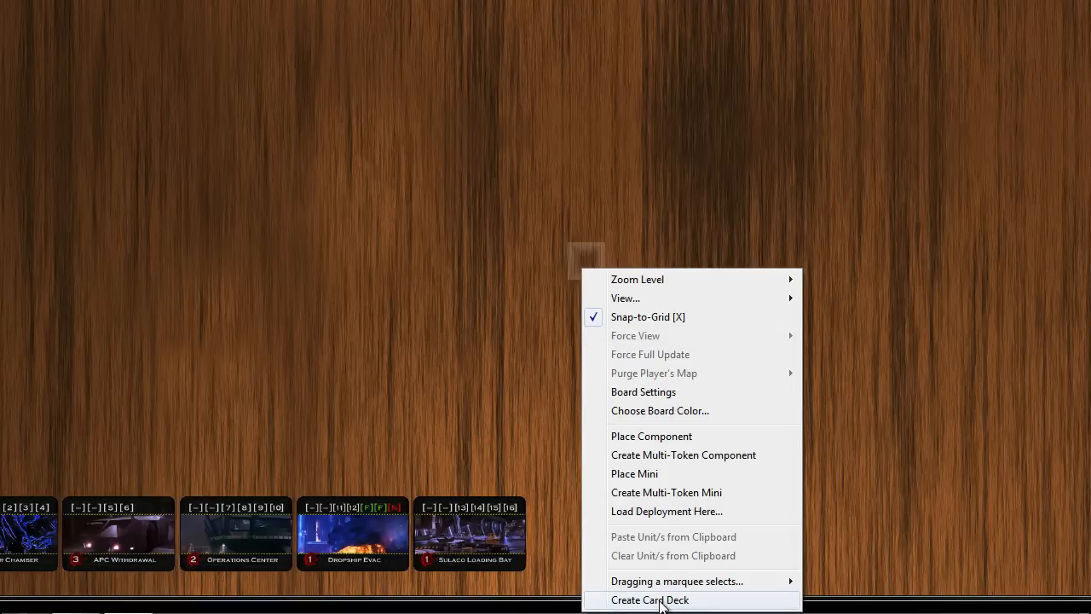
click(651, 599)
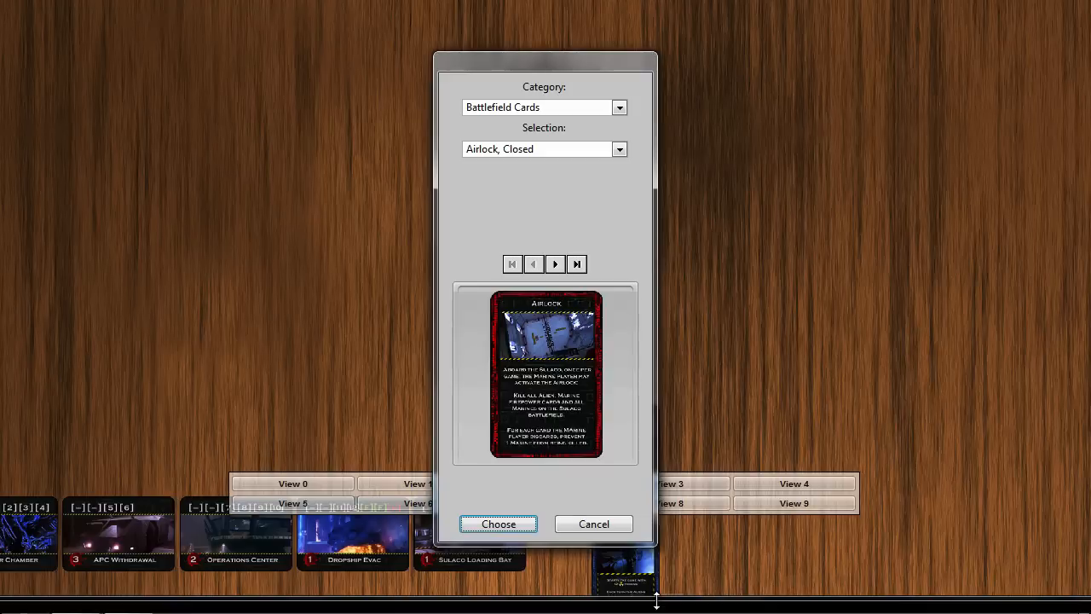
click(619, 107)
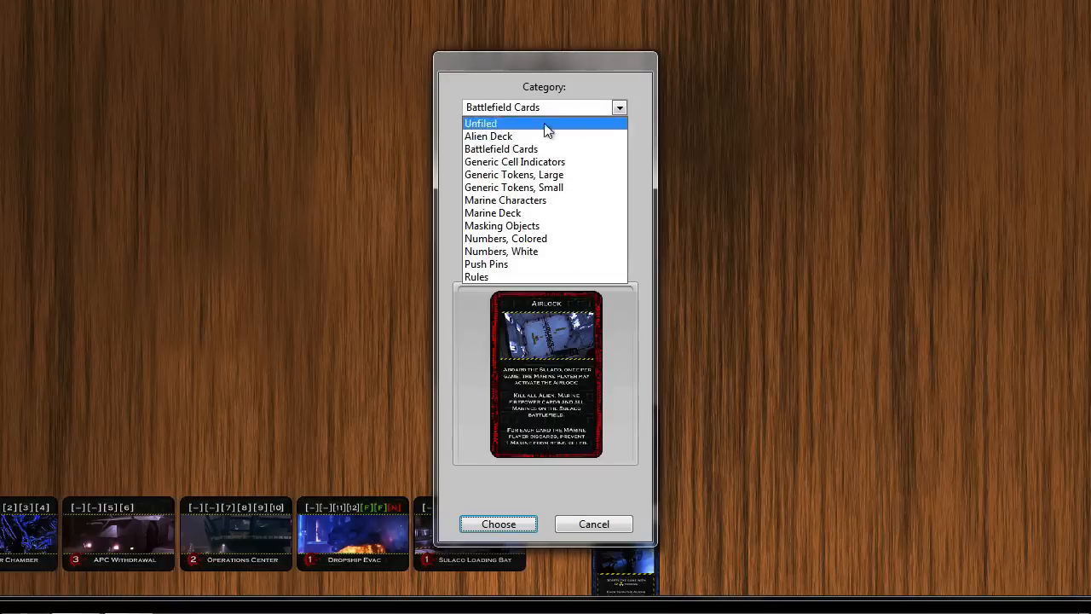
click(488, 136)
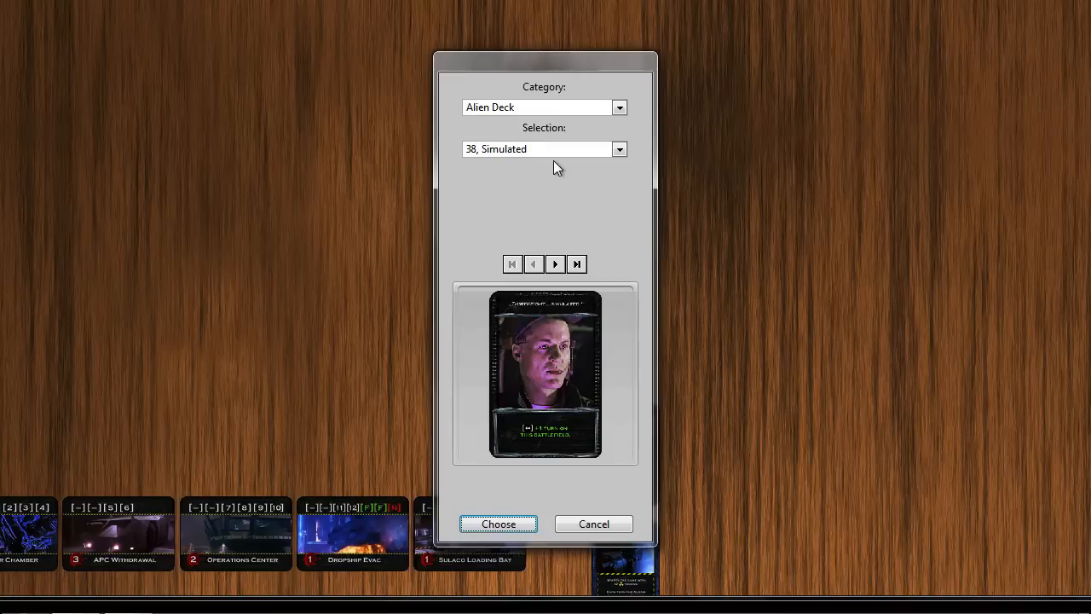
click(555, 263)
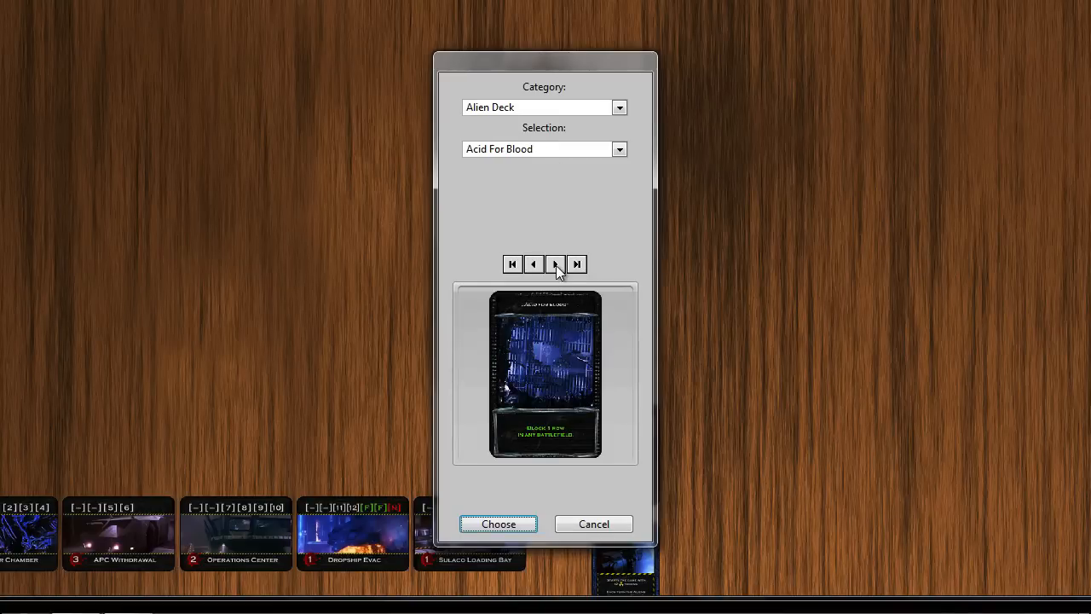
click(554, 263)
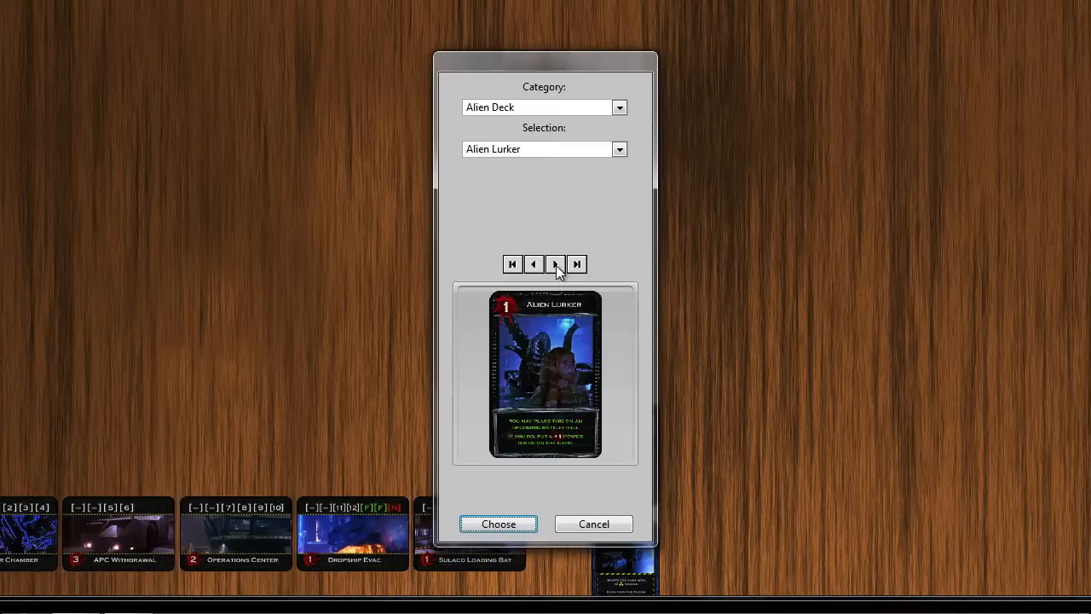
click(554, 263)
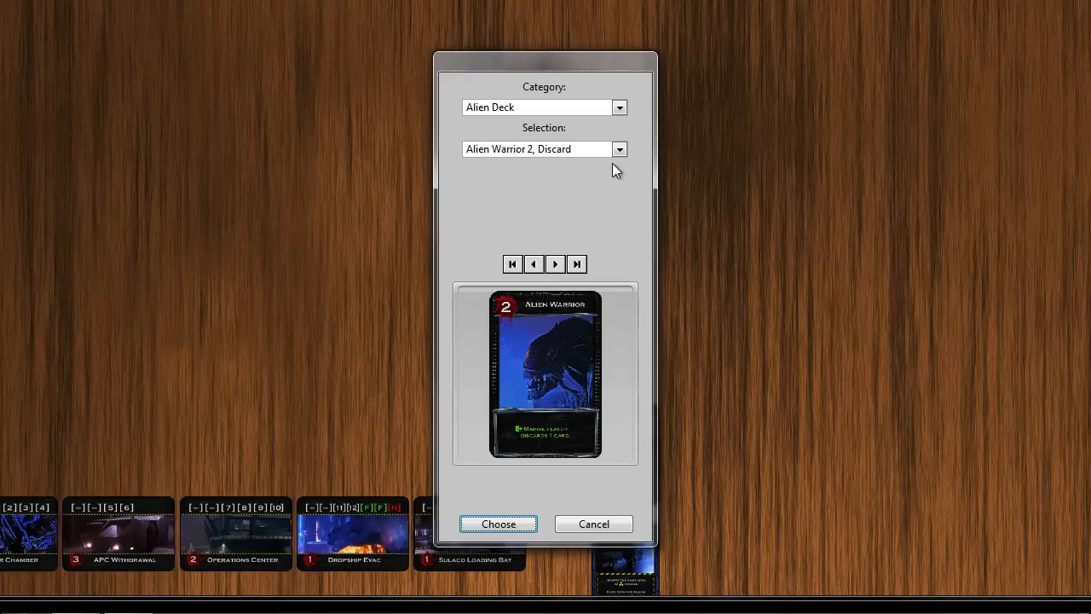
- Choose Aliens Card Back as the deck back and build the deck
click(619, 148)
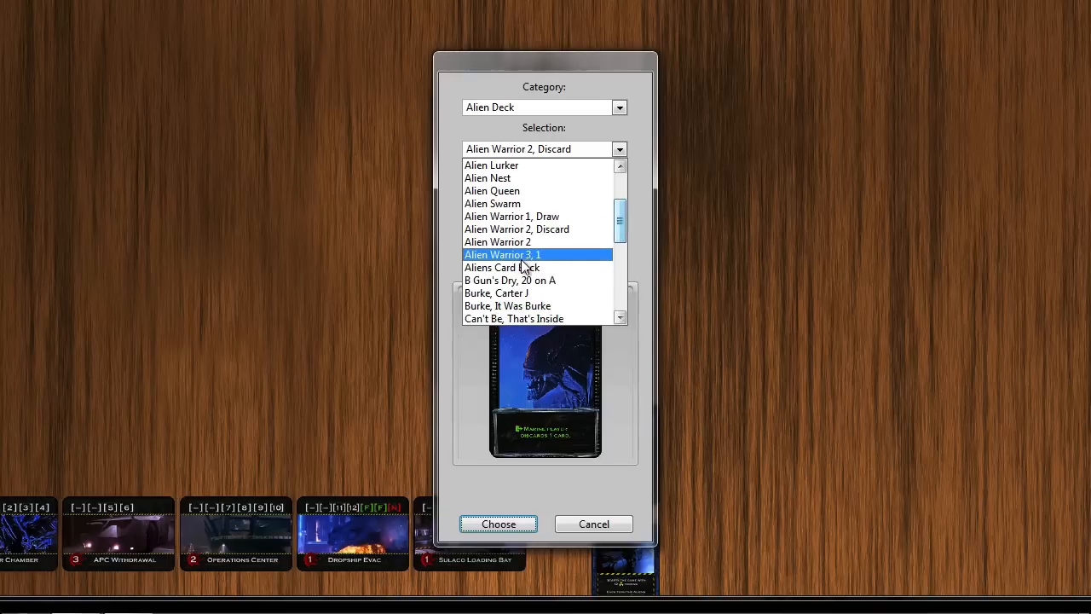
click(502, 267)
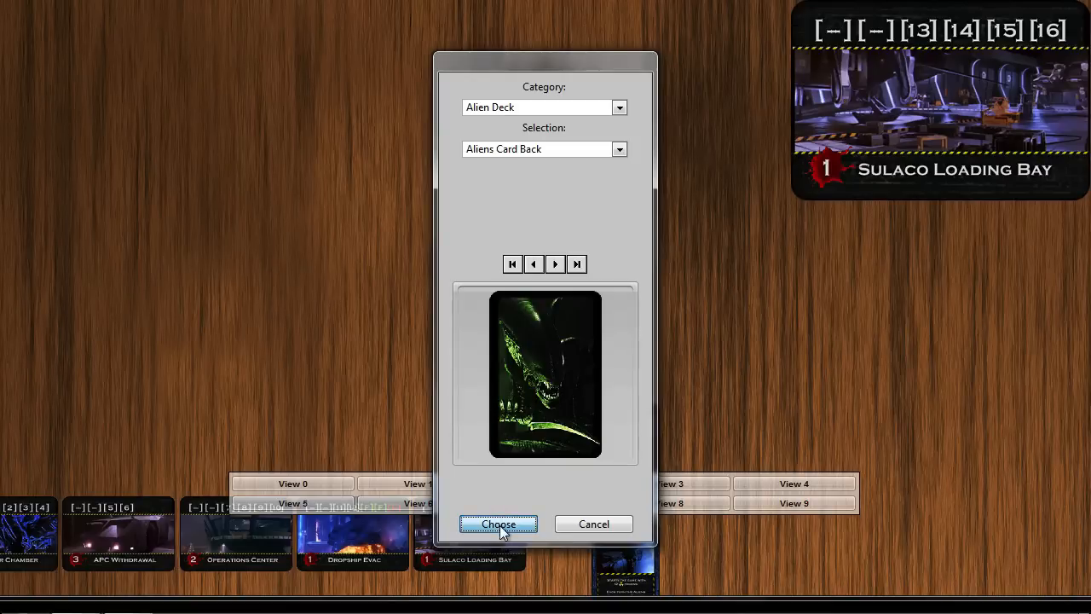
click(498, 523)
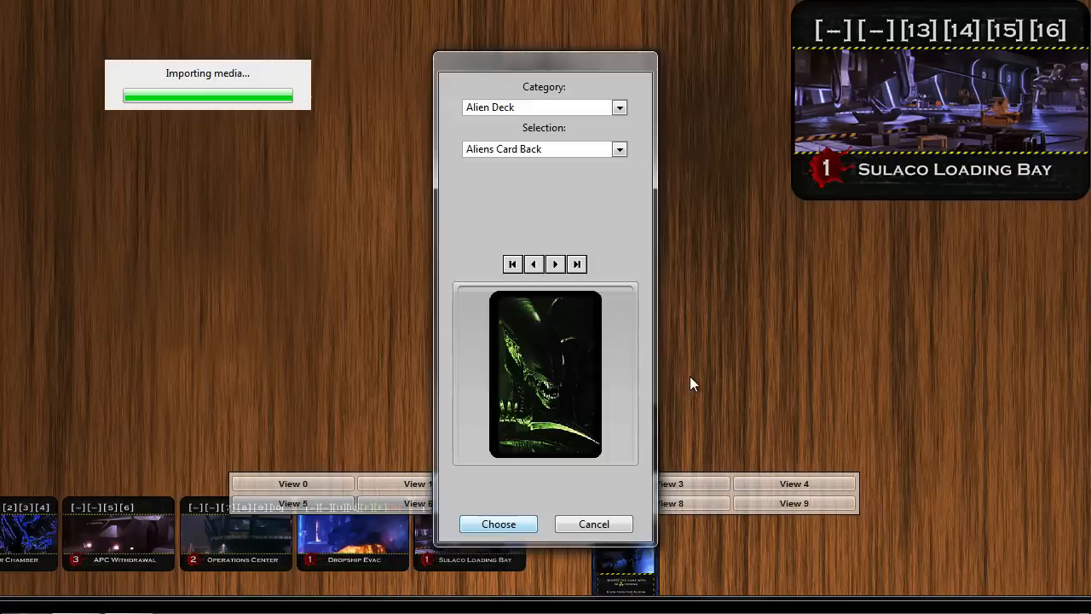
click(498, 523)
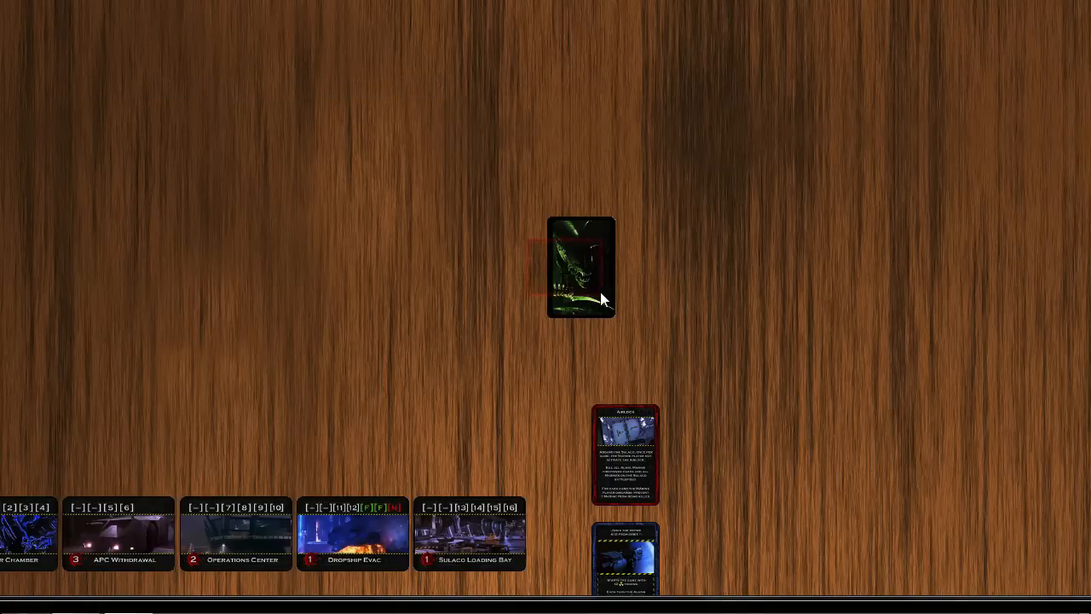
- Drag the Alien deck across the table to sit directly above the Airlock card
drag(580, 265, 236, 220)
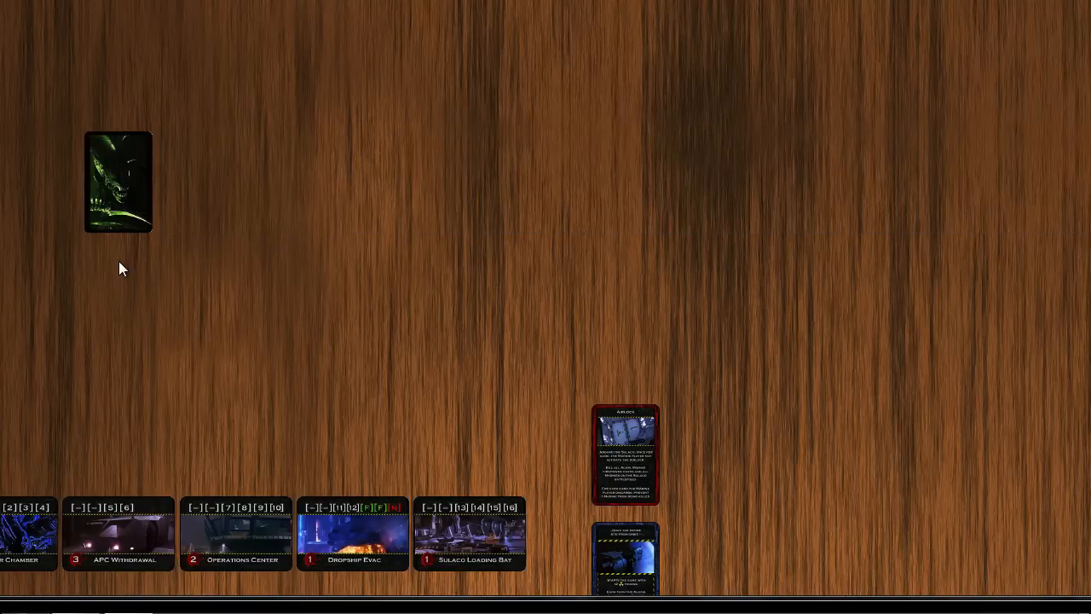
drag(117, 180, 429, 296)
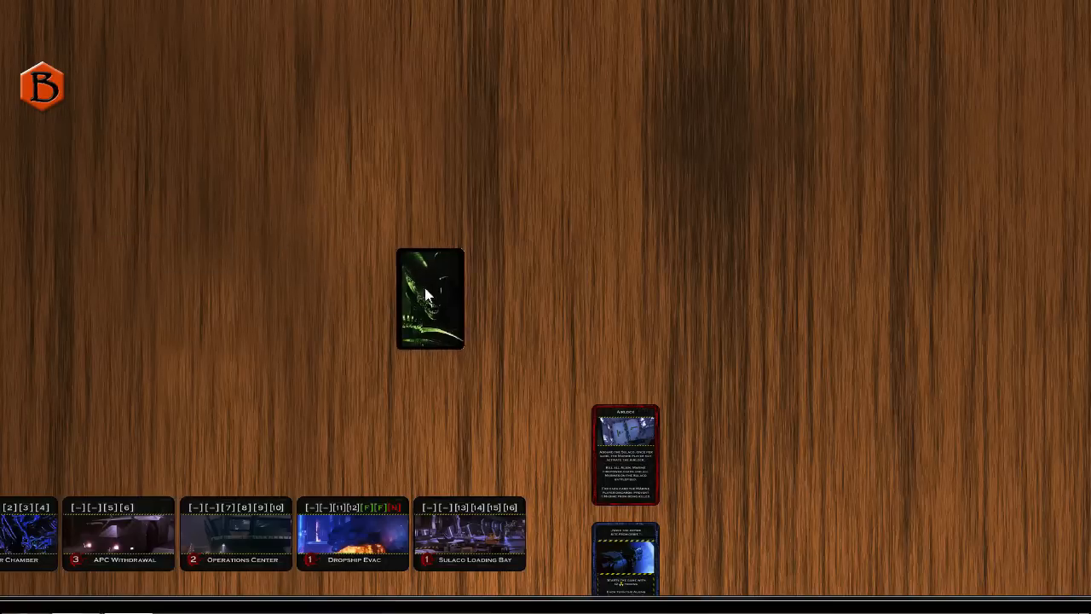
drag(430, 297, 623, 335)
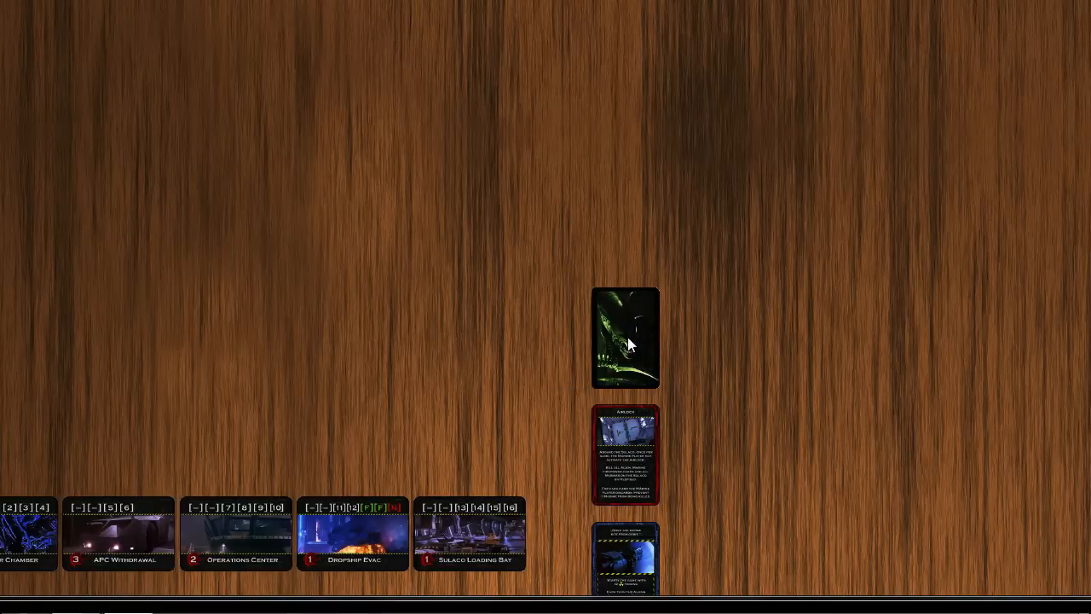
mouse_move(553, 307)
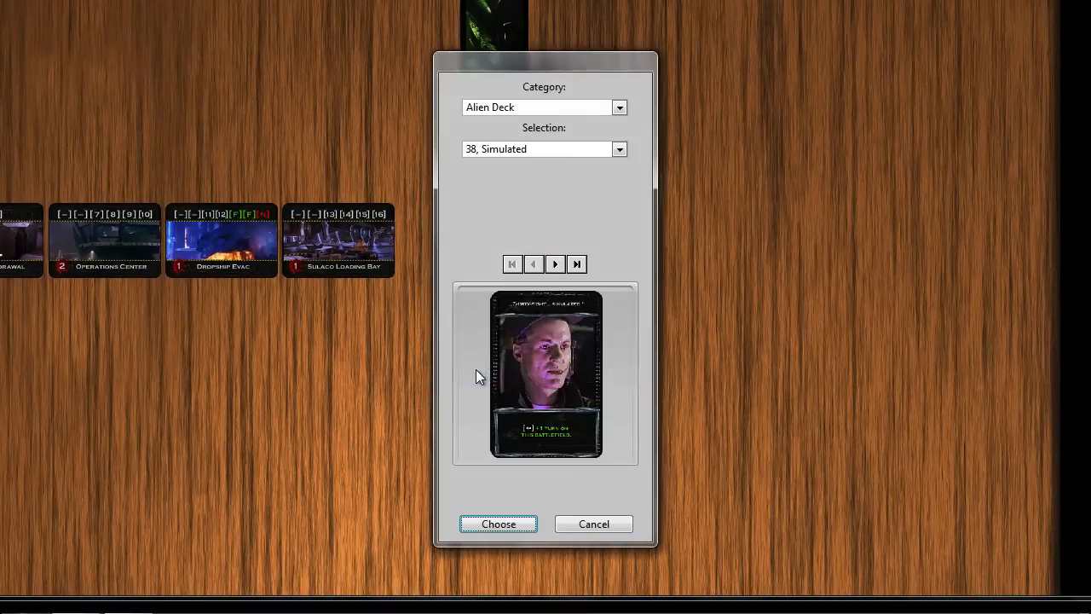
- Build a deck from the Marine Deck images with Marines Card Back, importing 46 images
click(619, 106)
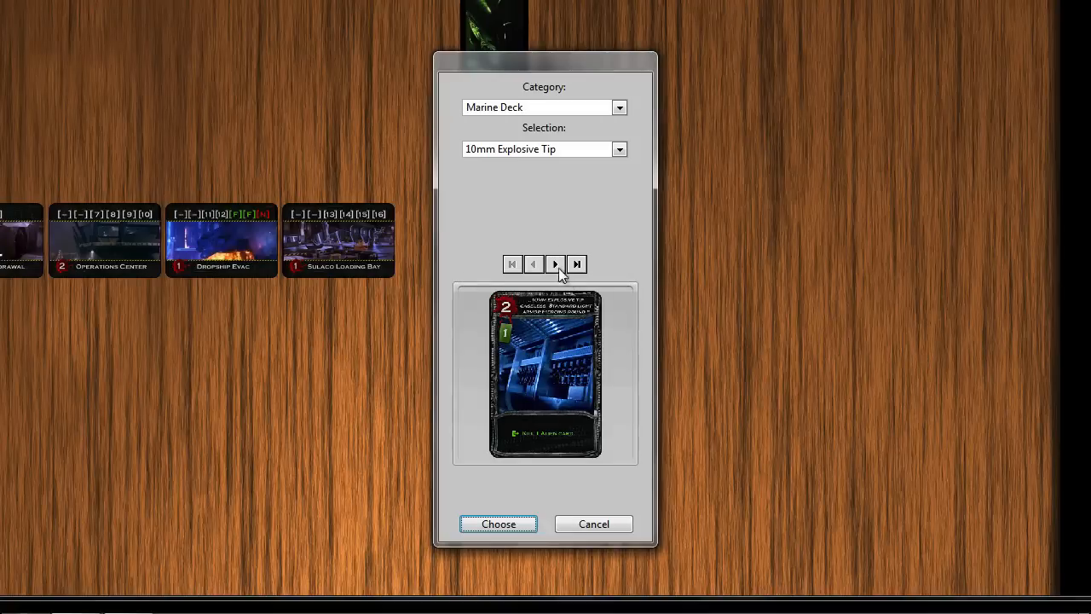
click(554, 263)
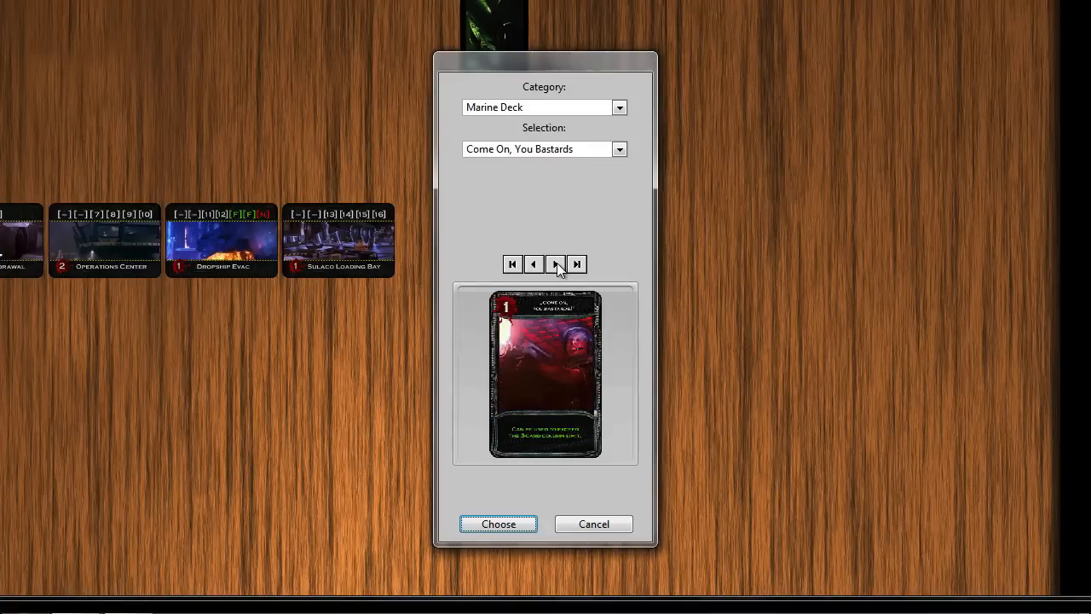
click(554, 264)
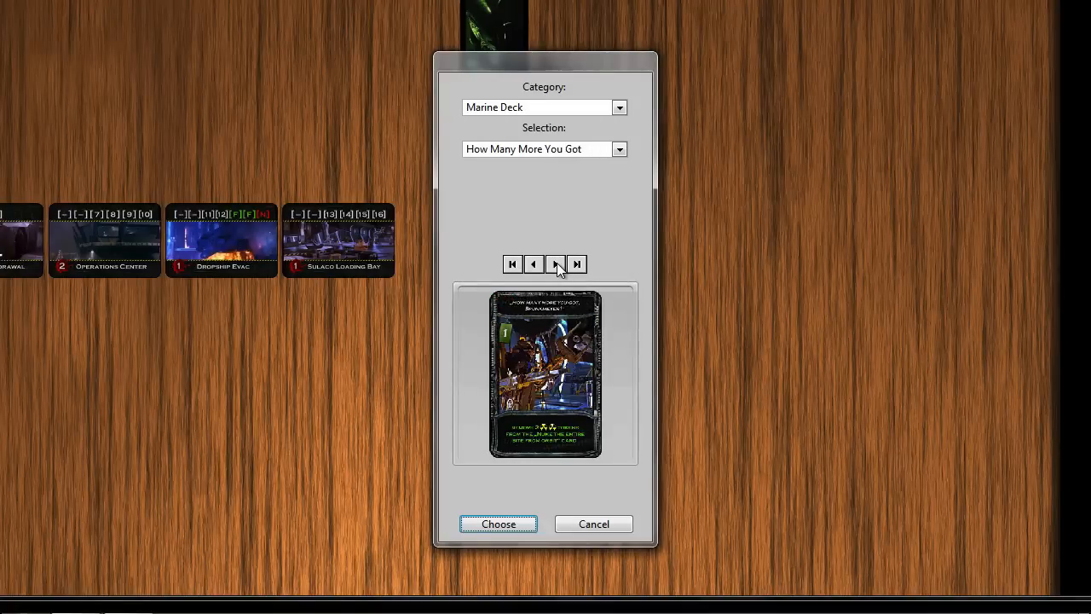
click(619, 149)
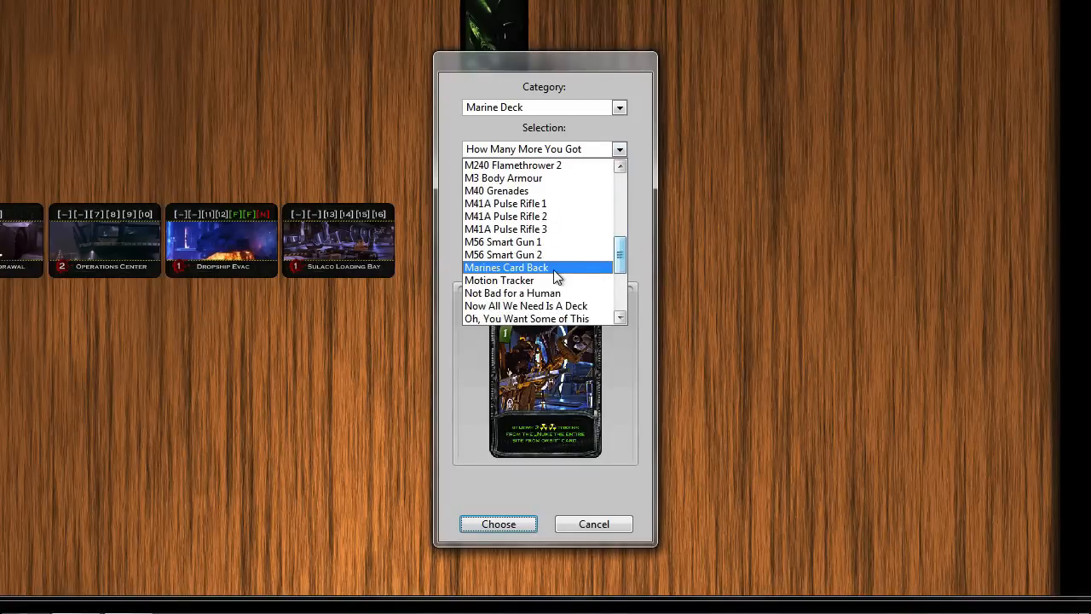
click(506, 266)
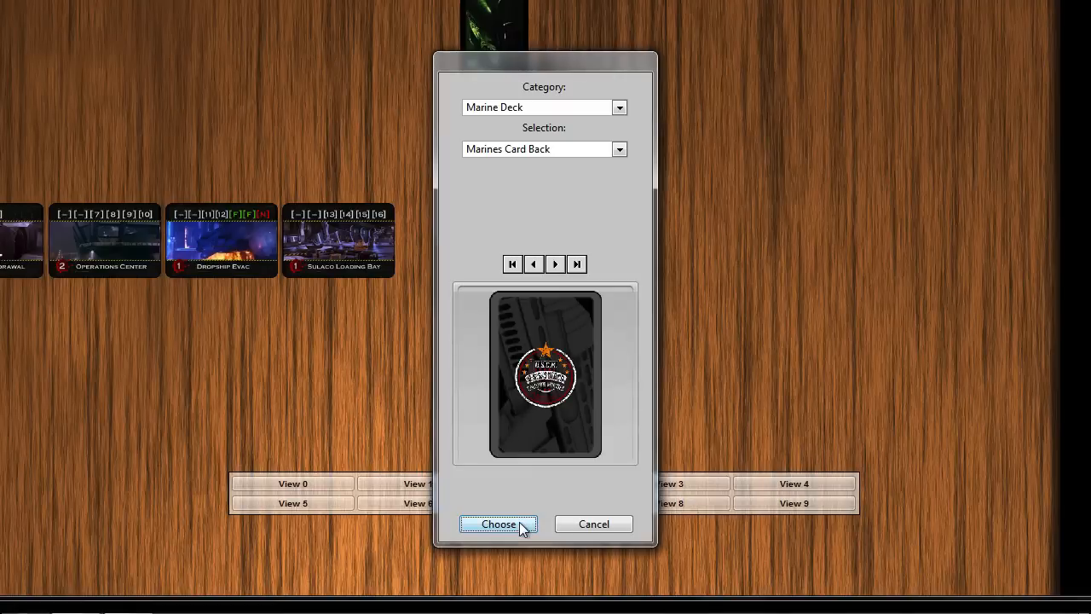
click(498, 523)
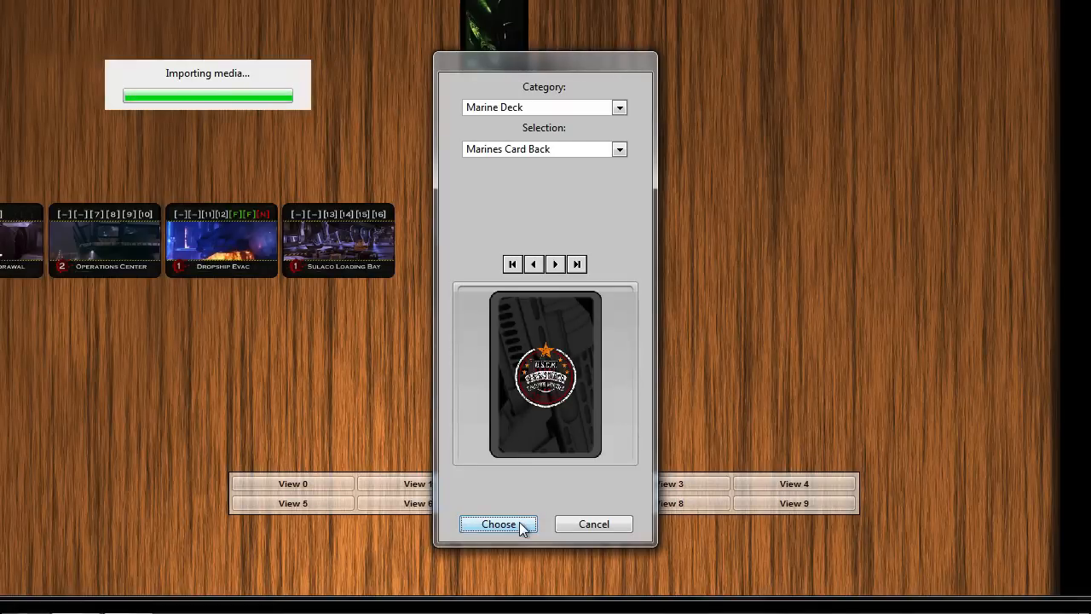
click(498, 524)
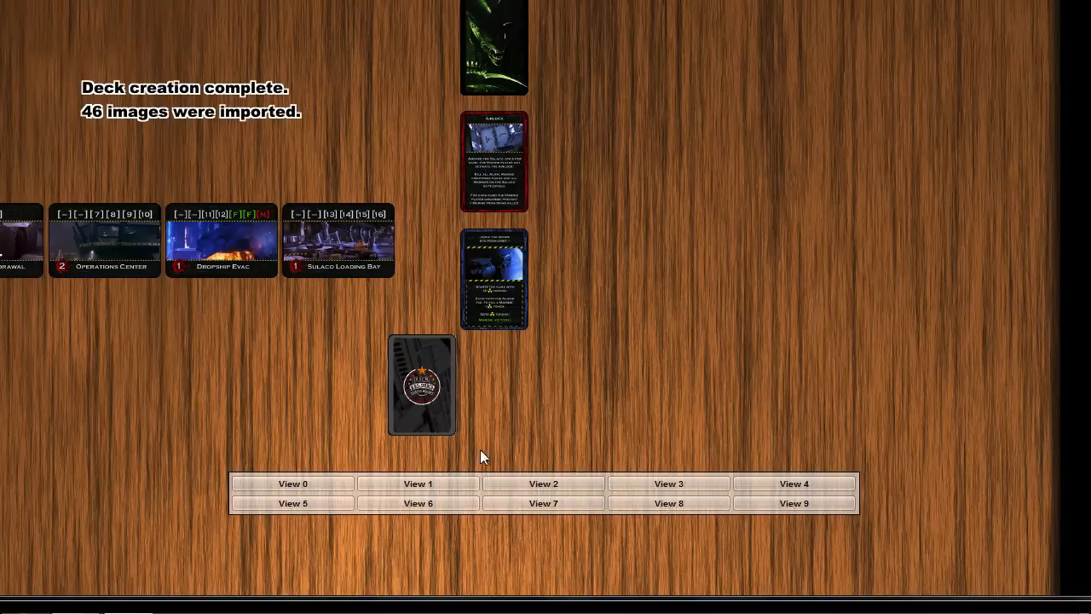
- Flip the Marine deck face up and back down, then align it beneath Nuke Site
click(421, 385)
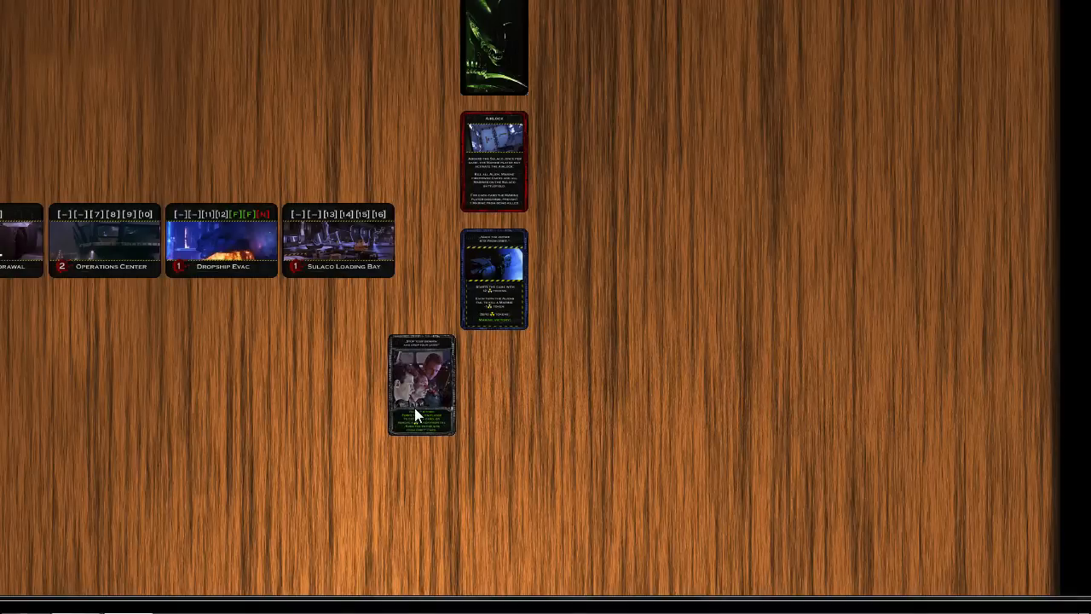
click(421, 385)
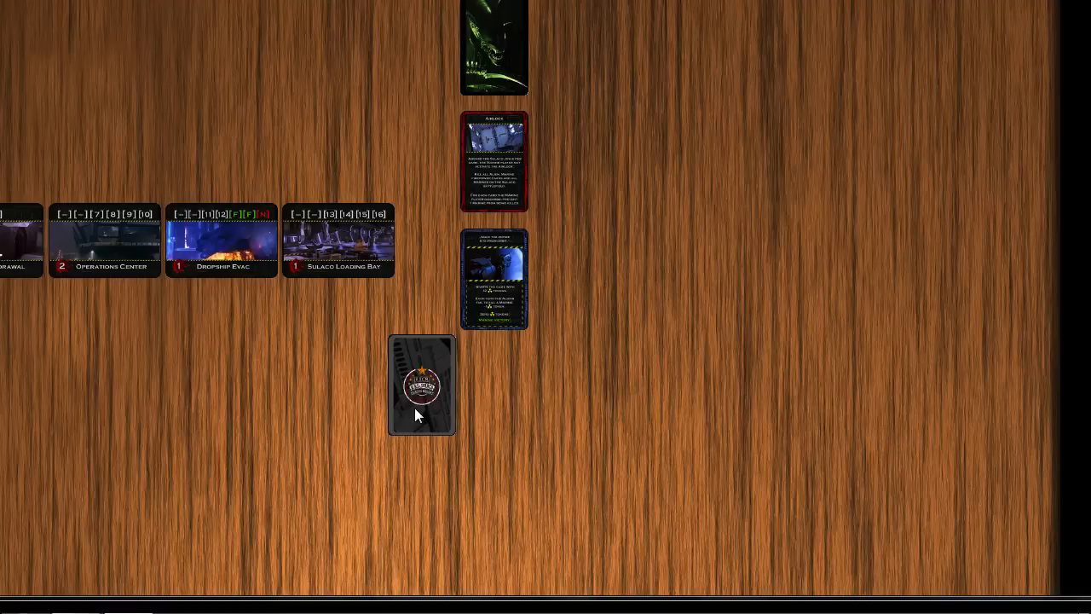
drag(420, 384, 492, 396)
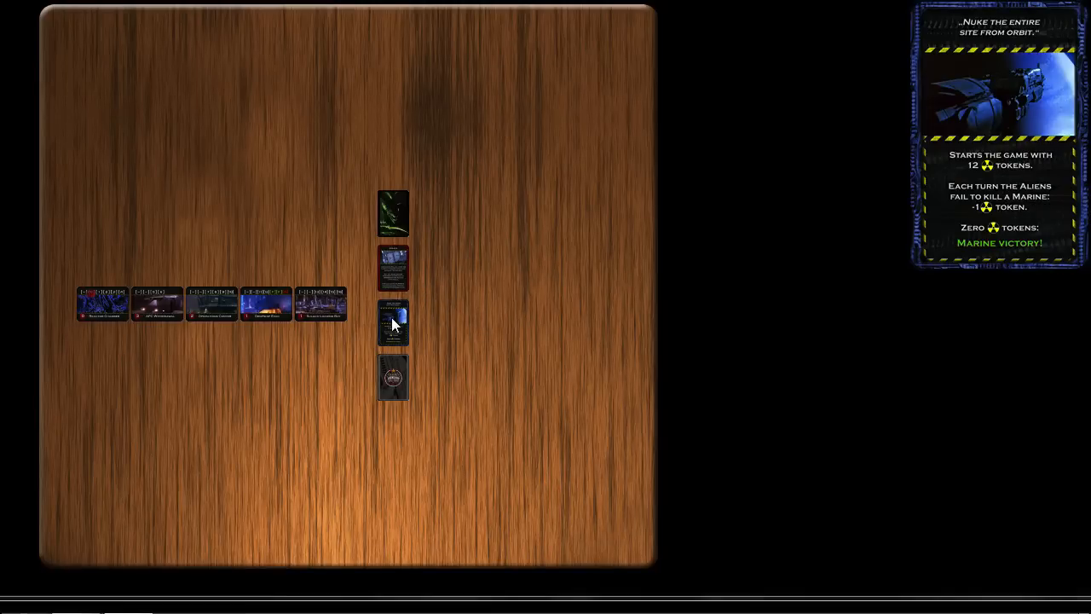
- Create the Bishop Dead card from Marine Characters, right of the deck column
right_click(495, 268)
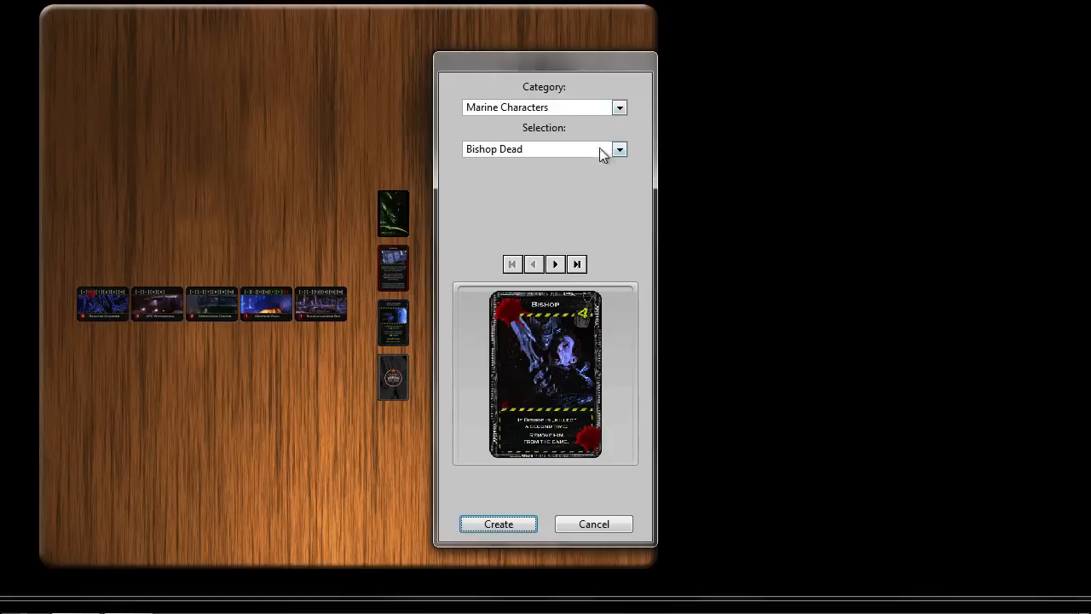
click(619, 149)
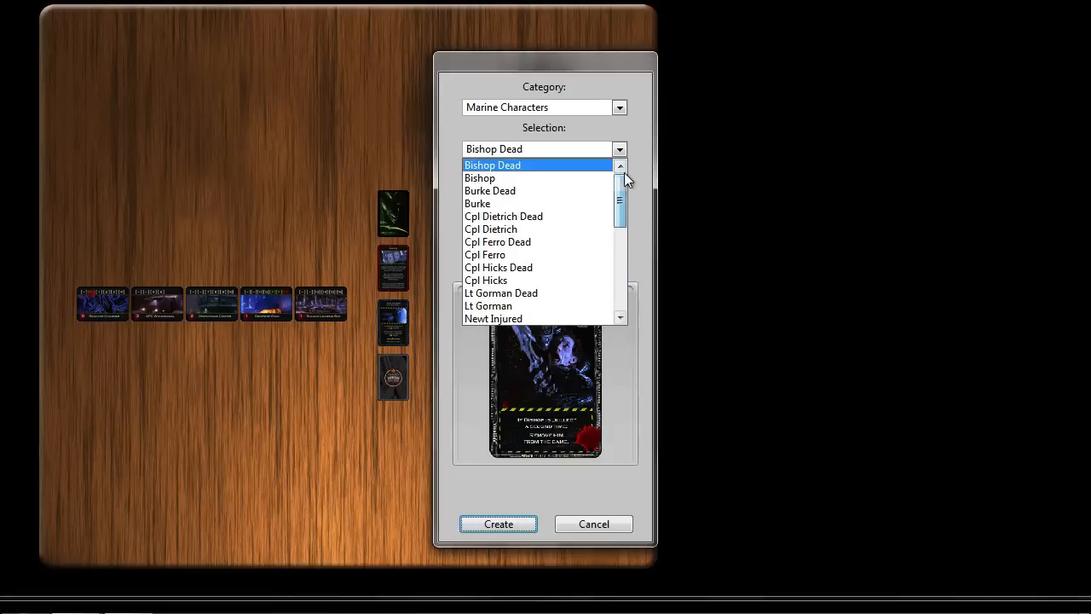
click(492, 165)
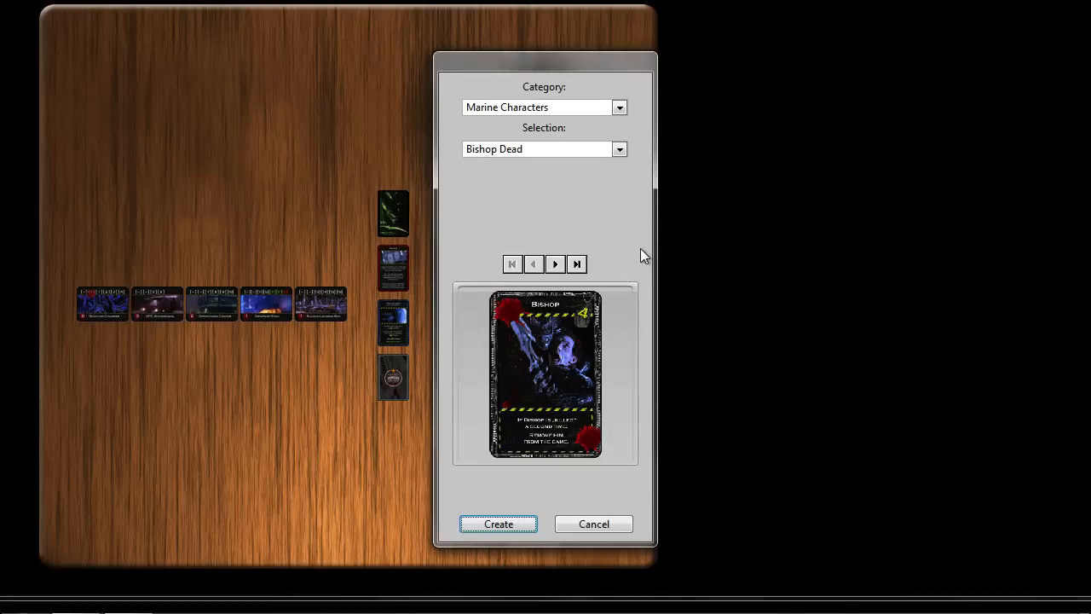
click(498, 523)
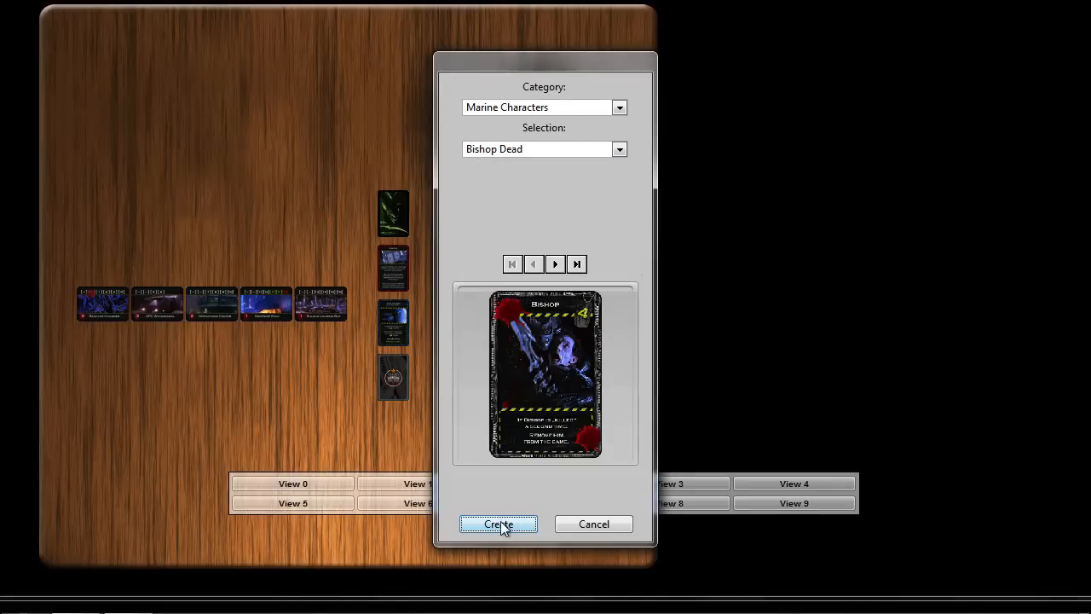
click(498, 523)
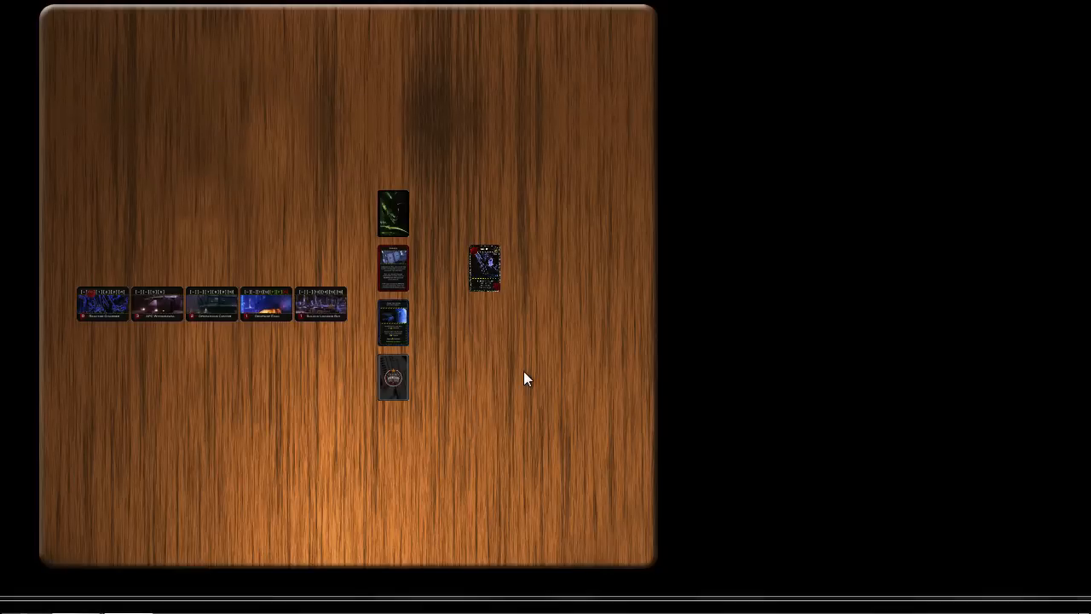
- Set the Bishop card's portrait to its current image
right_click(484, 267)
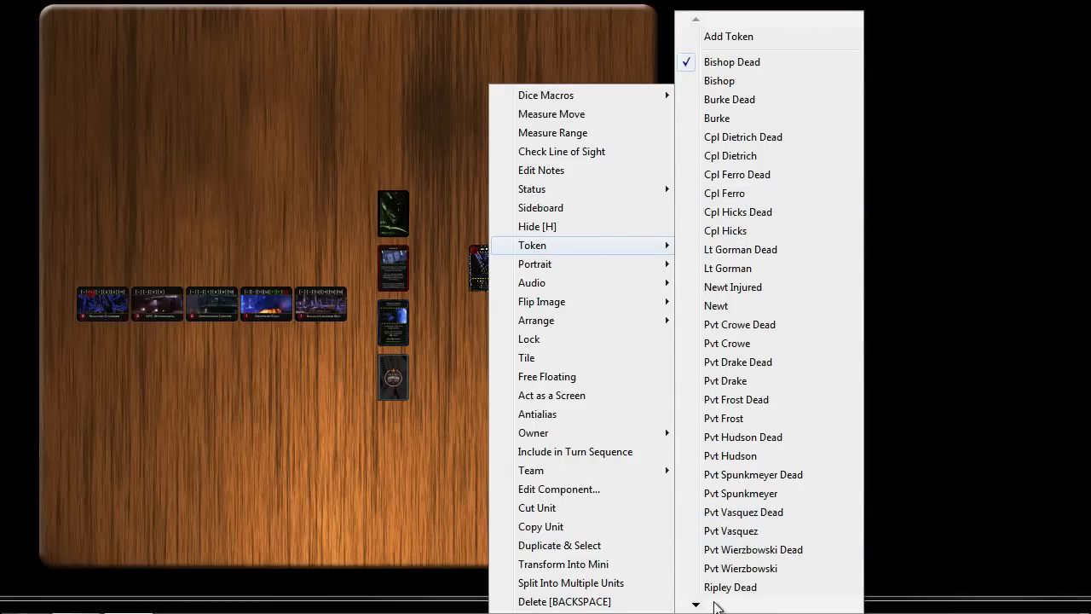
scroll(down, 3)
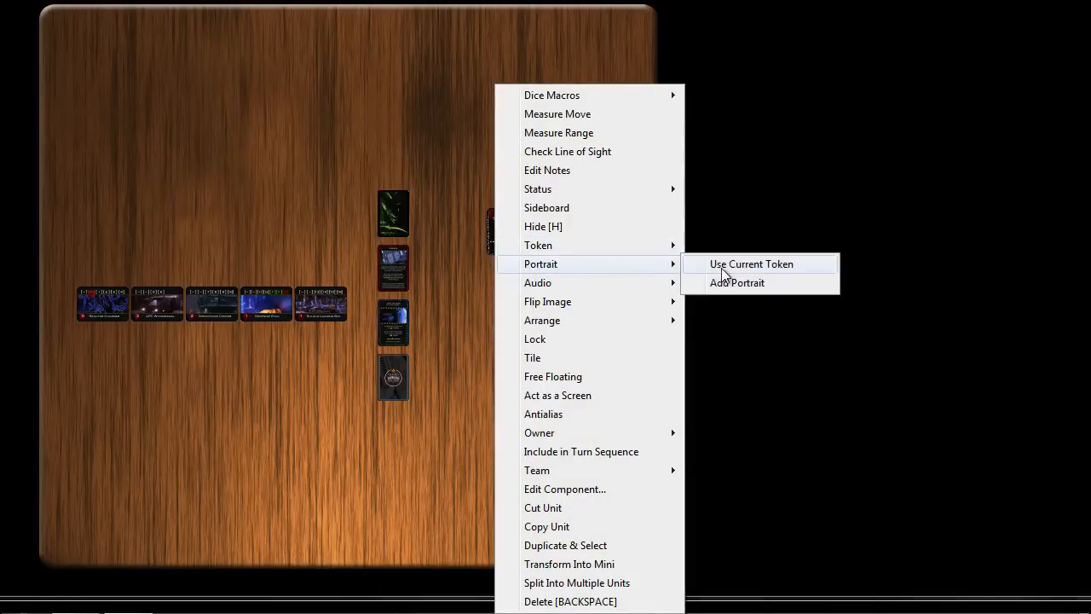
click(750, 263)
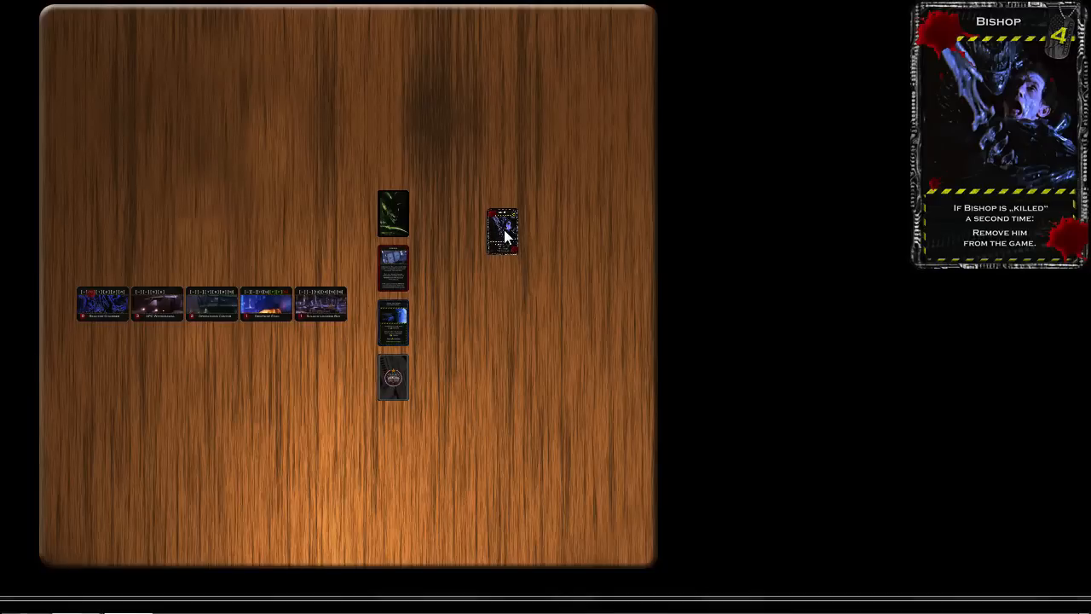
- Split the Bishop card into its separate living and dead marine character cards
right_click(502, 232)
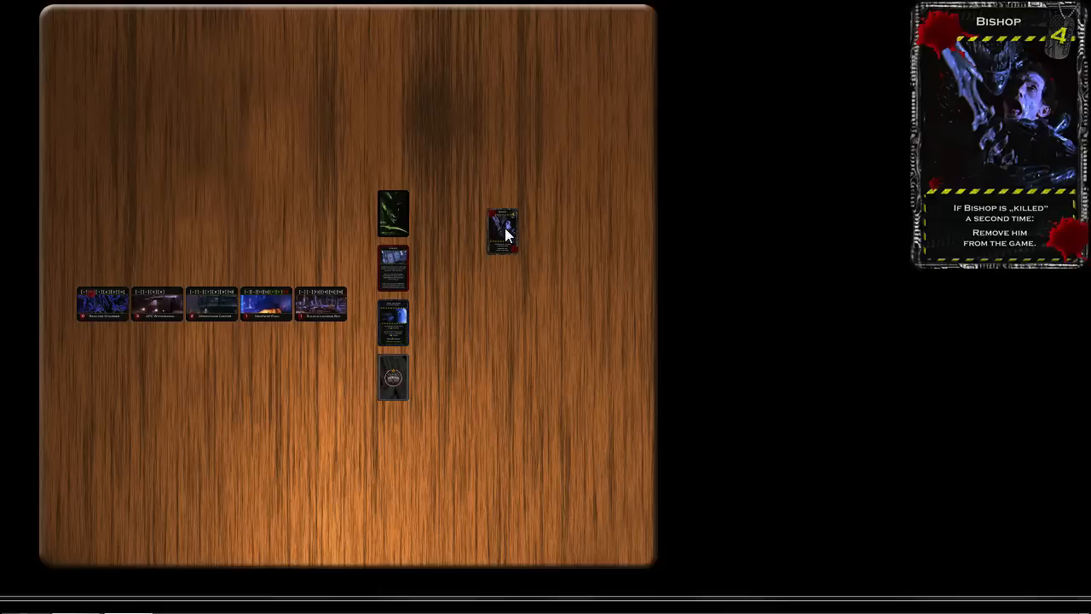
right_click(503, 230)
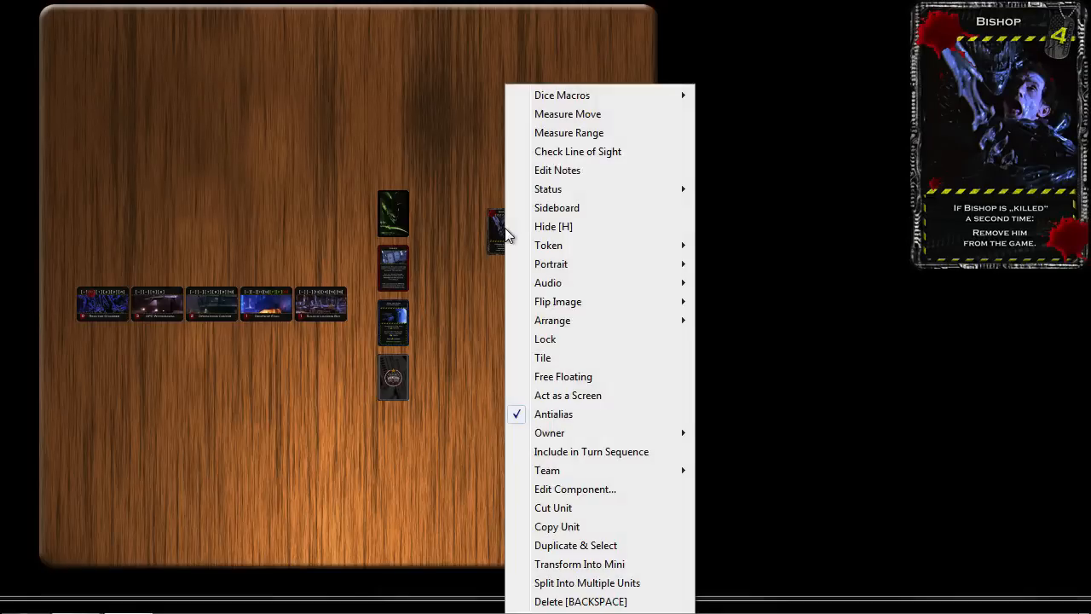
mouse_move(579, 525)
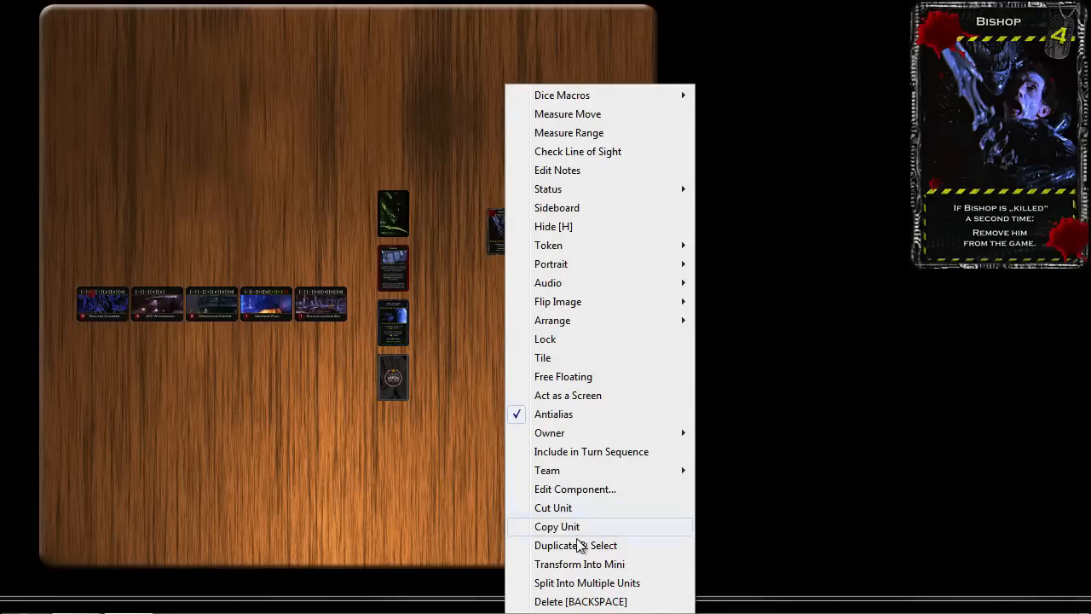
click(586, 582)
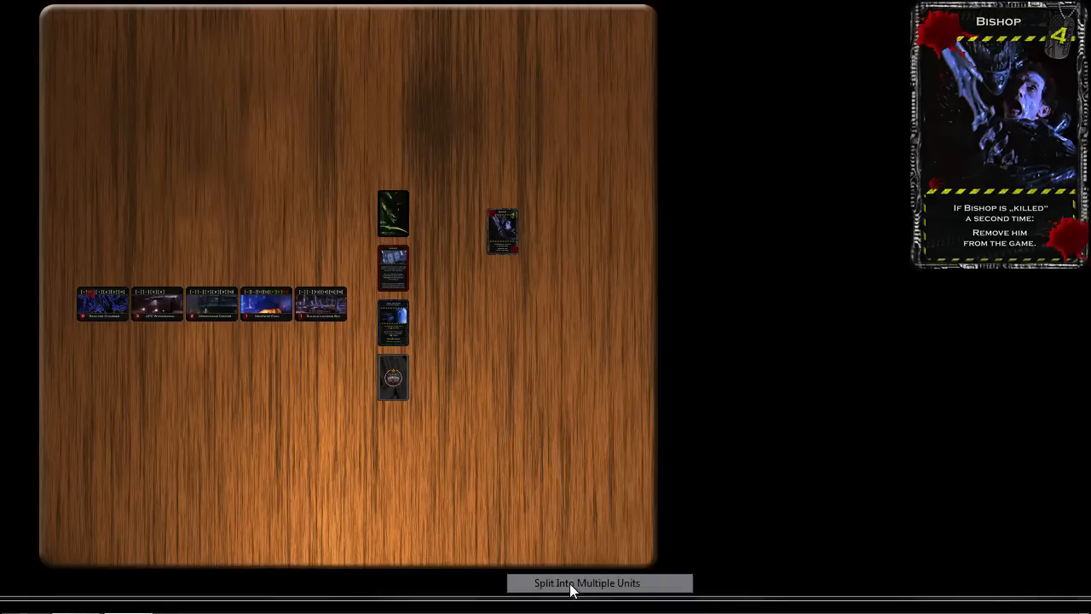
click(599, 581)
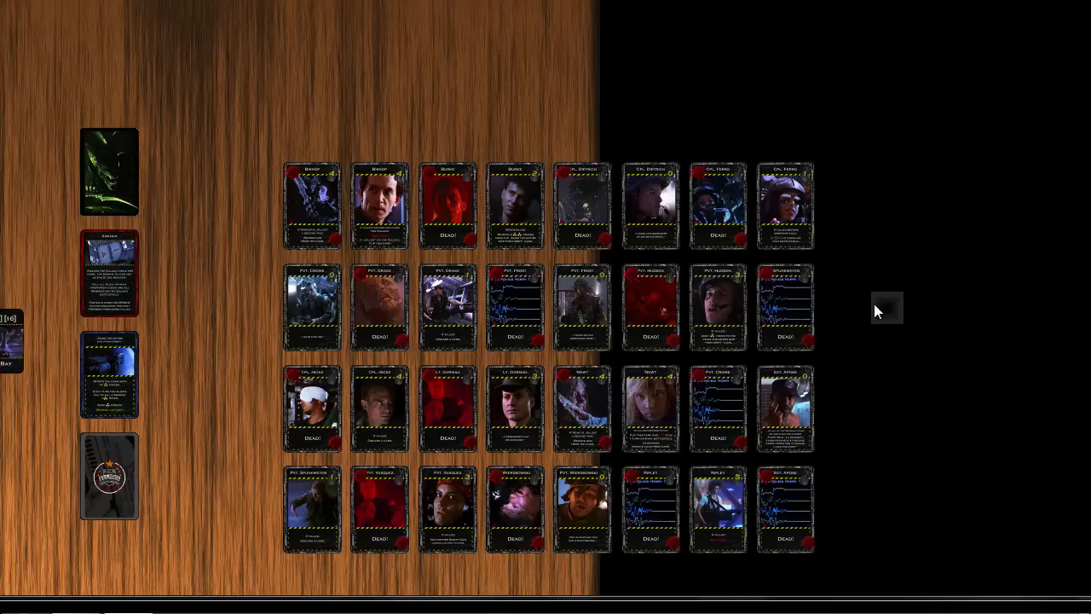
mouse_move(785, 205)
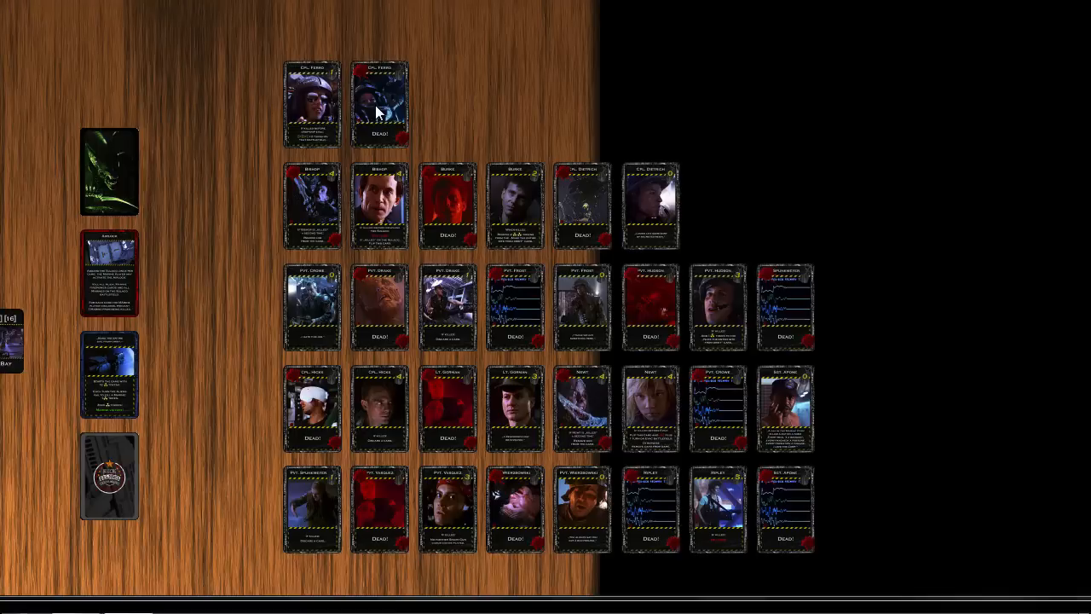
- Merge Cpl. Ferro's pair into one multi-token card, check its Token menu, then merge Burke's pair
right_click(379, 102)
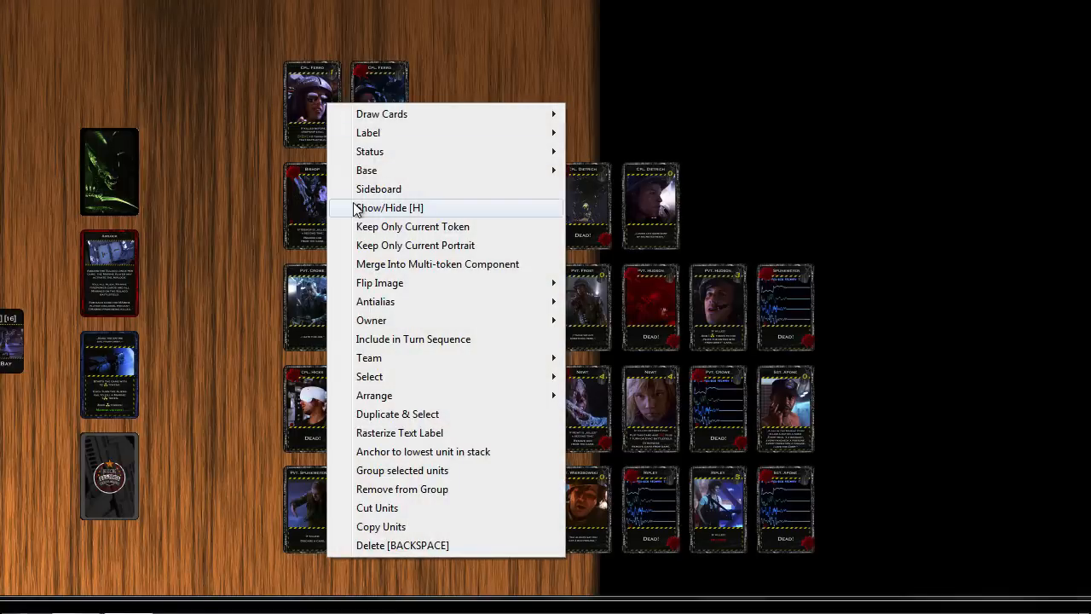
mouse_move(373, 263)
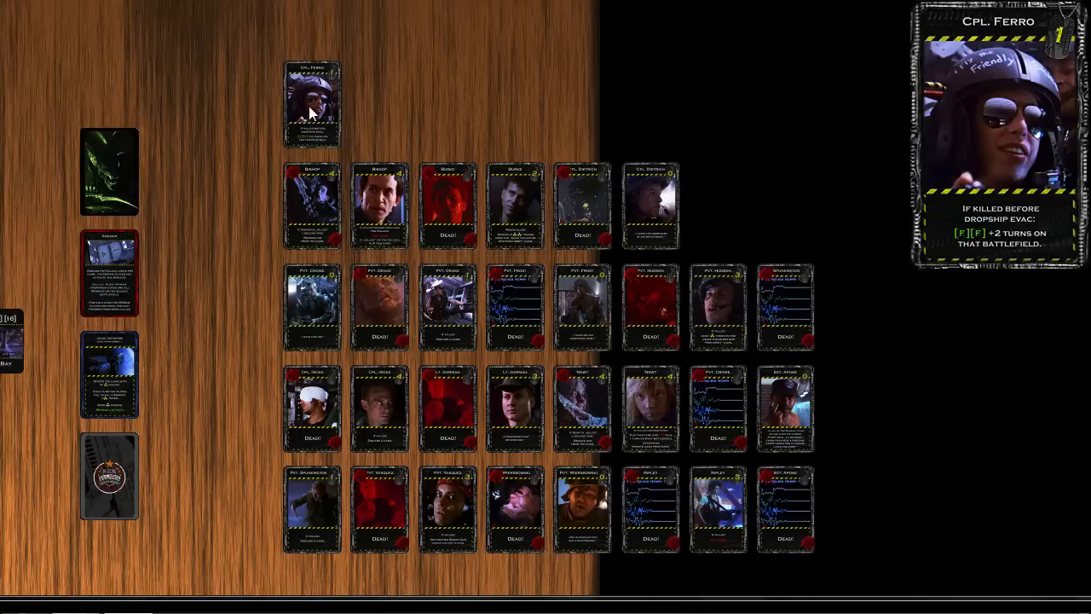
right_click(312, 103)
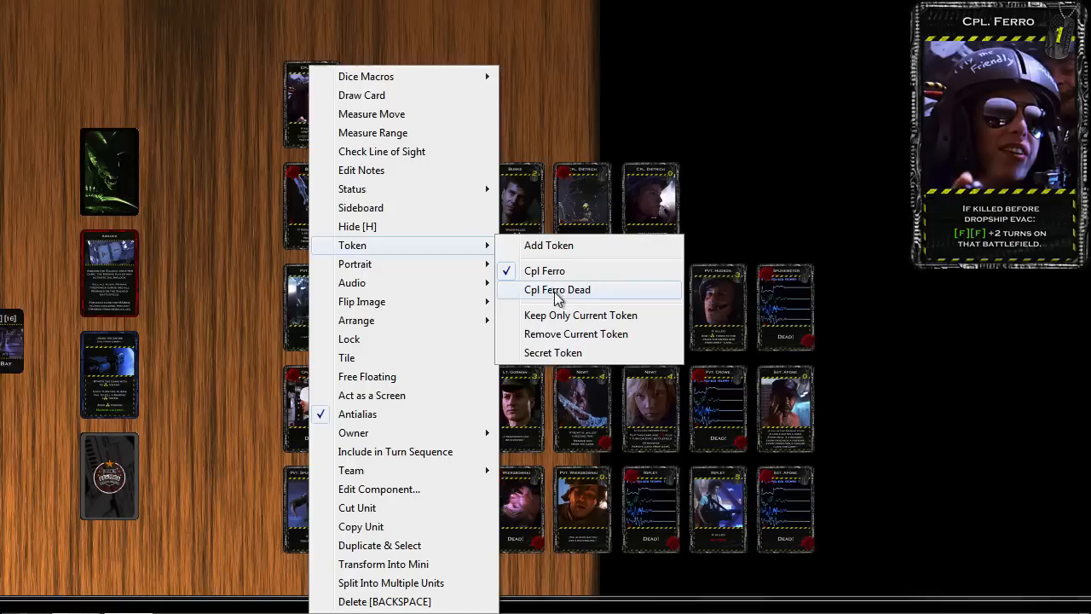
click(557, 289)
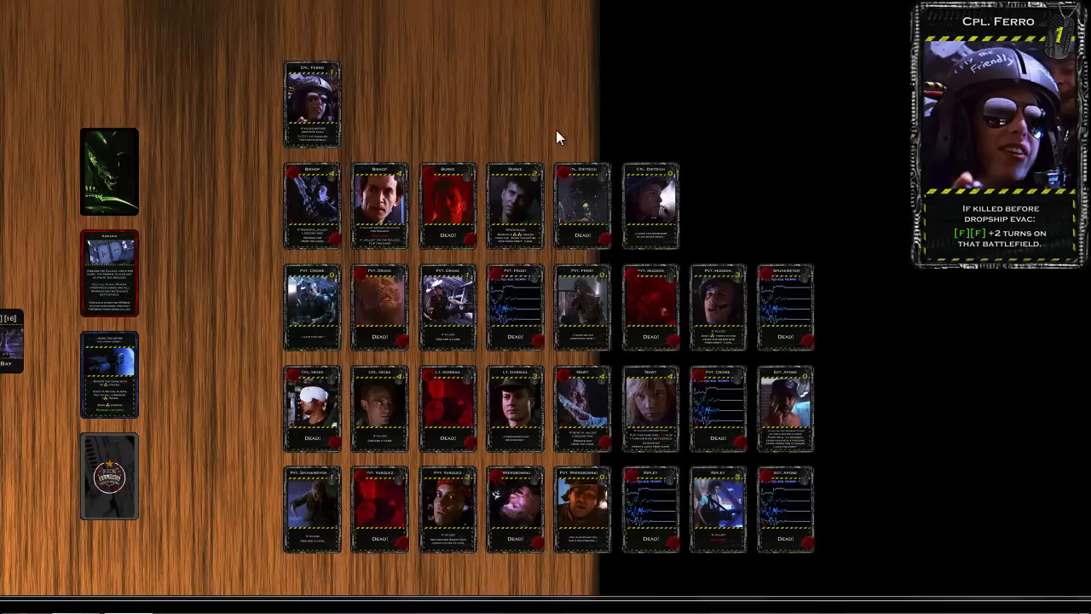
right_click(296, 113)
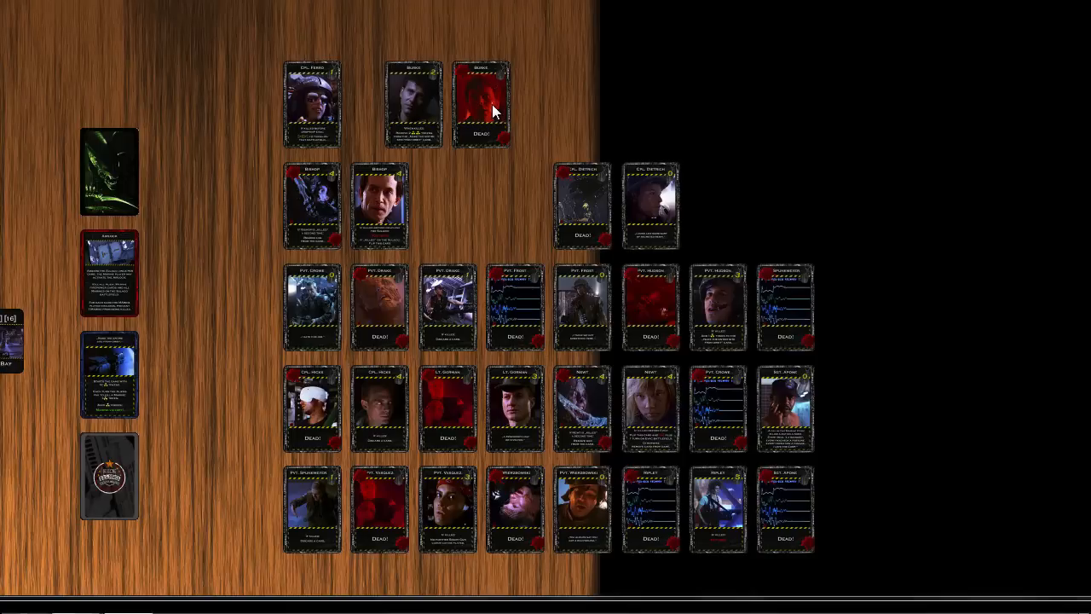
right_click(490, 106)
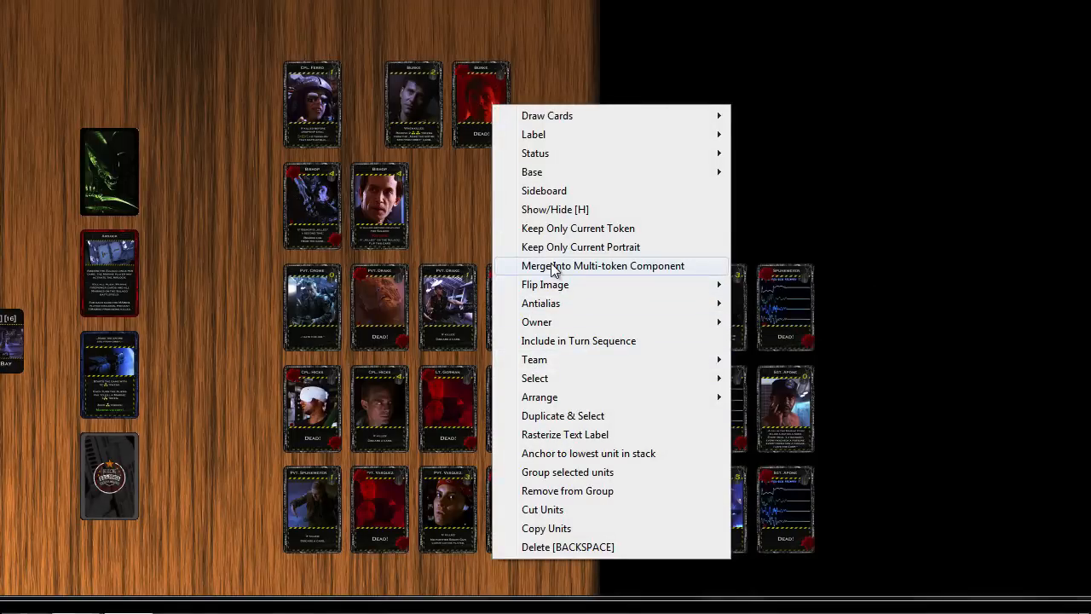
click(603, 265)
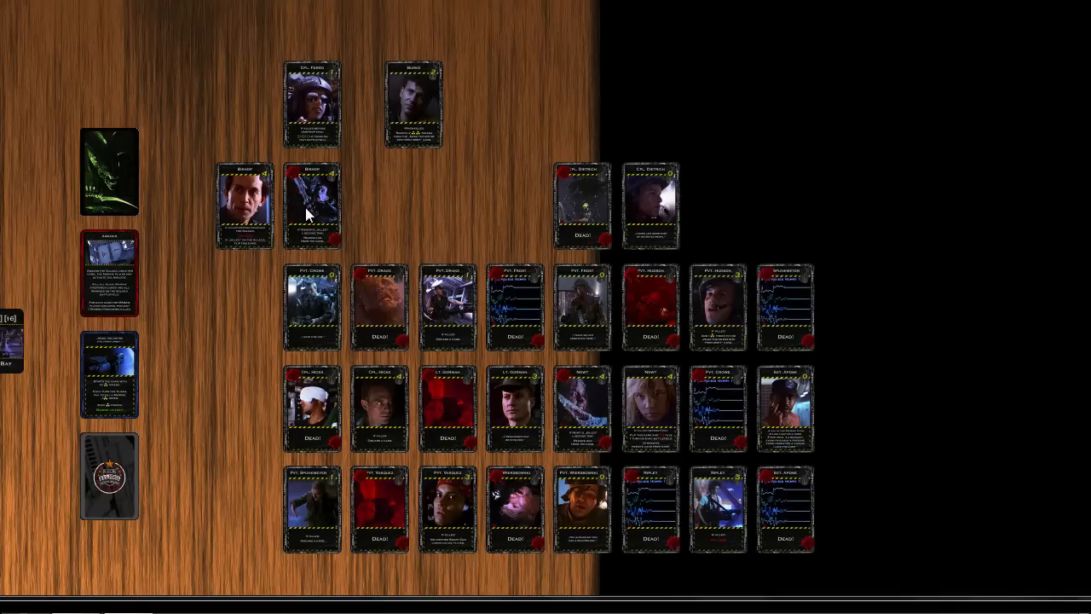
mouse_move(379, 318)
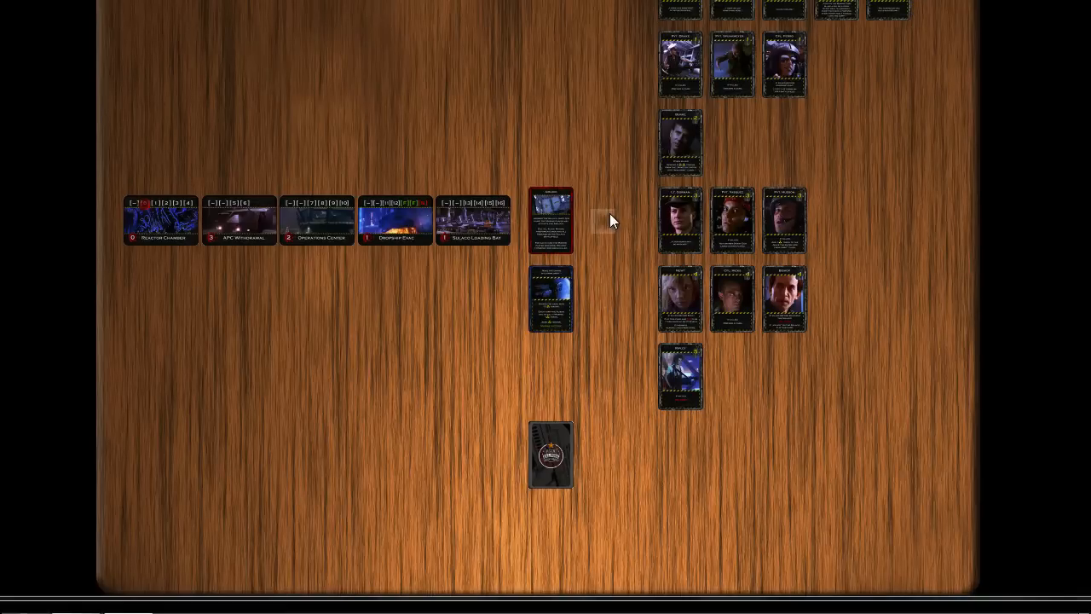
- Place the Unfiled Nuclear Warhead Token at 50% scale beside the Nuke Site card
right_click(611, 219)
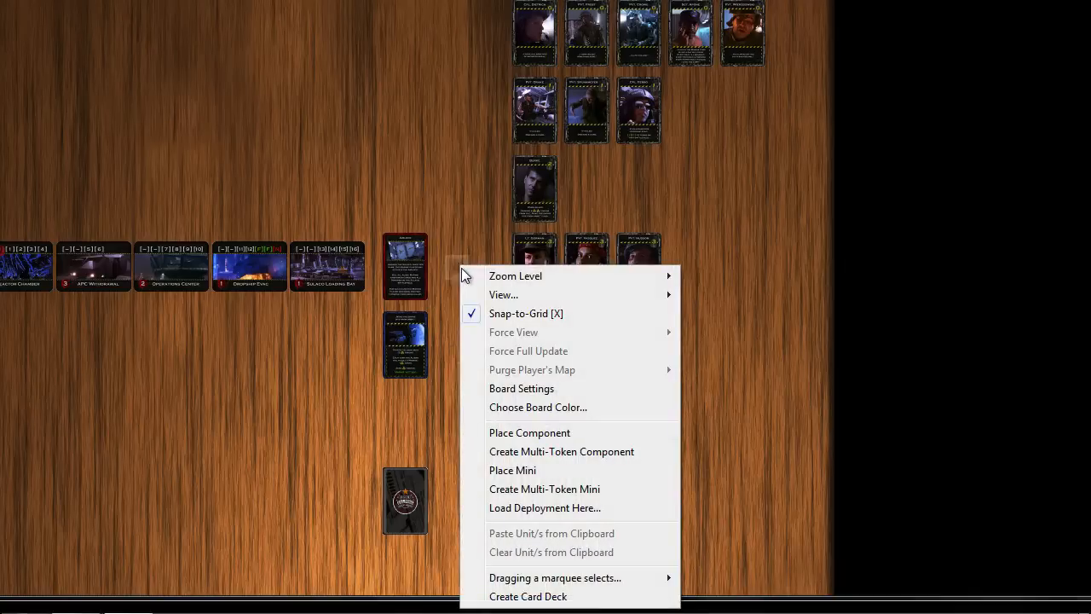
mouse_move(525, 415)
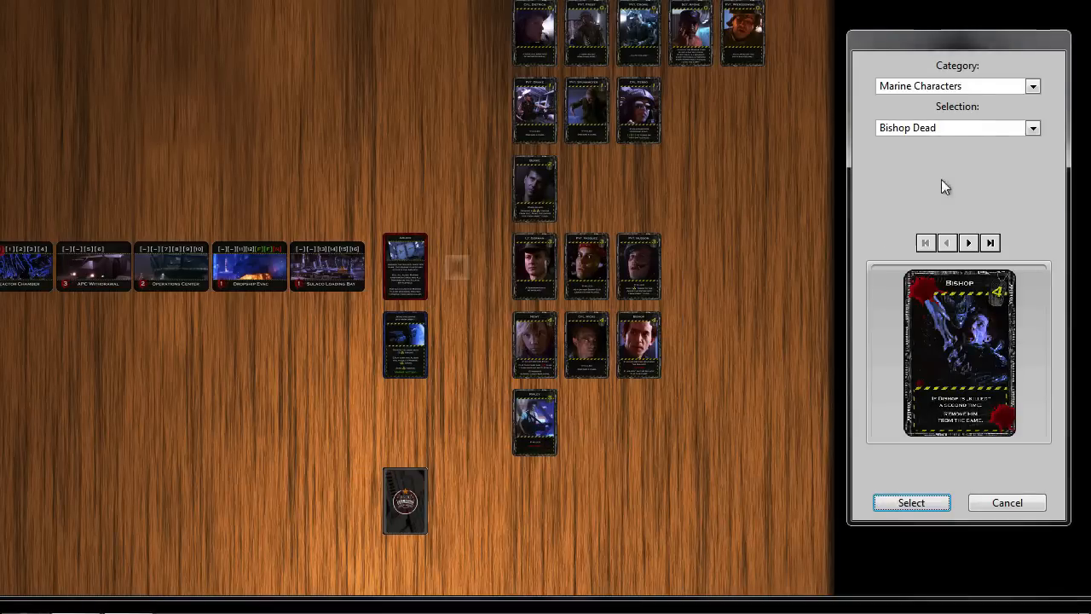
click(1033, 85)
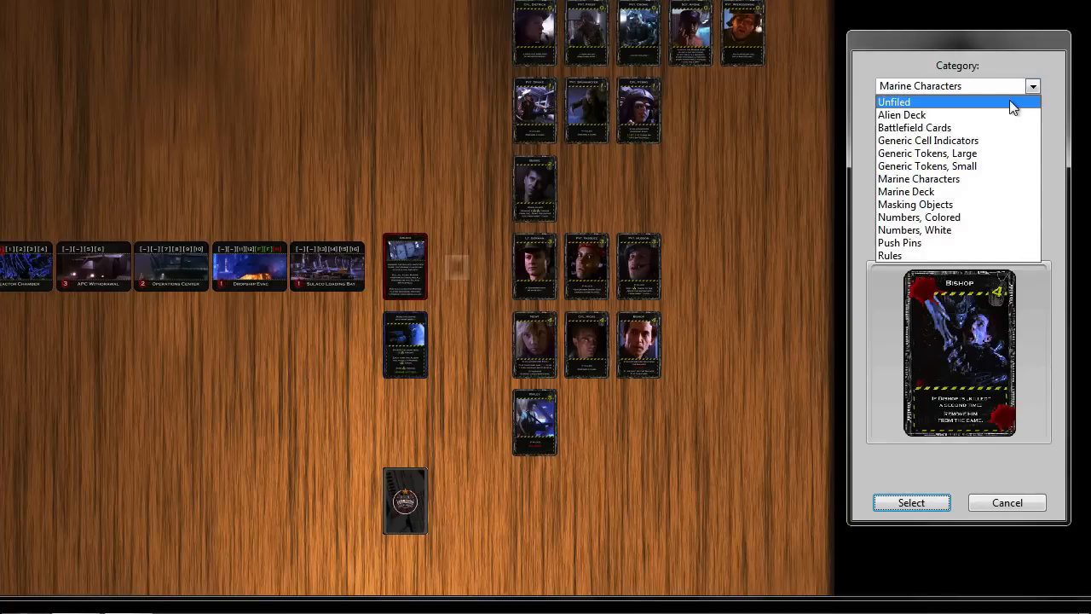
click(893, 101)
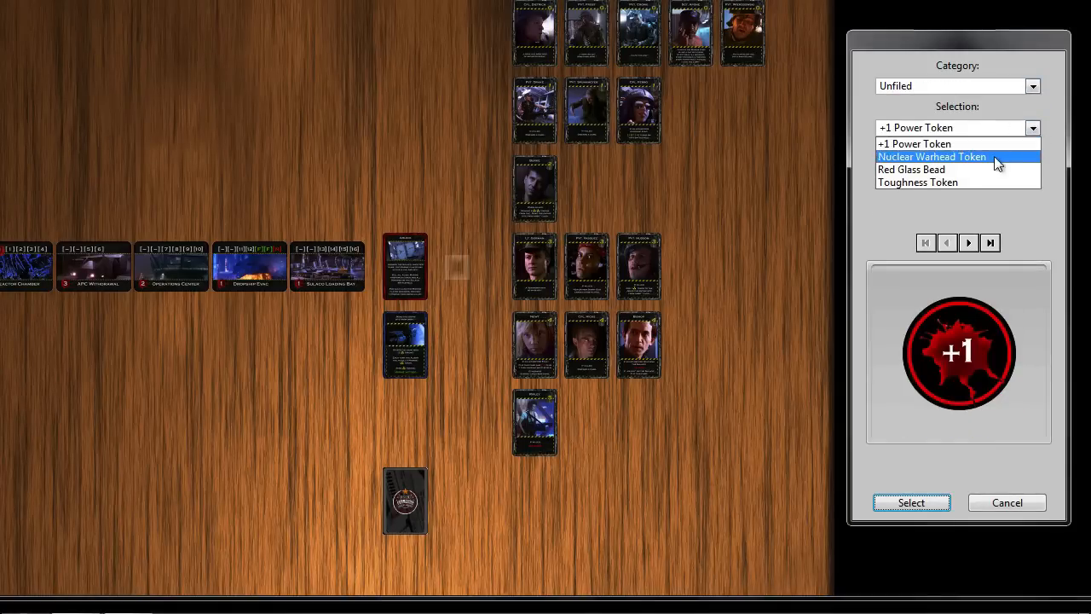
click(931, 157)
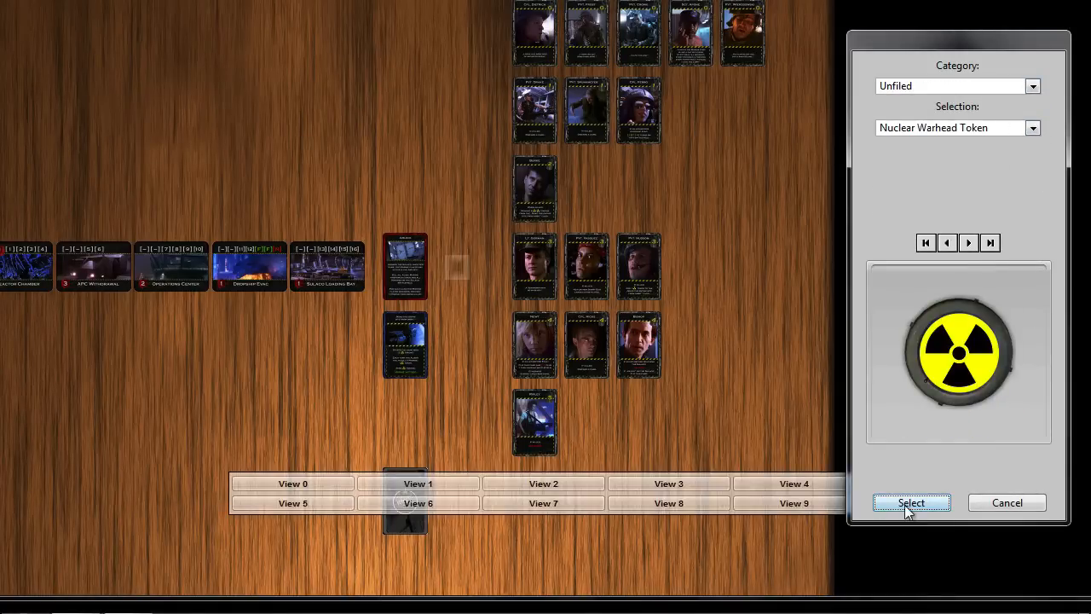
click(912, 502)
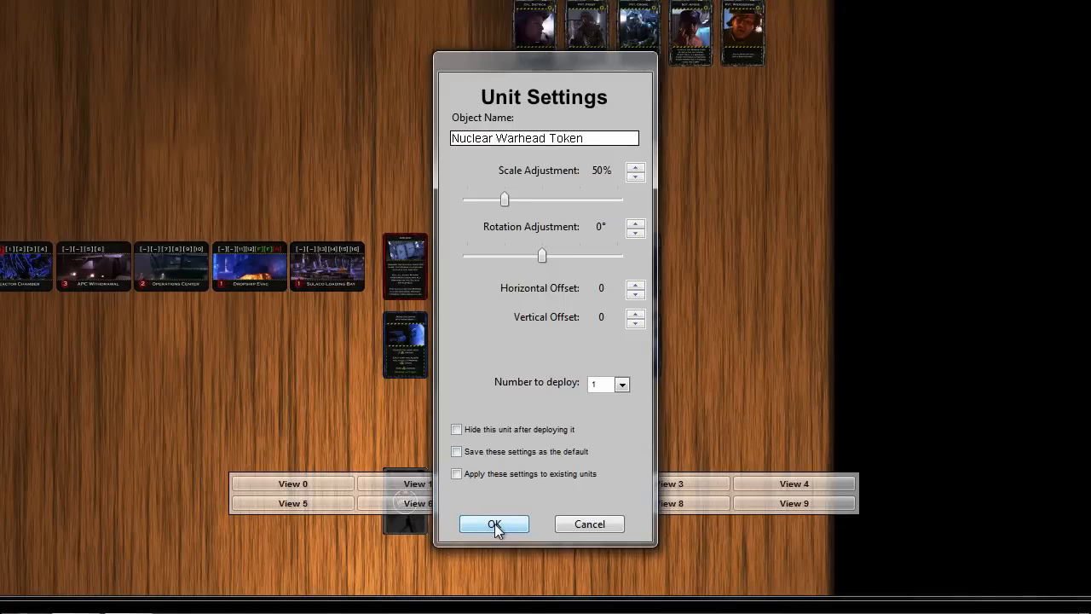
click(494, 523)
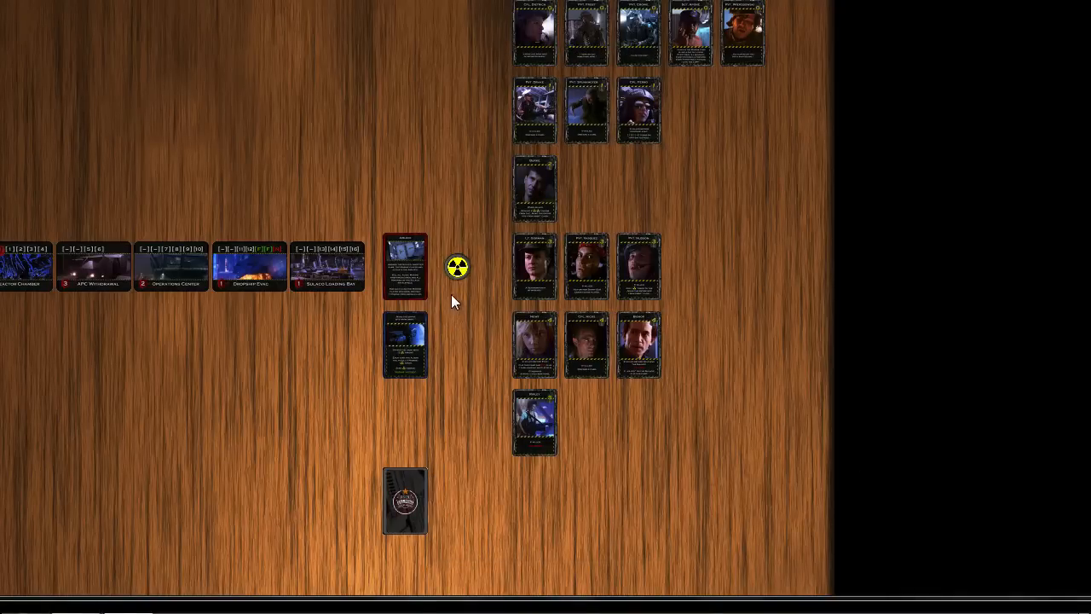
- Duplicate the Nuclear Warhead Token into a stack beside the Nuke Site from Orbit card
right_click(458, 267)
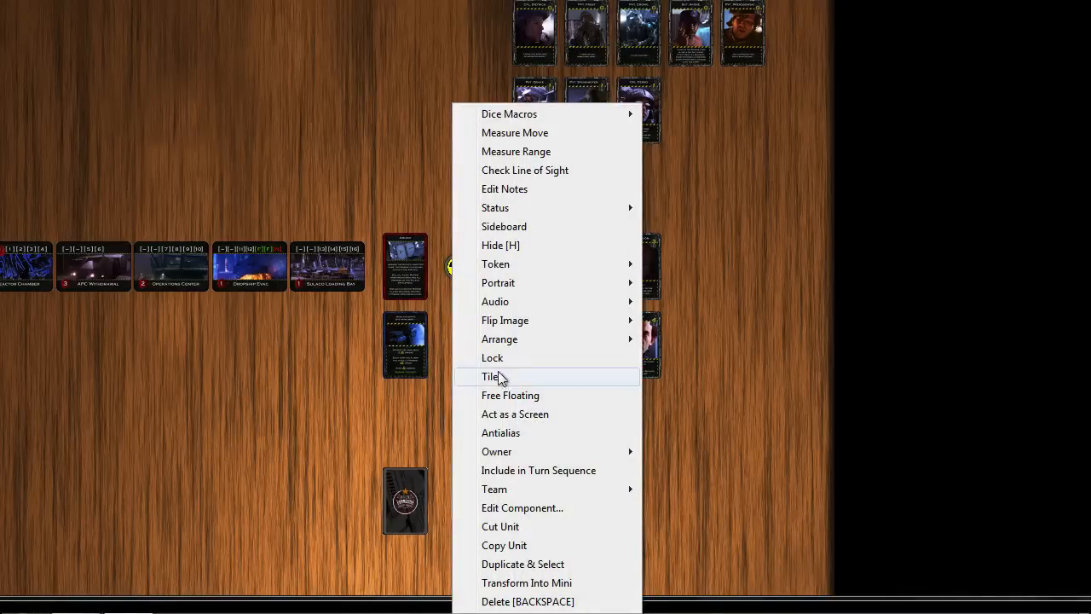
click(488, 377)
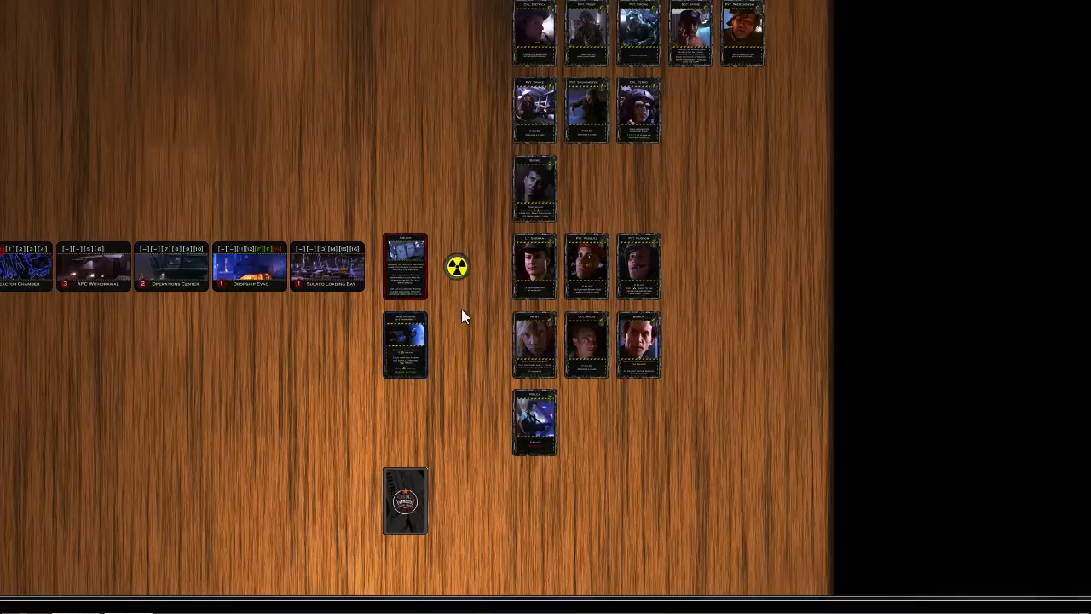
mouse_move(459, 274)
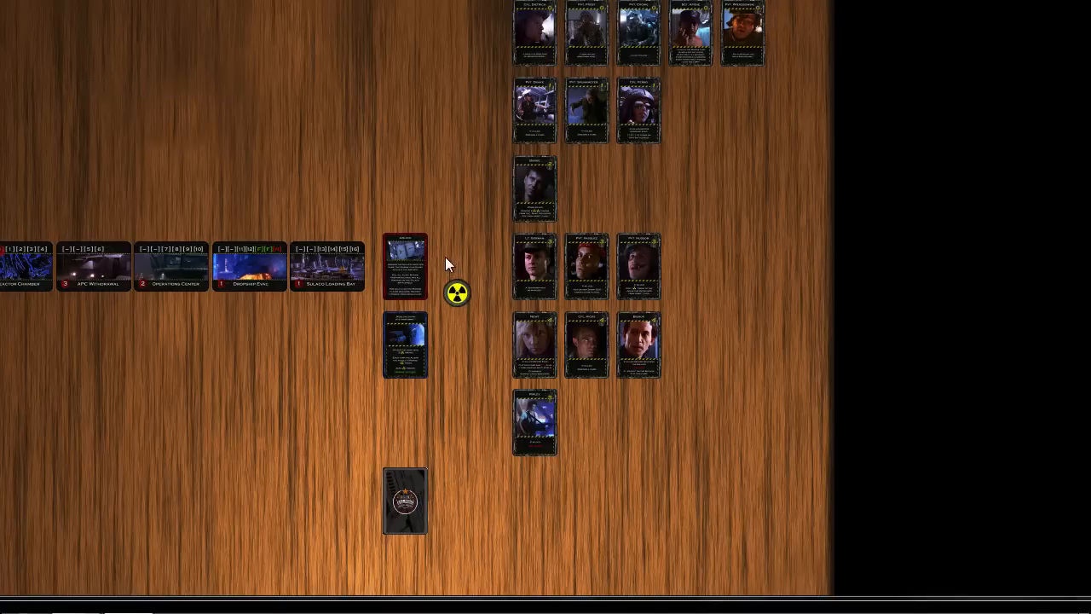
click(457, 293)
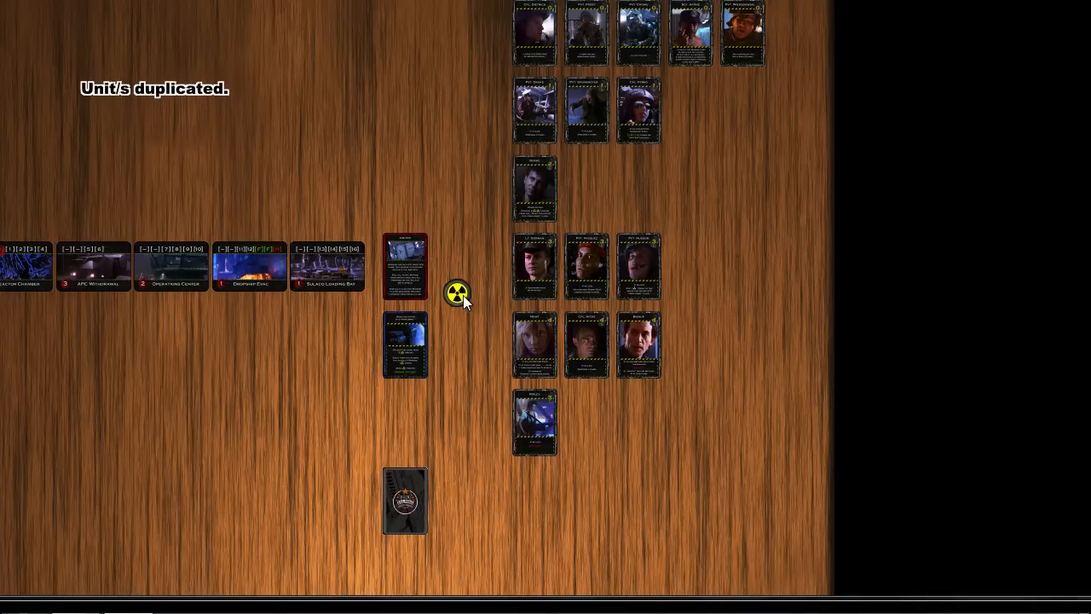
mouse_move(462, 297)
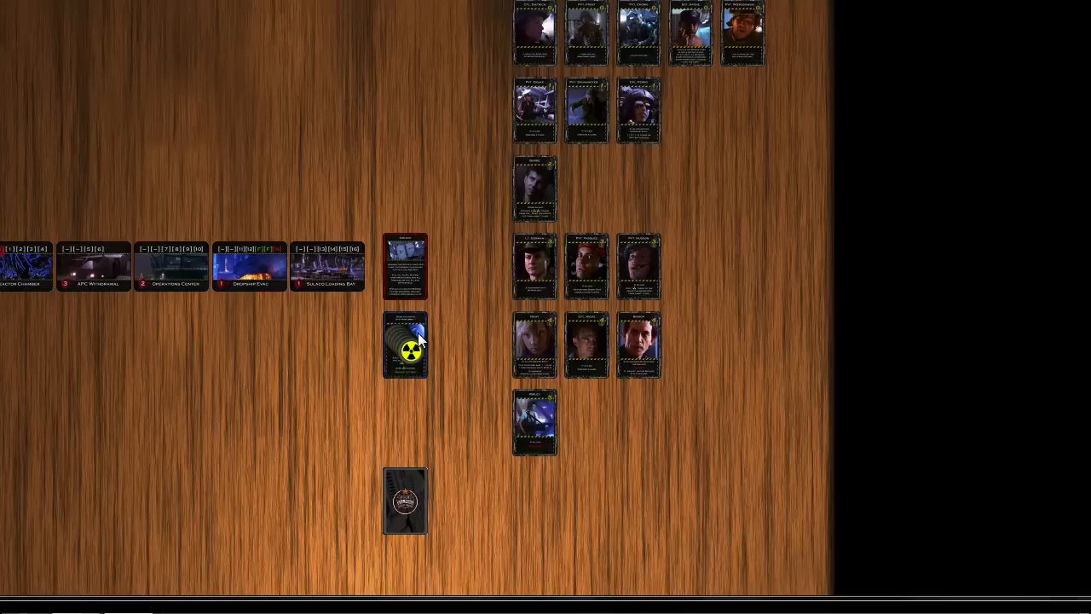
mouse_move(396, 339)
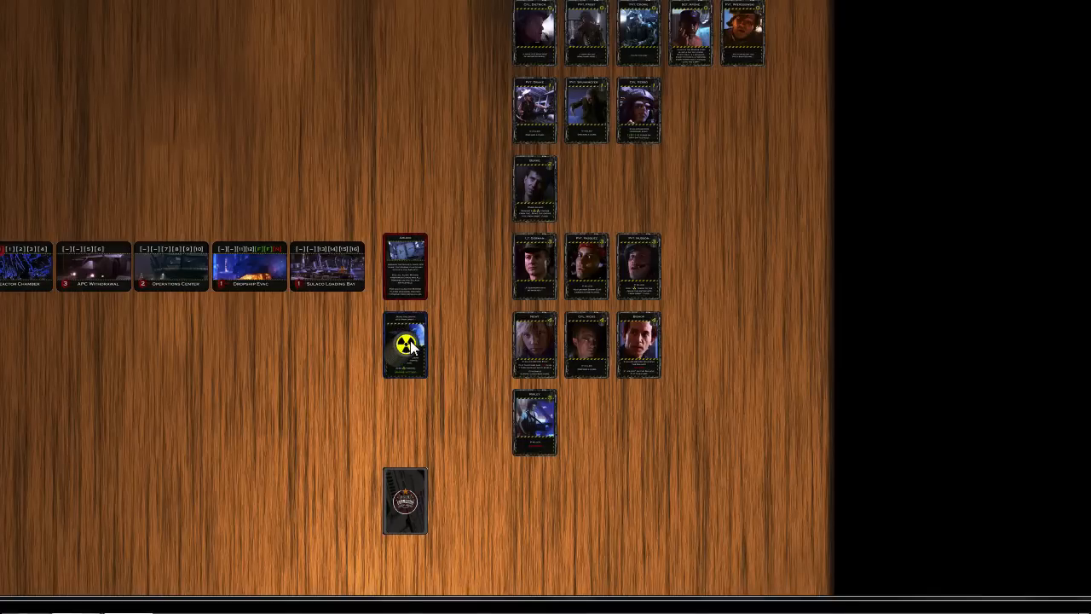
drag(405, 346, 482, 345)
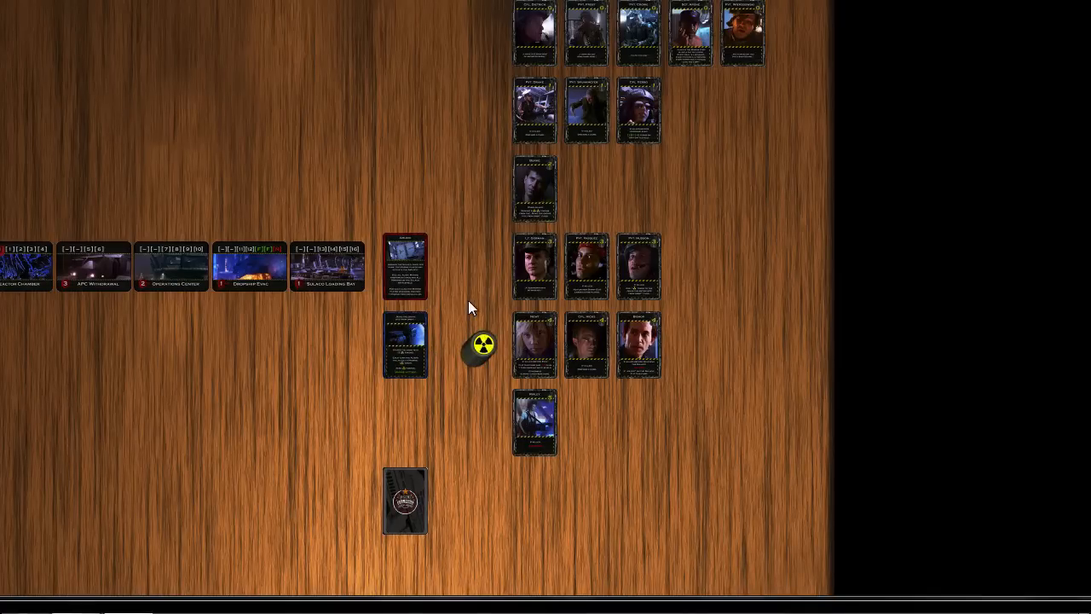
- Duplicate the +1 Power Token and stack both copies beside the Airlock card
right_click(473, 307)
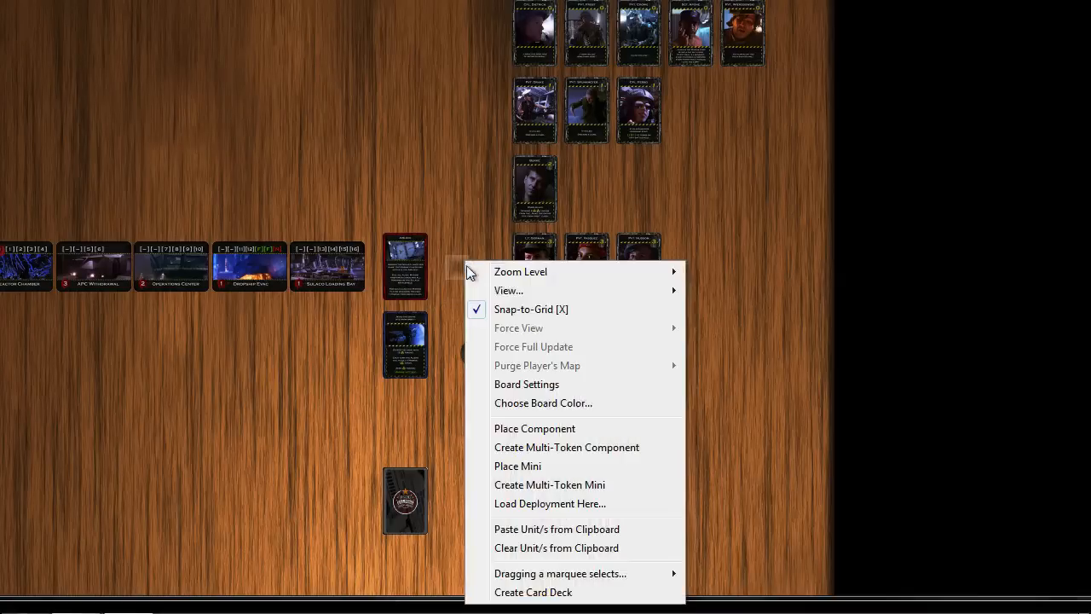
click(535, 428)
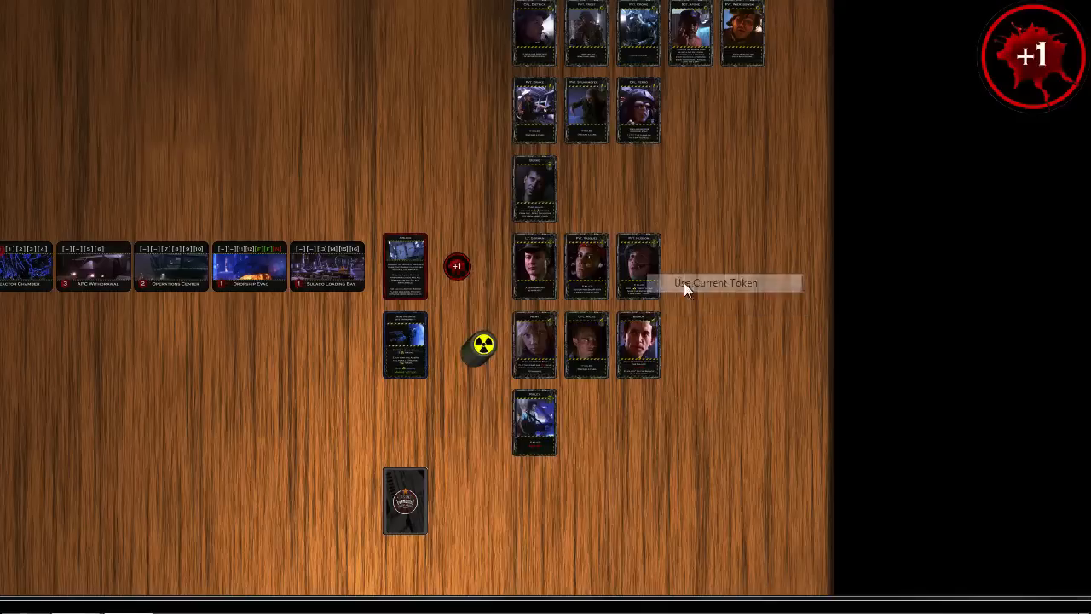
mouse_move(471, 309)
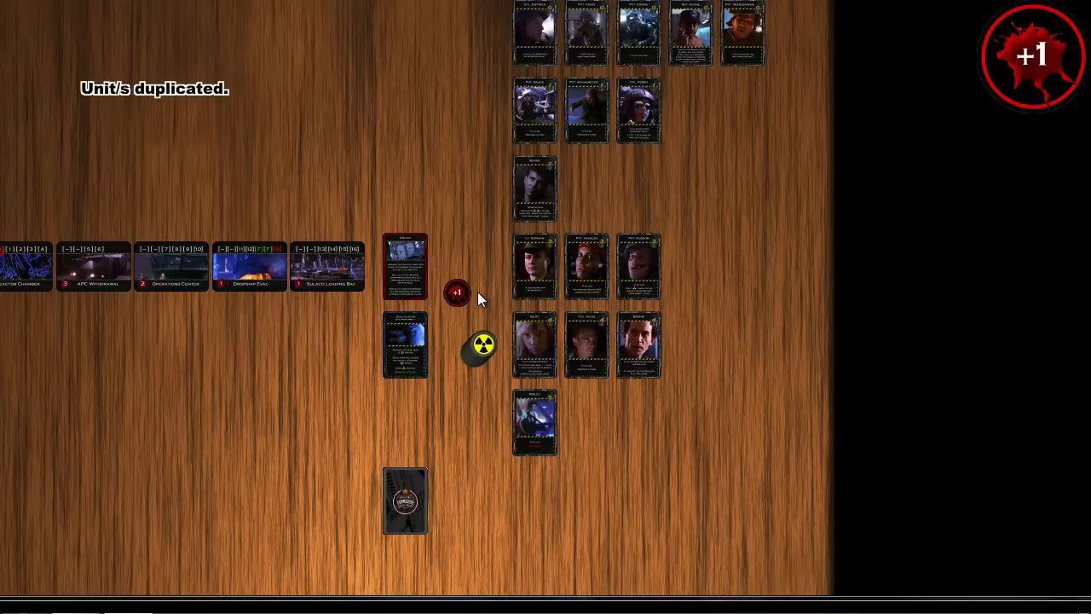
mouse_move(449, 262)
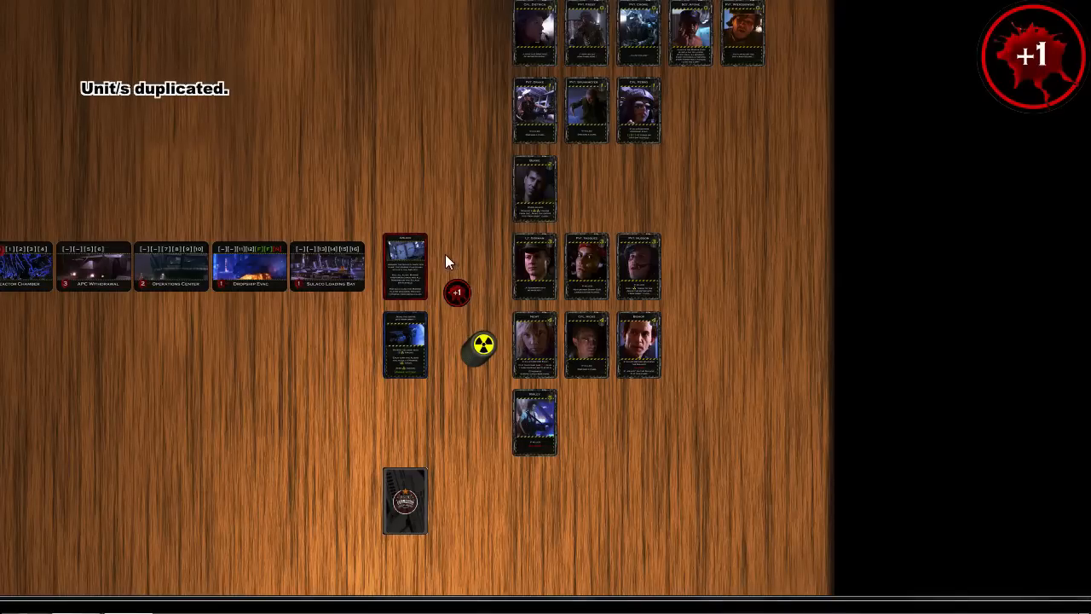
mouse_move(462, 304)
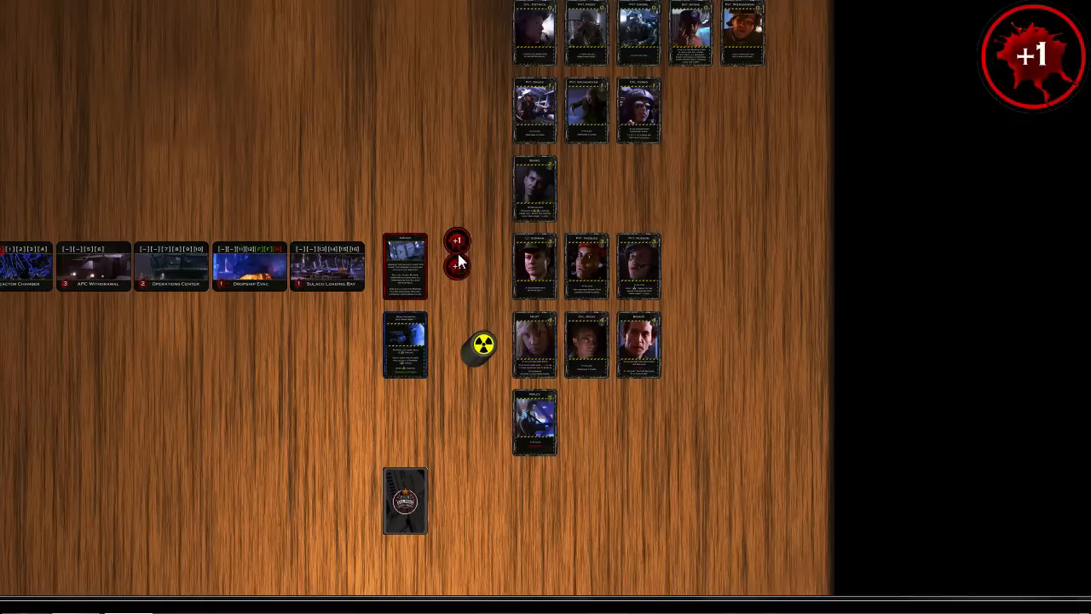
click(457, 265)
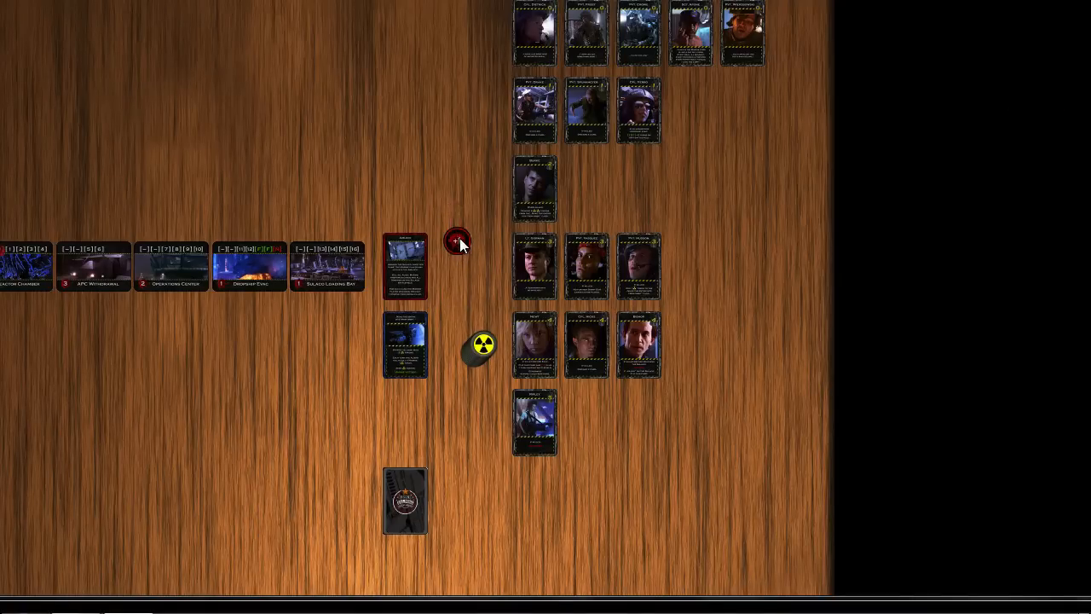
drag(457, 239, 458, 292)
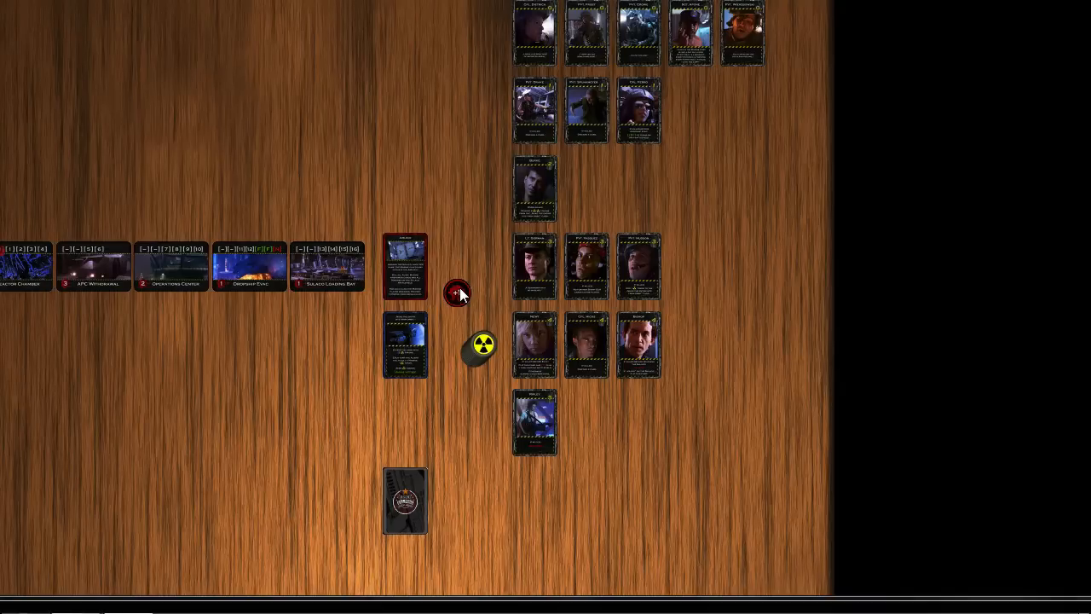
- Place a Toughness Token below the Nuclear Warhead Token, beside the Marine deck
right_click(466, 418)
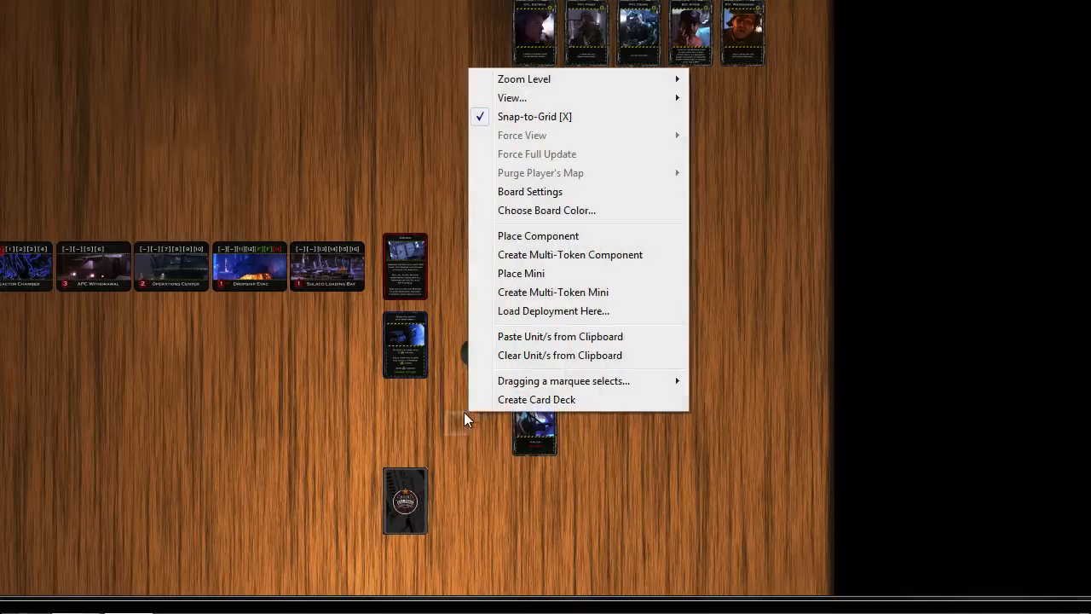
click(537, 235)
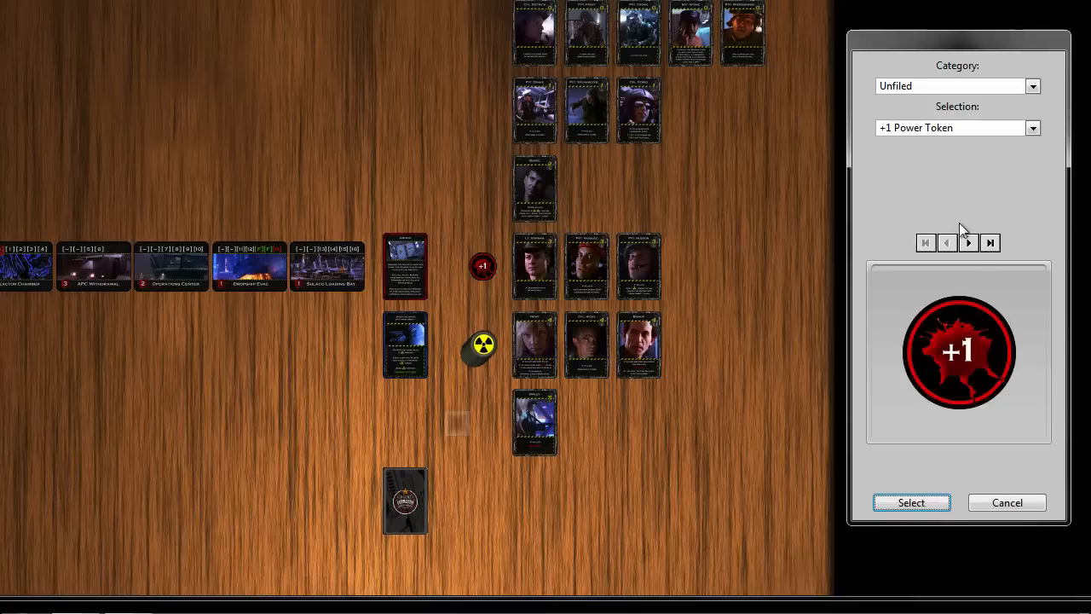
click(969, 243)
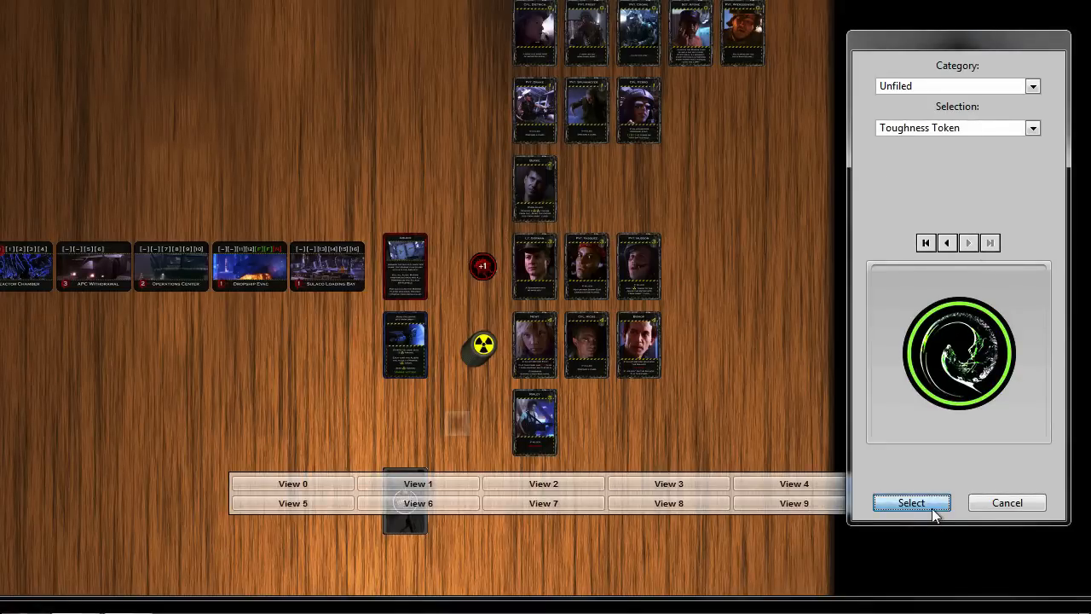
click(911, 502)
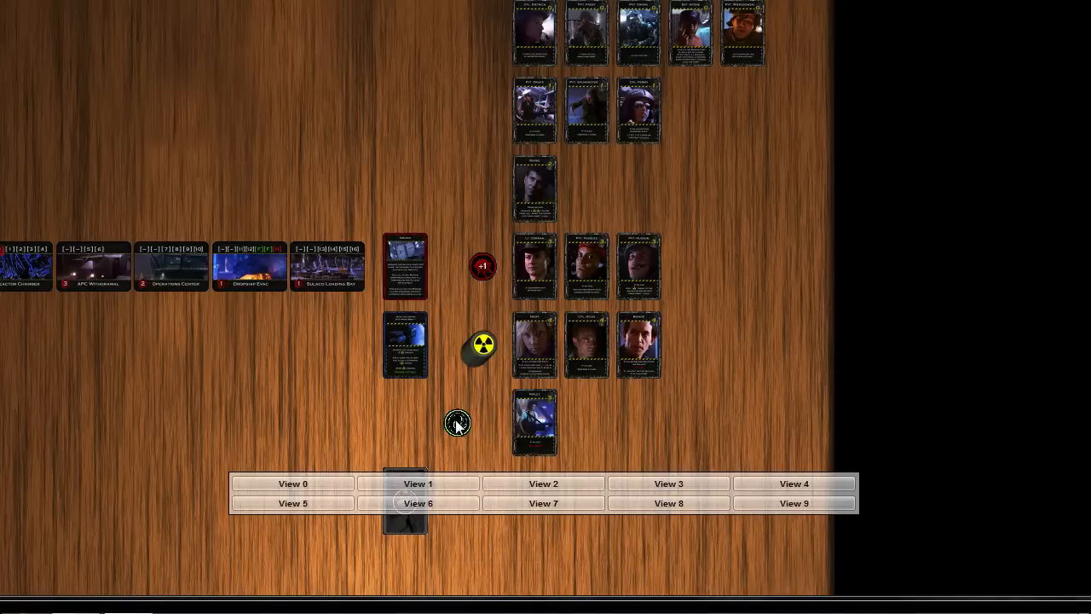
right_click(456, 424)
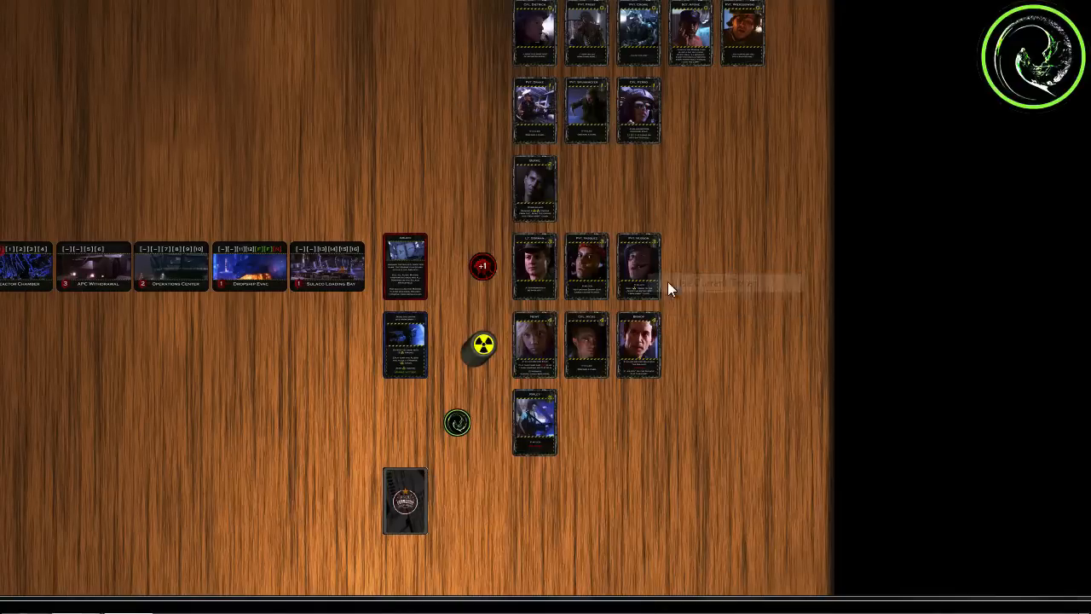
click(456, 423)
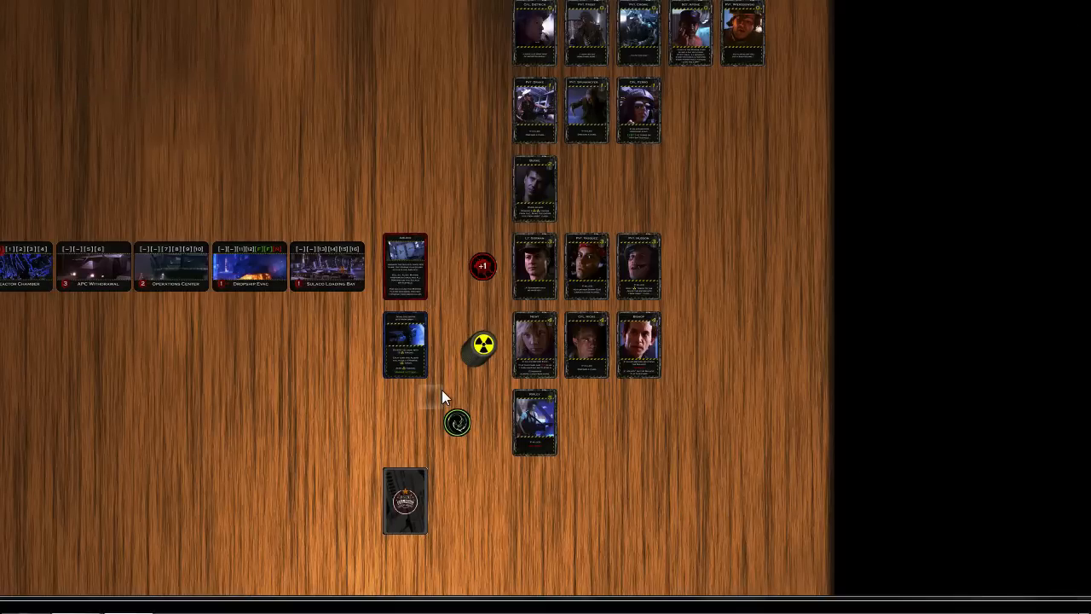
mouse_move(455, 345)
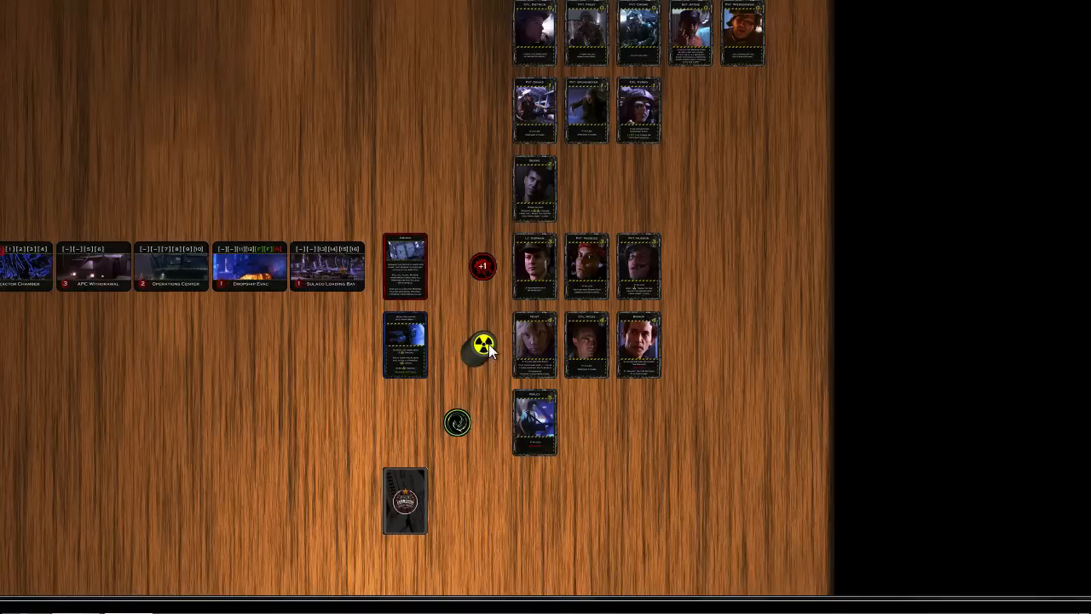
- Move the warhead stack onto the Nuke Site from Orbit card
drag(483, 343, 405, 345)
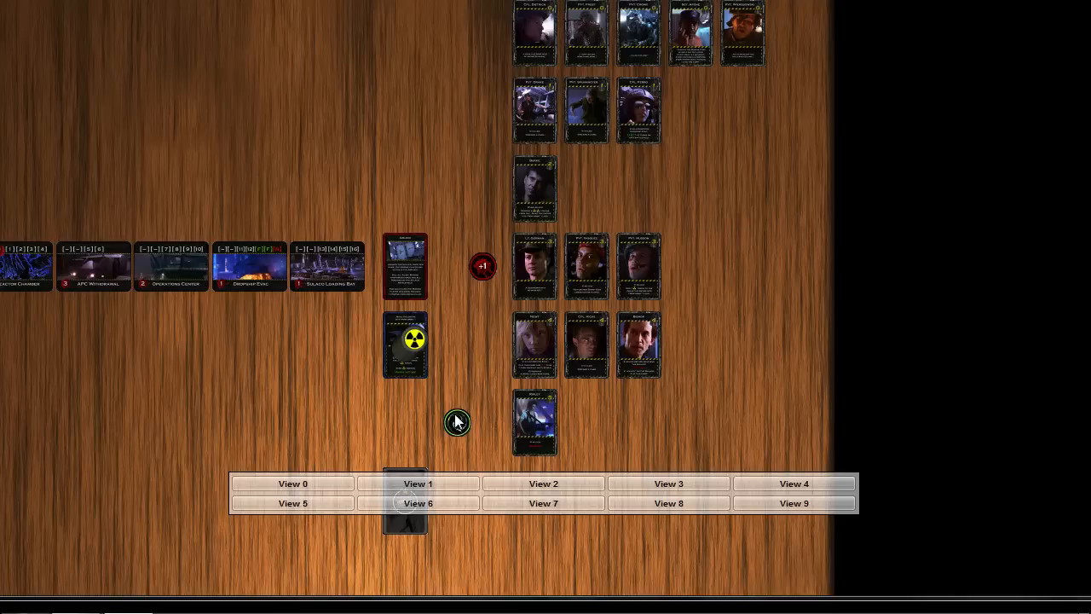
mouse_move(457, 426)
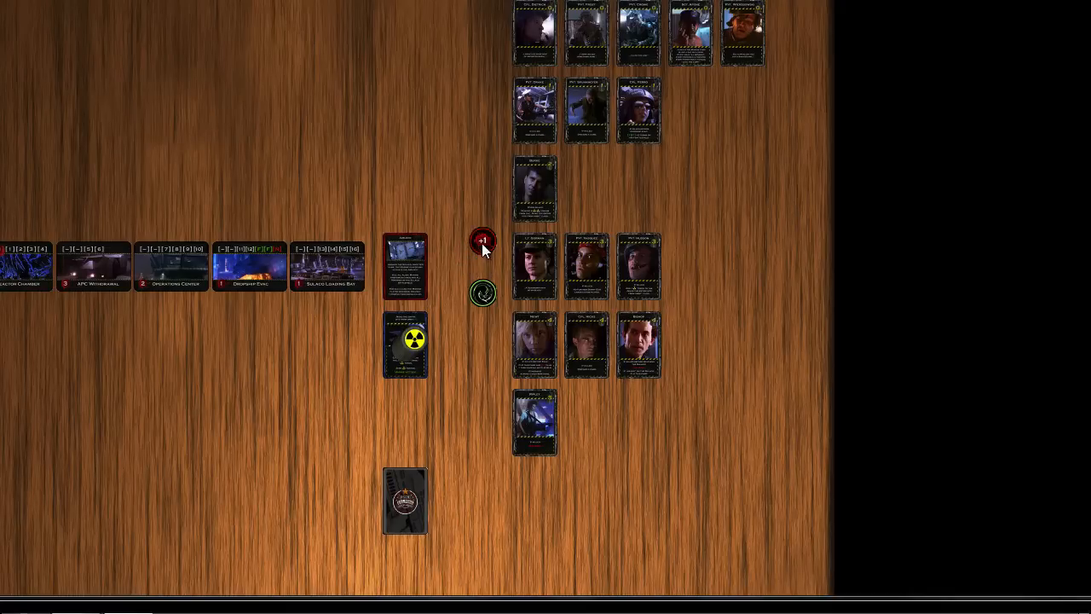
mouse_move(489, 373)
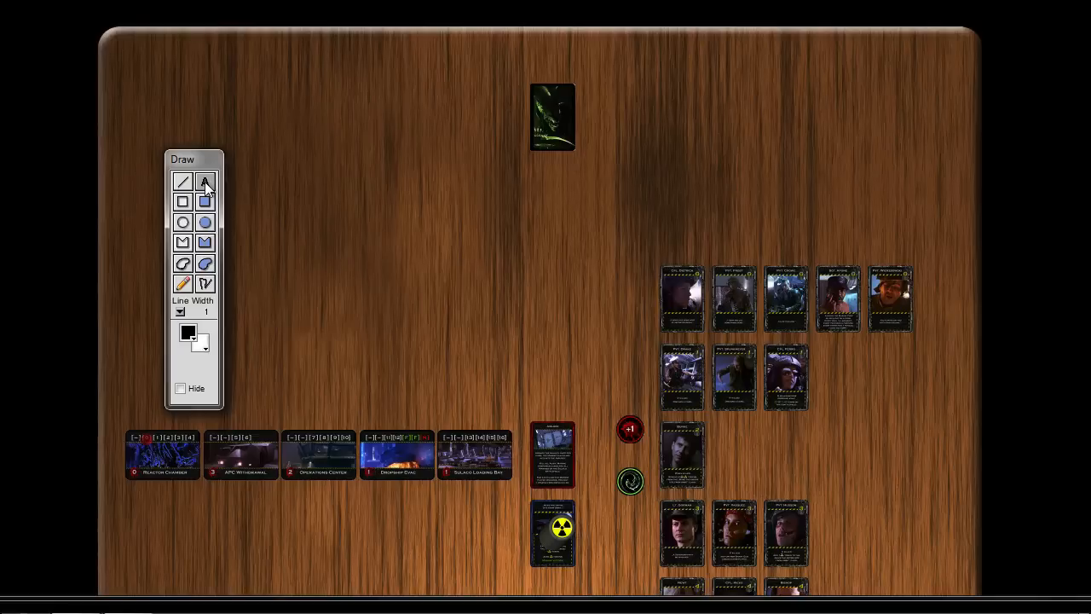
mouse_move(334, 206)
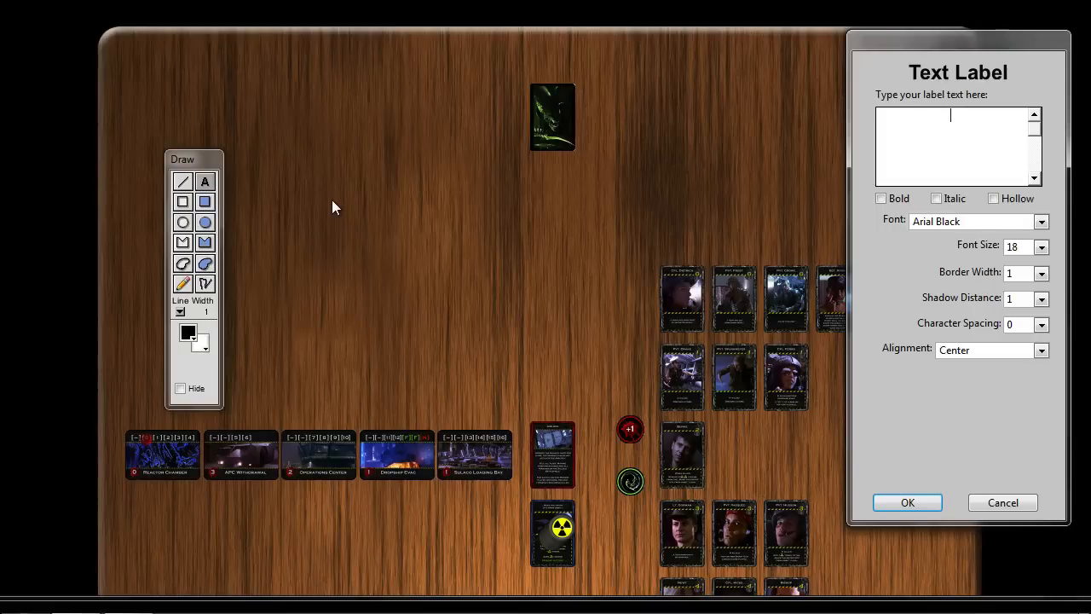
- Create a locked 'Aliens' label: font size 128, Venus Rising, border width 8
text(Aliens)
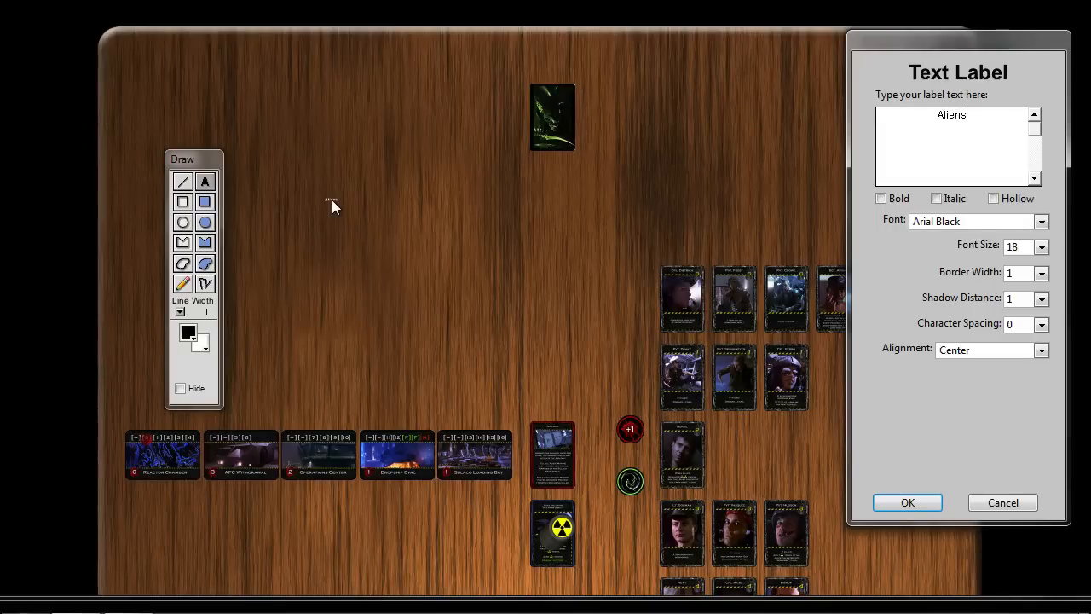
mouse_move(699, 232)
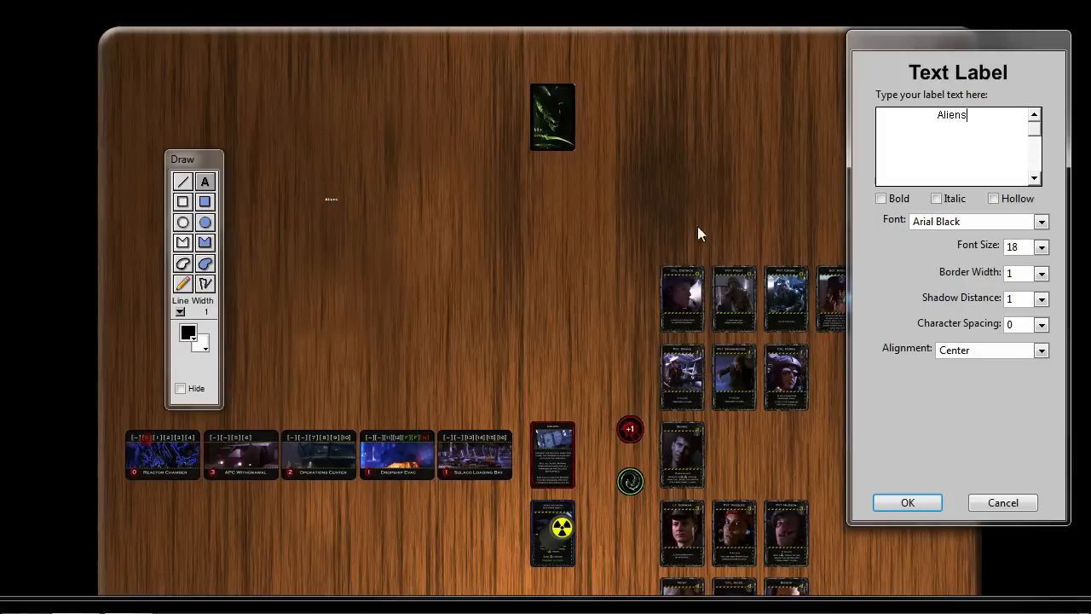
click(1041, 247)
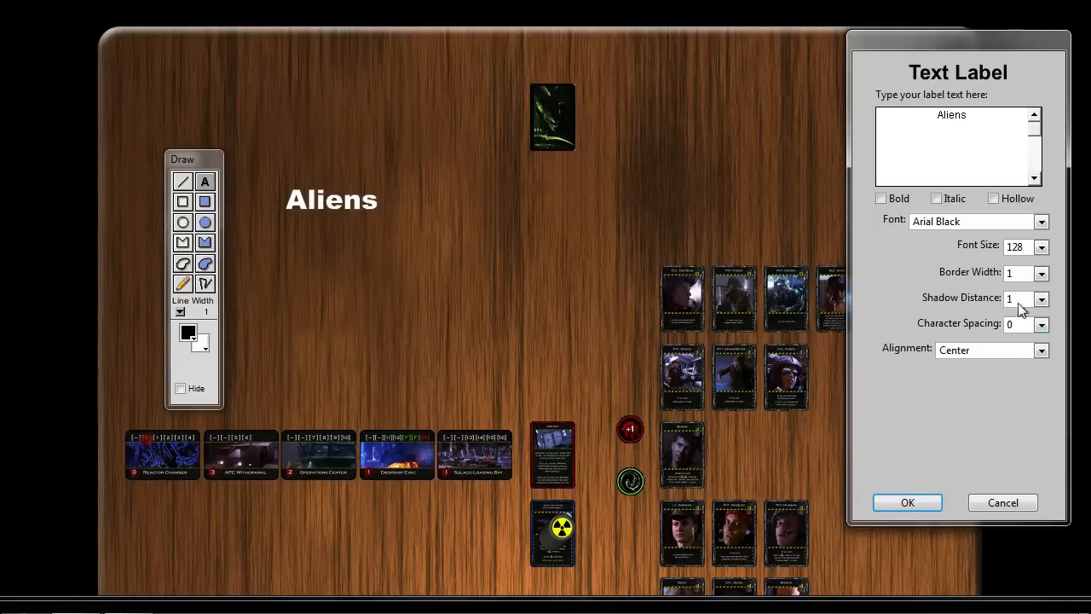
click(1042, 220)
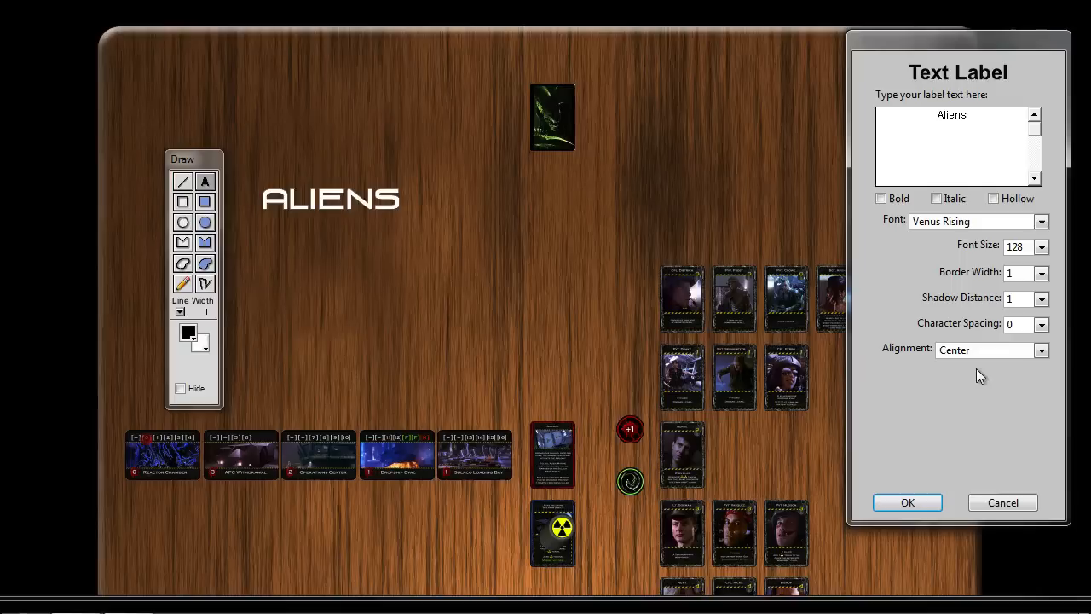
mouse_move(933, 339)
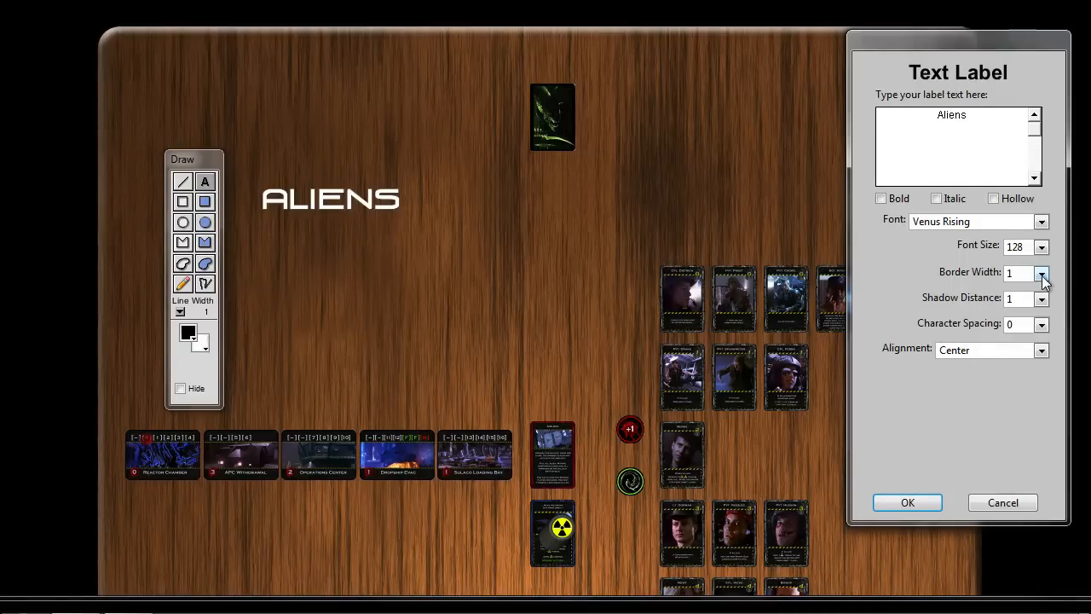
click(1042, 274)
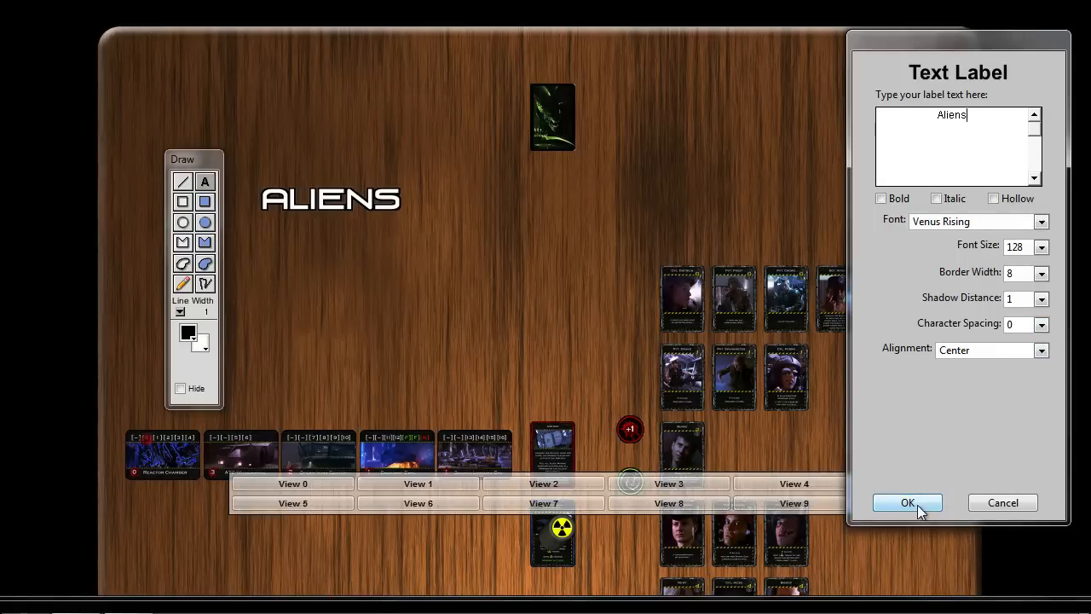
click(907, 502)
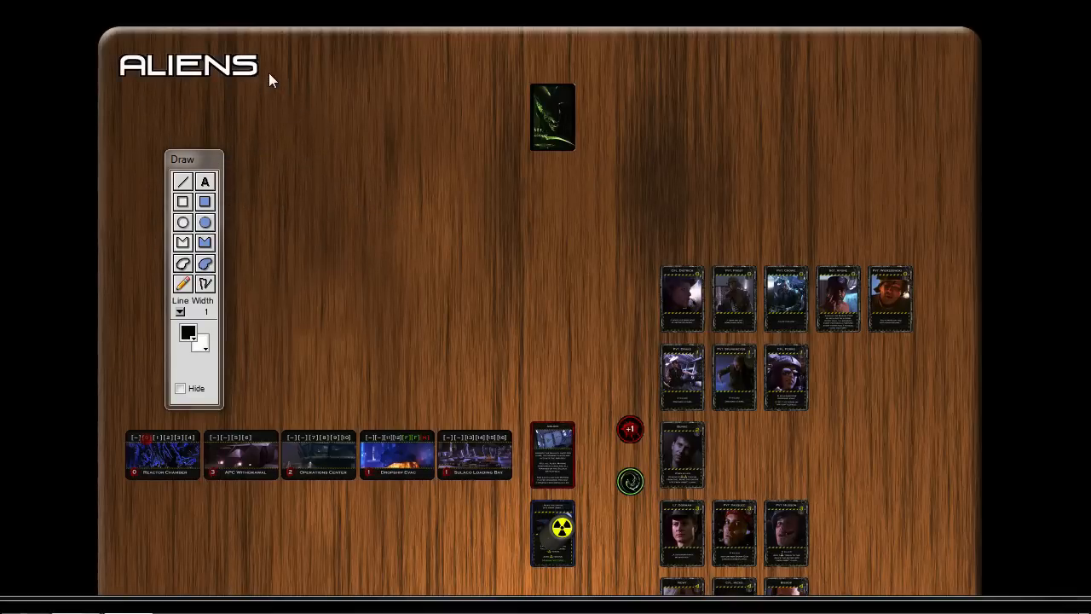
mouse_move(256, 77)
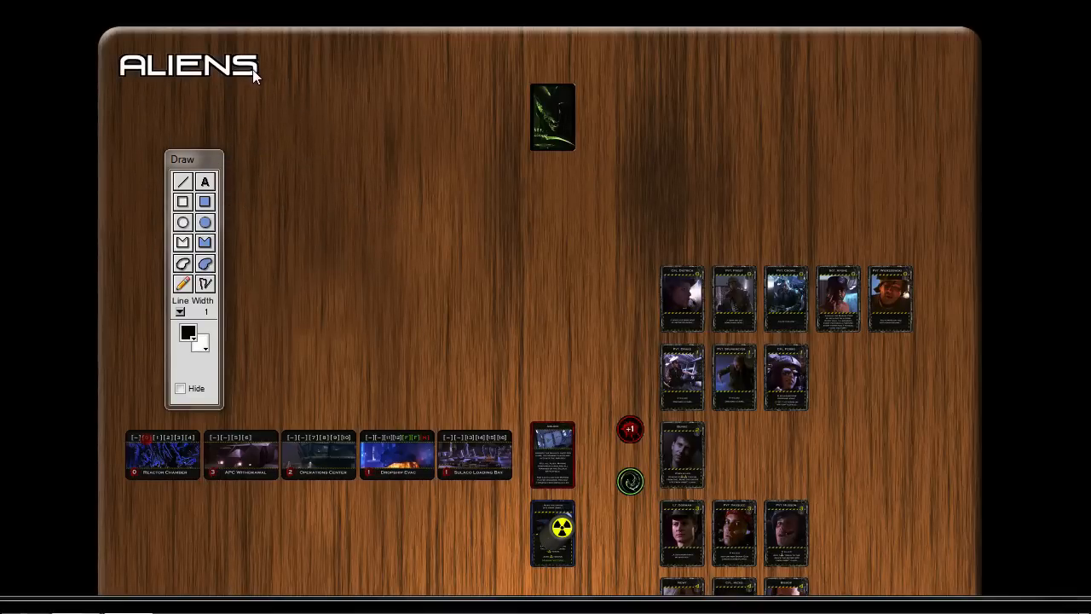
right_click(255, 75)
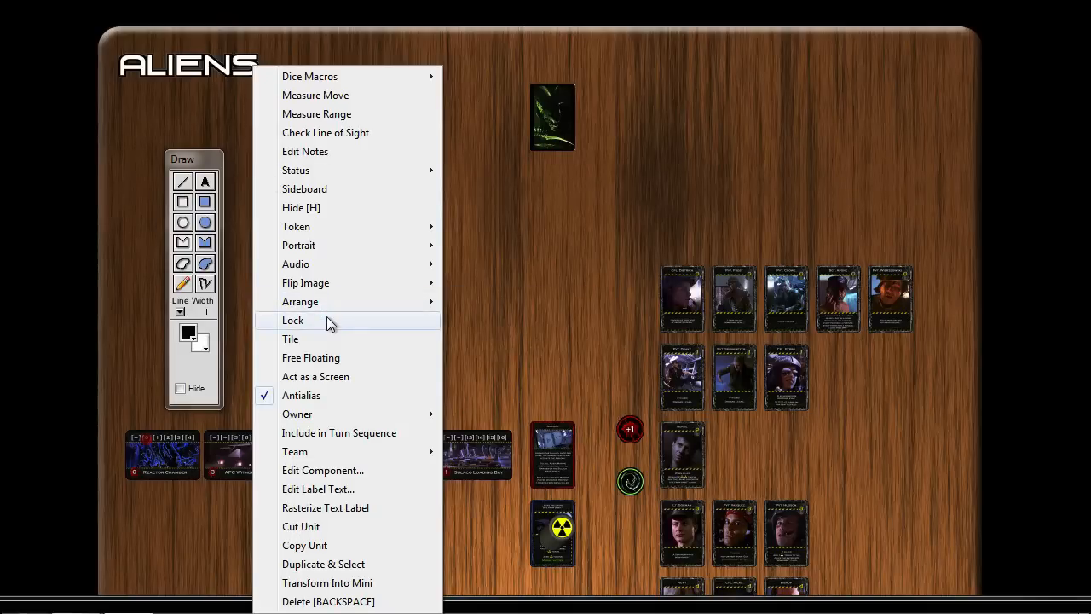
click(328, 320)
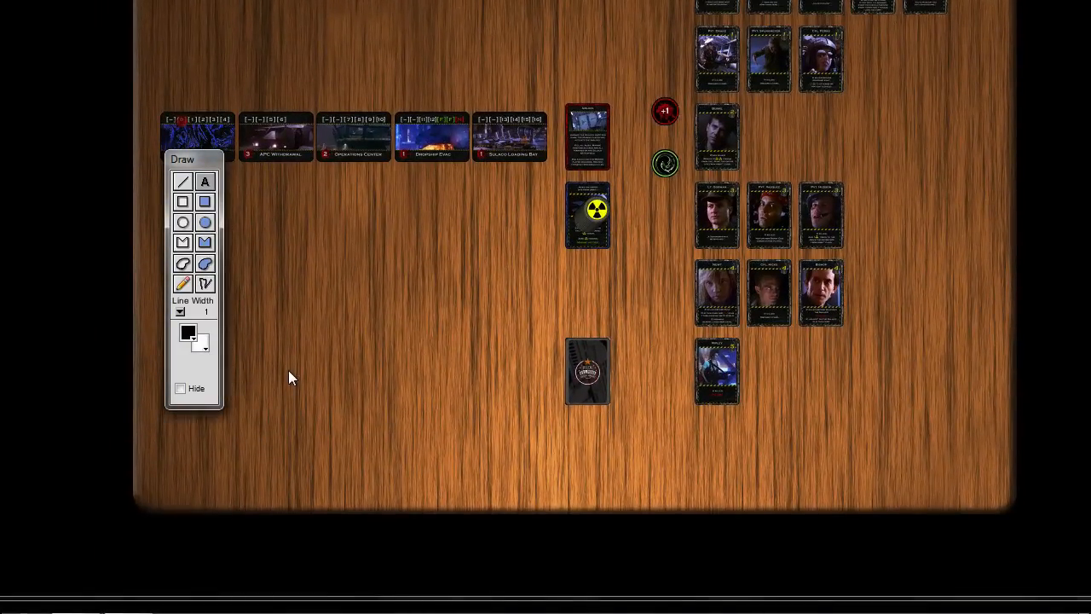
- Add a 'Marines' text label on the table's left, level with the deck
click(204, 182)
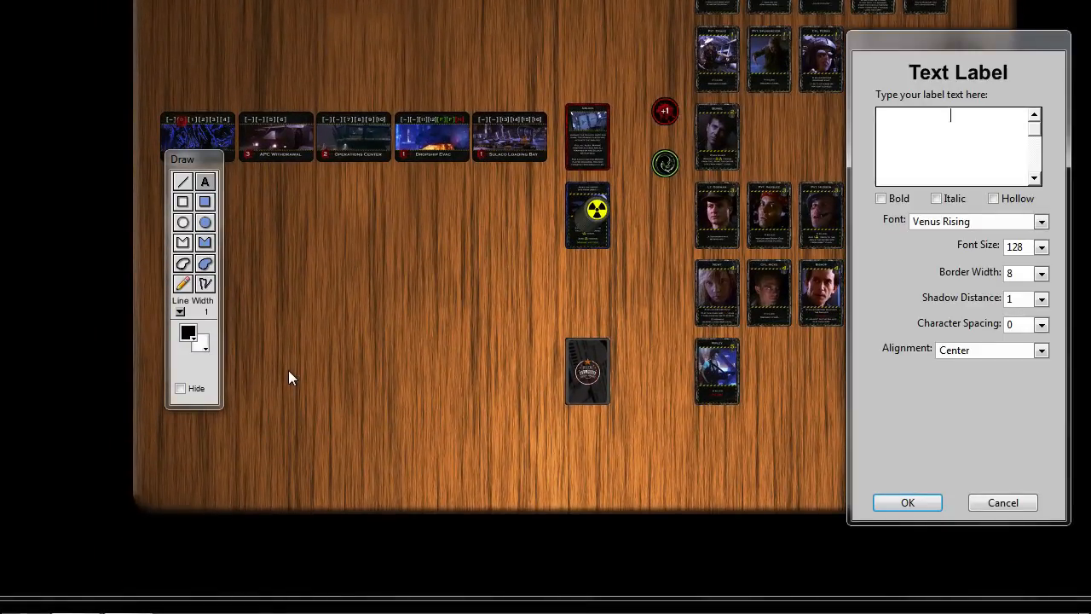
text(Marines)
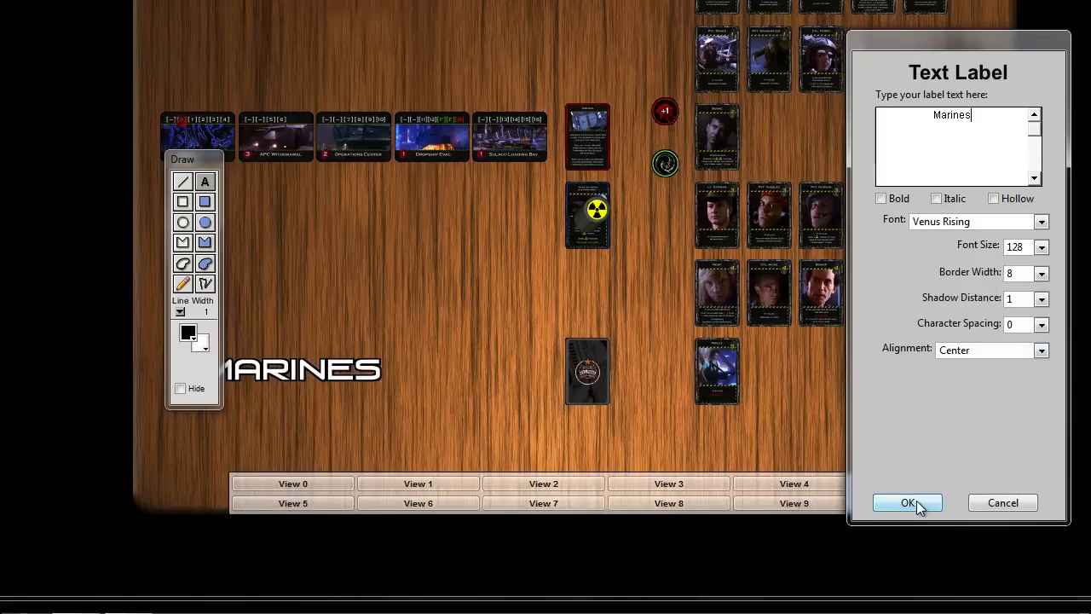
click(907, 502)
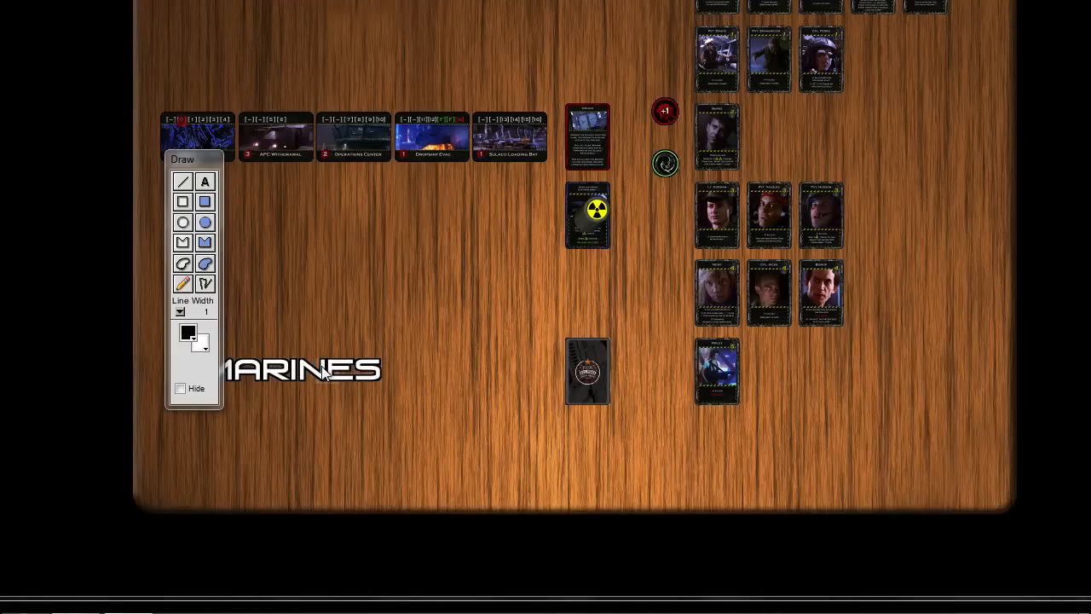